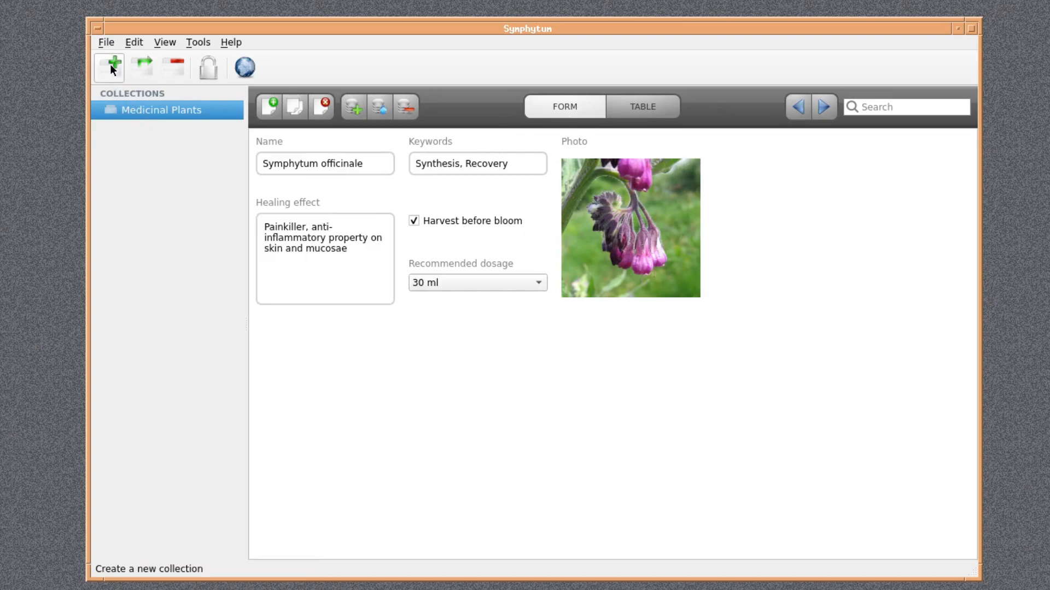
Create a new empty collection and name it Test.
click(110, 67)
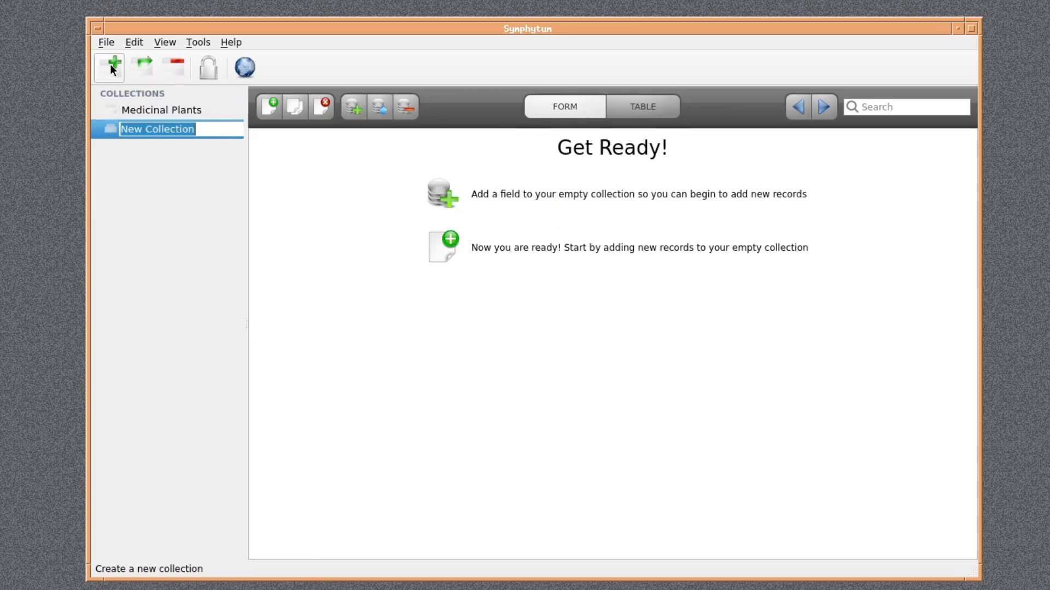
text(Test)
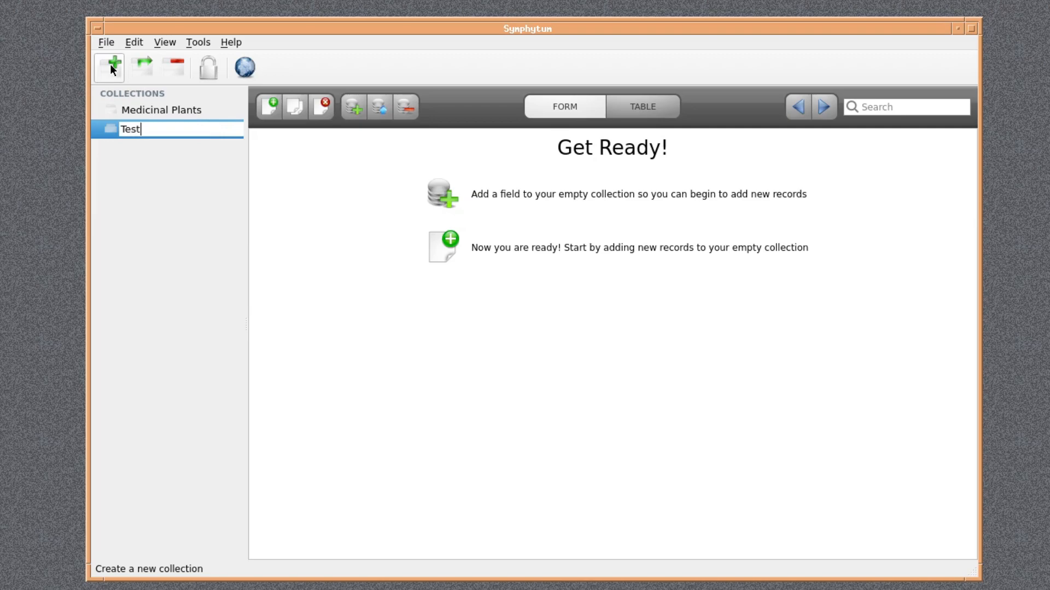
mouse_move(269, 108)
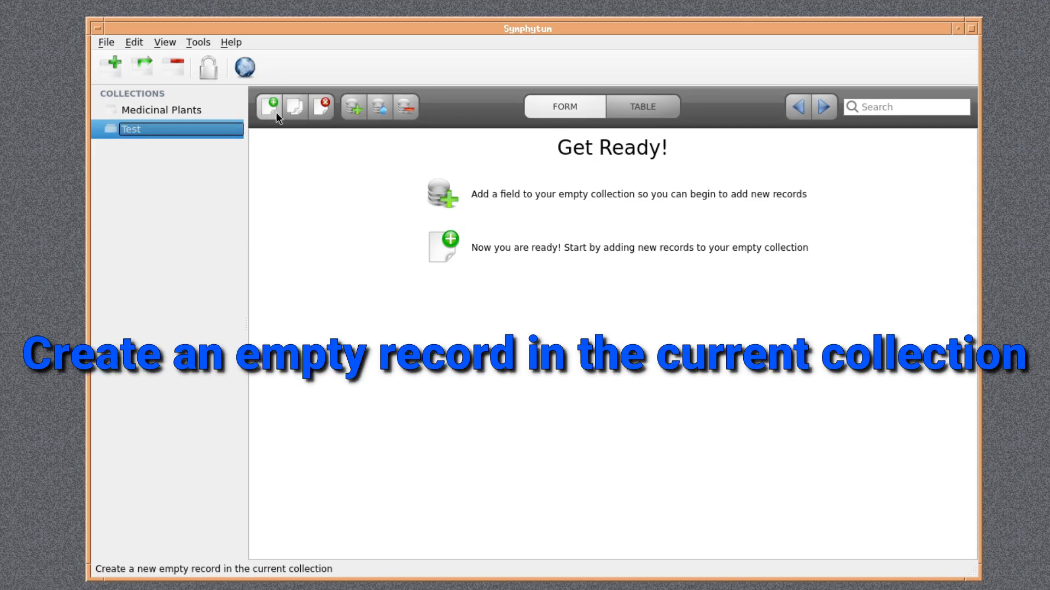
mouse_move(322, 107)
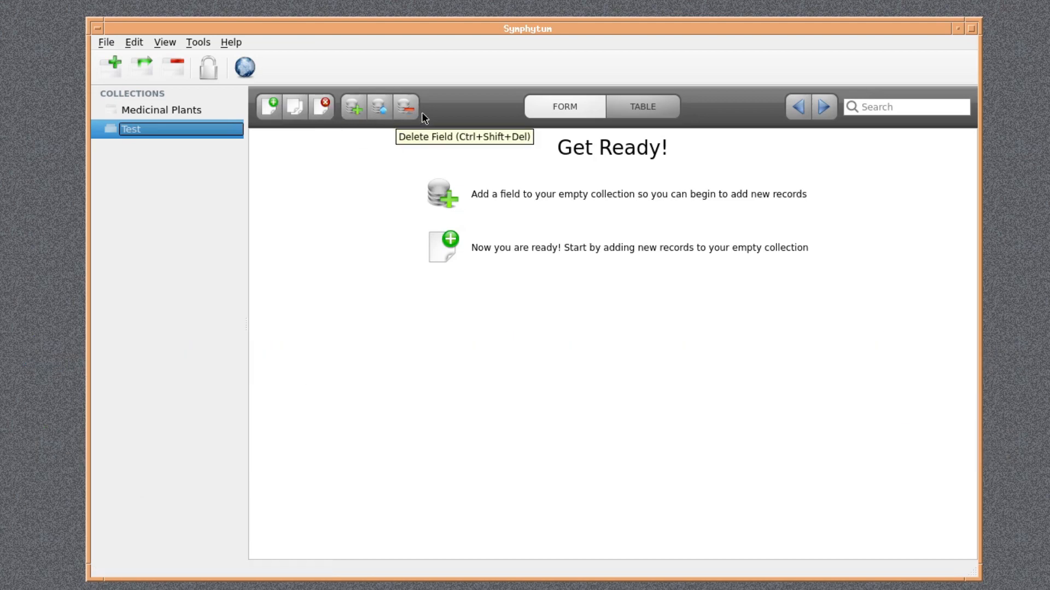
mouse_move(412, 151)
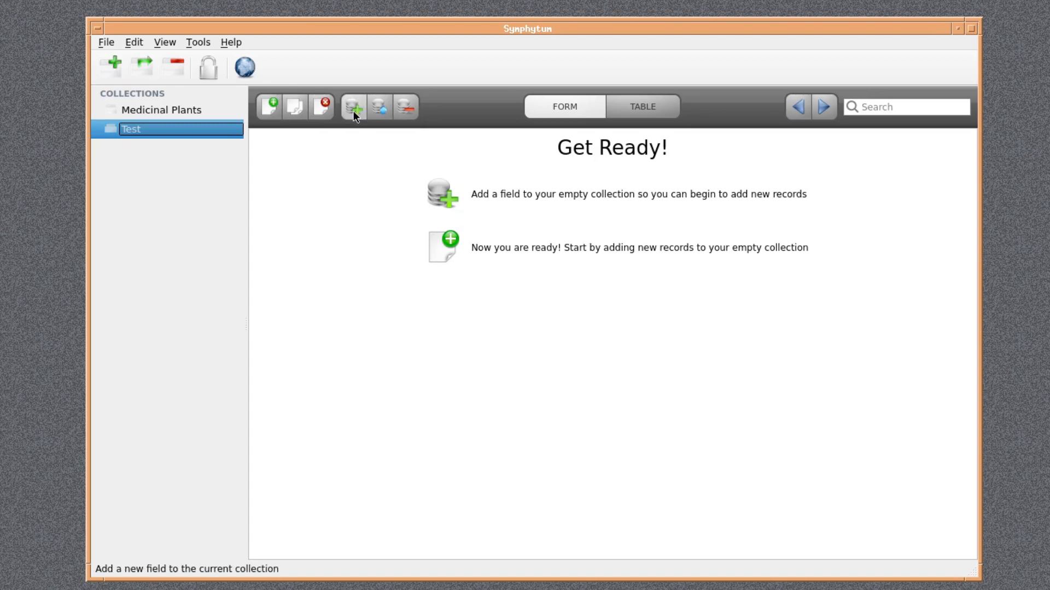
Add a required Text field named Name to the Test collection via the Field Wizard.
click(351, 107)
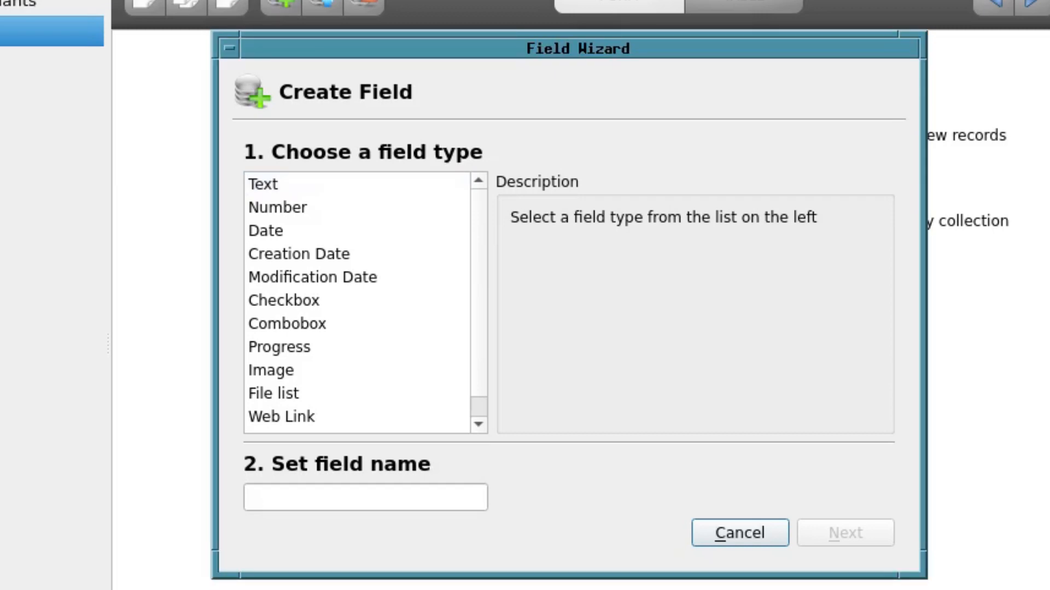
click(261, 184)
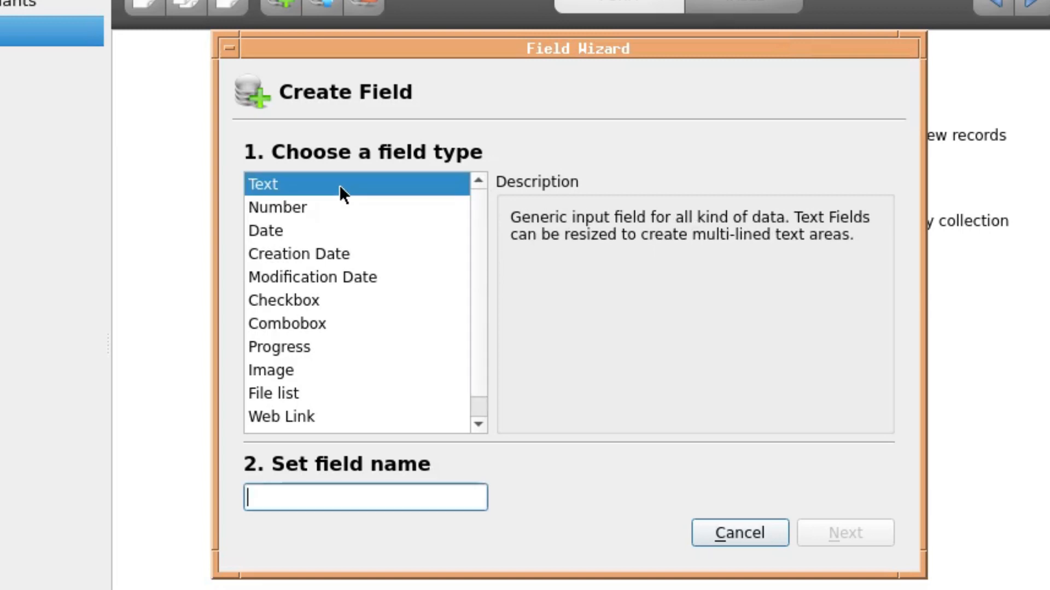
mouse_move(377, 541)
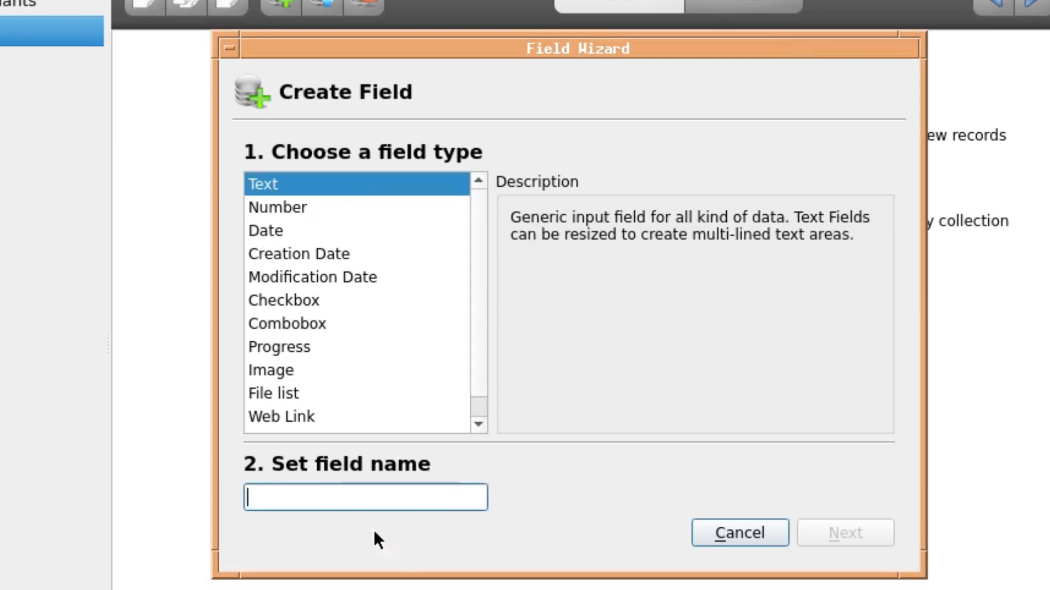
text(N)
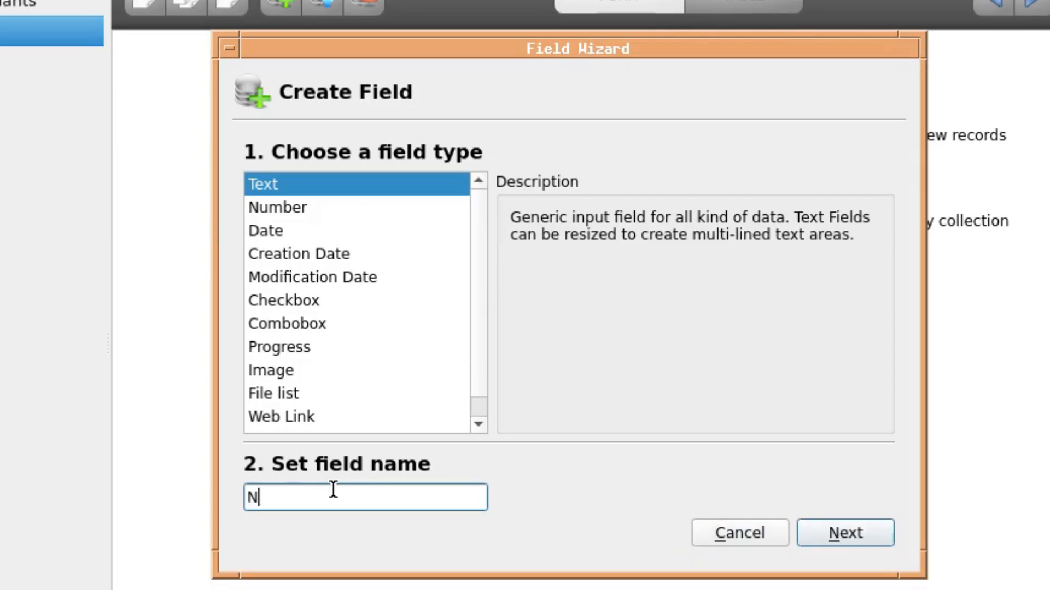
text(ame)
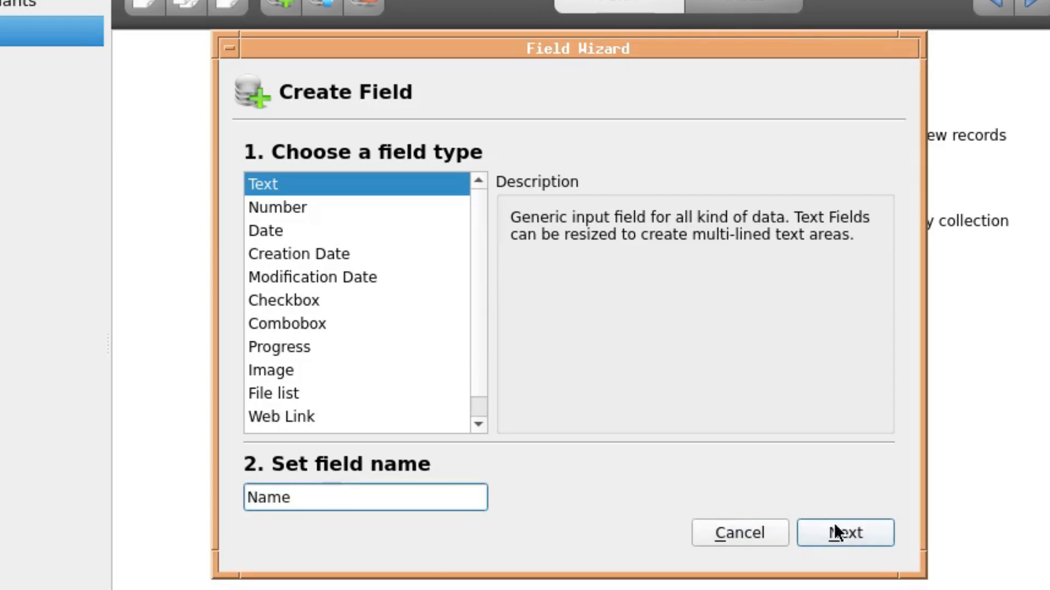
click(844, 532)
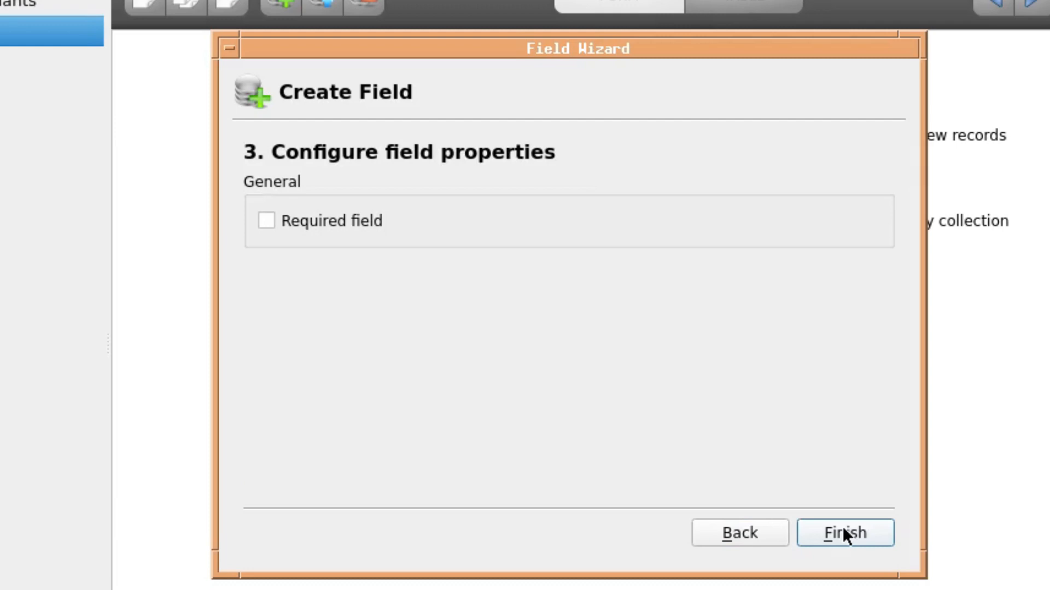
mouse_move(291, 261)
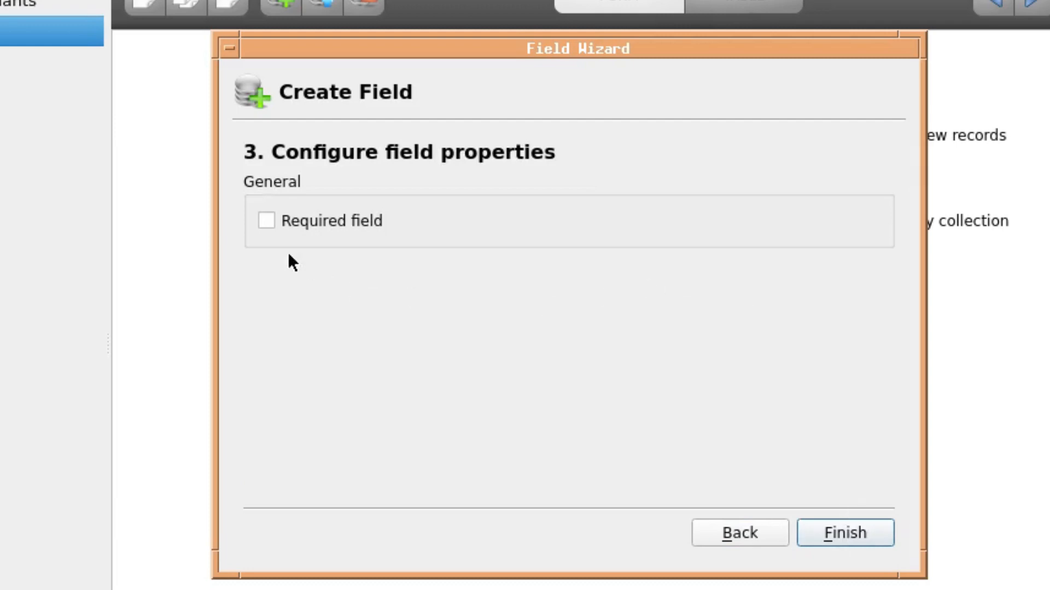
click(267, 221)
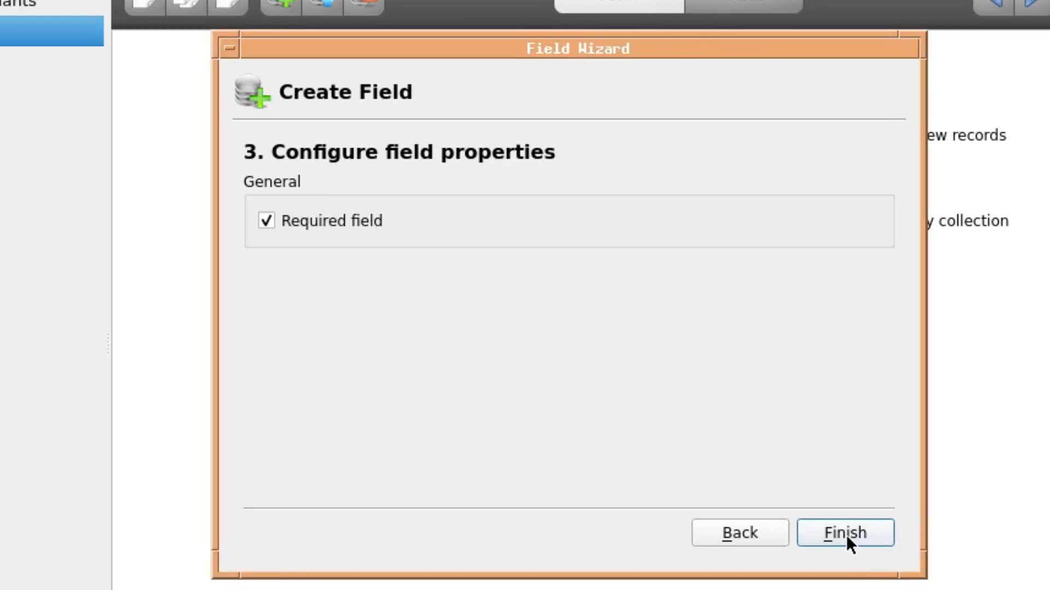
click(846, 532)
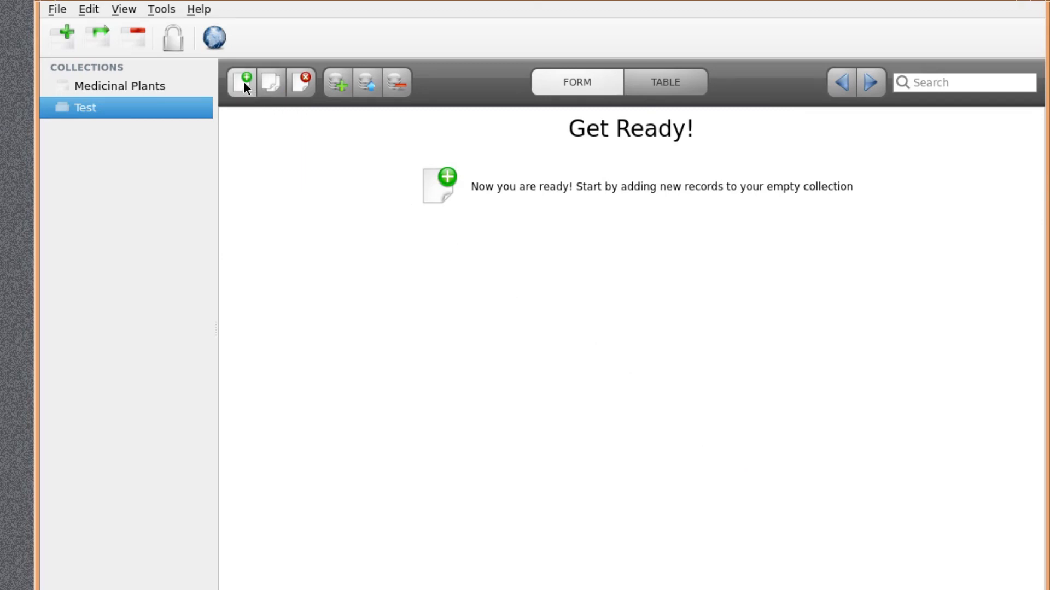
Create three records named RoboNuggie, Christopher and FreeBSD.
click(244, 82)
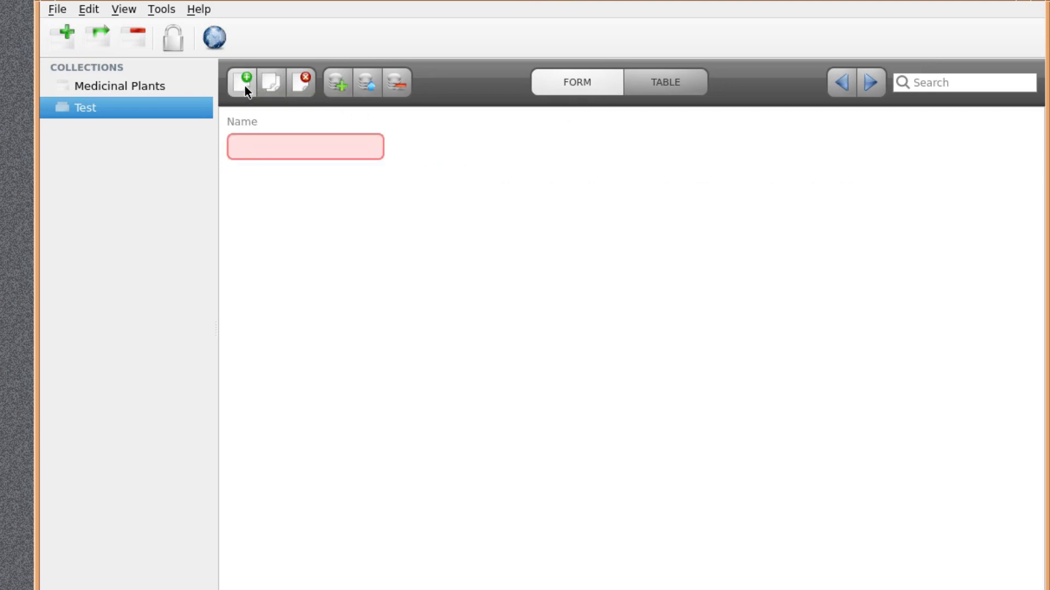
click(305, 145)
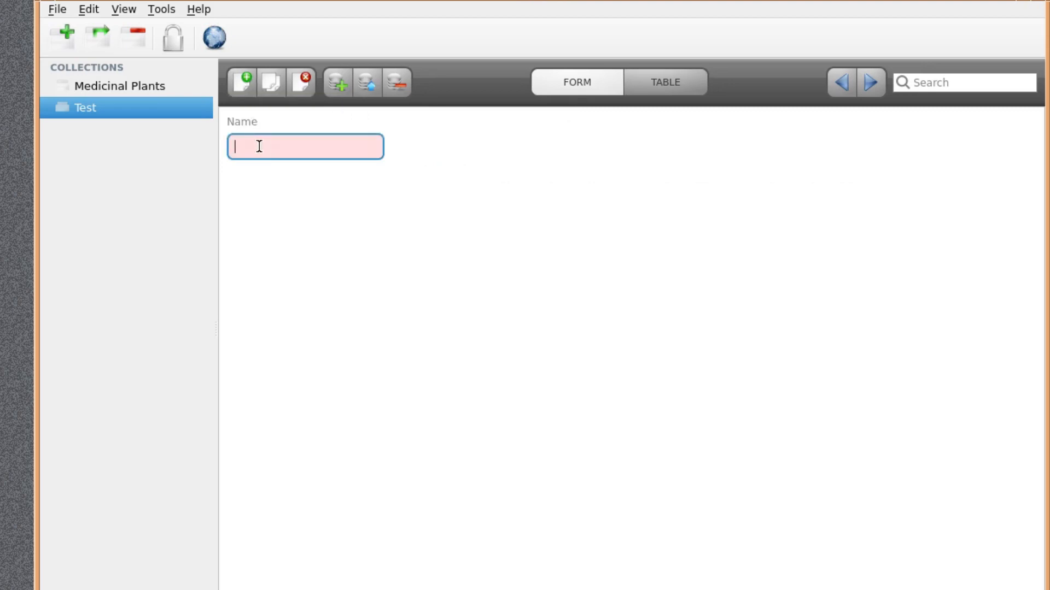
text(R)
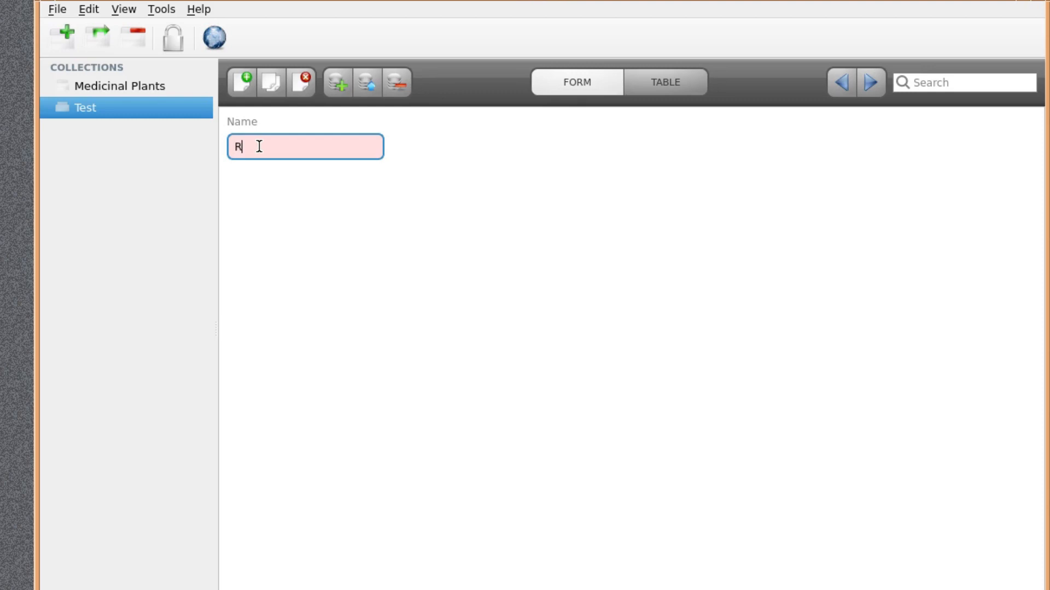
text(obo)
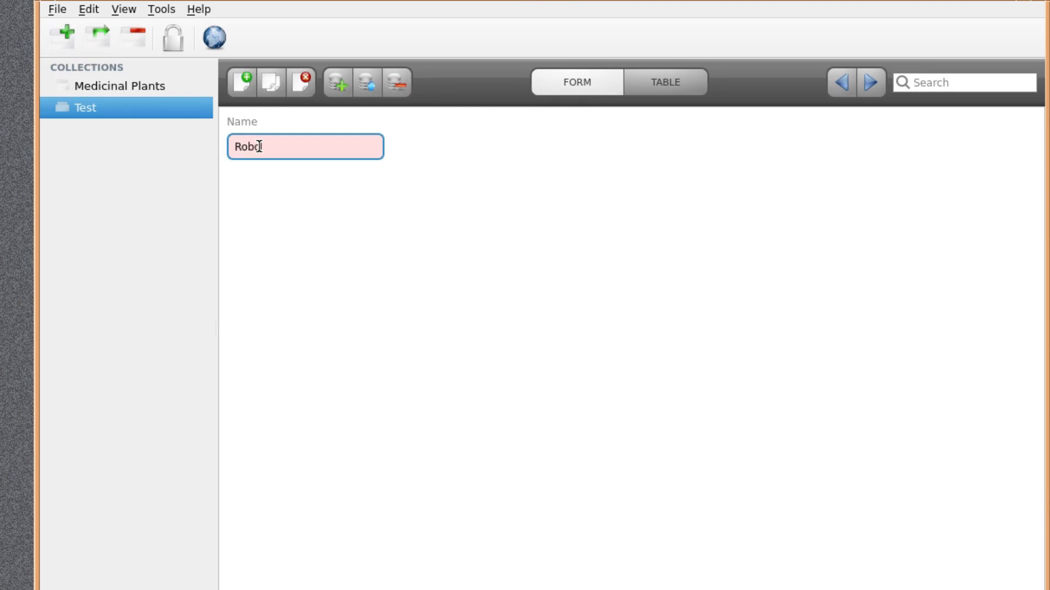
text(Nuggie)
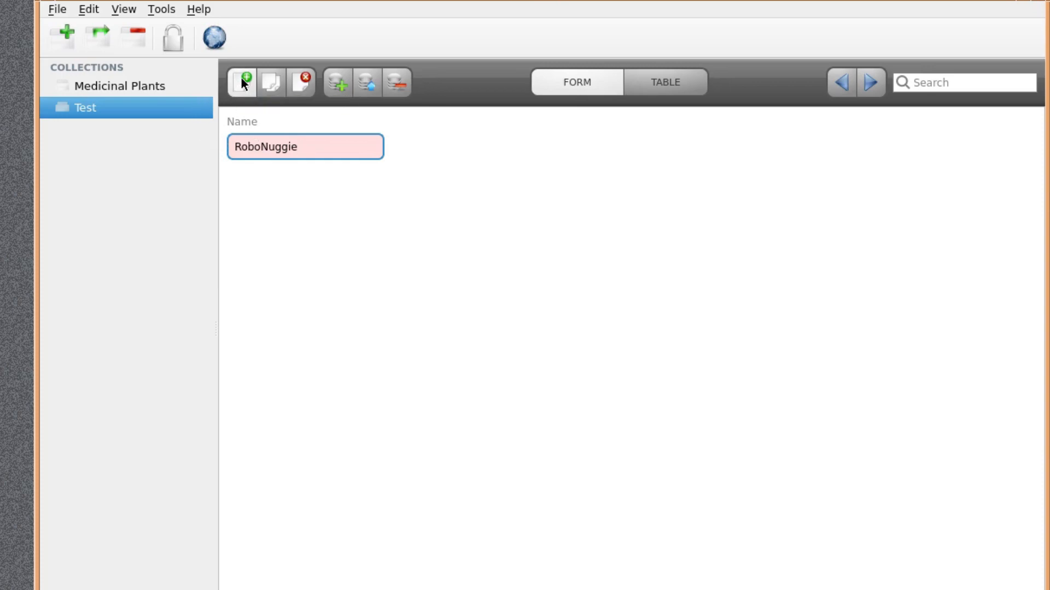
click(241, 82)
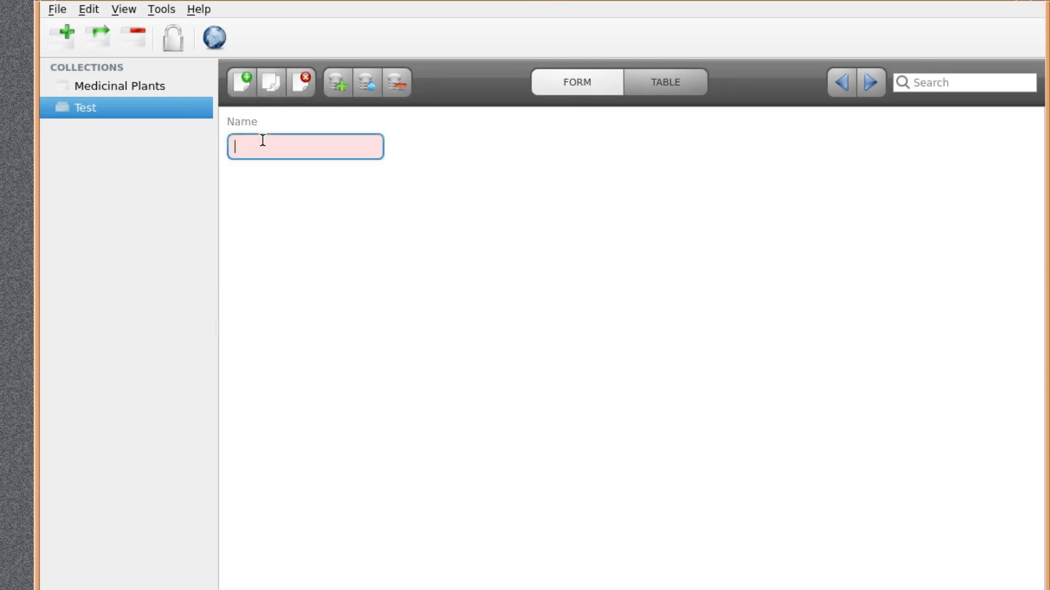
text(Christopher)
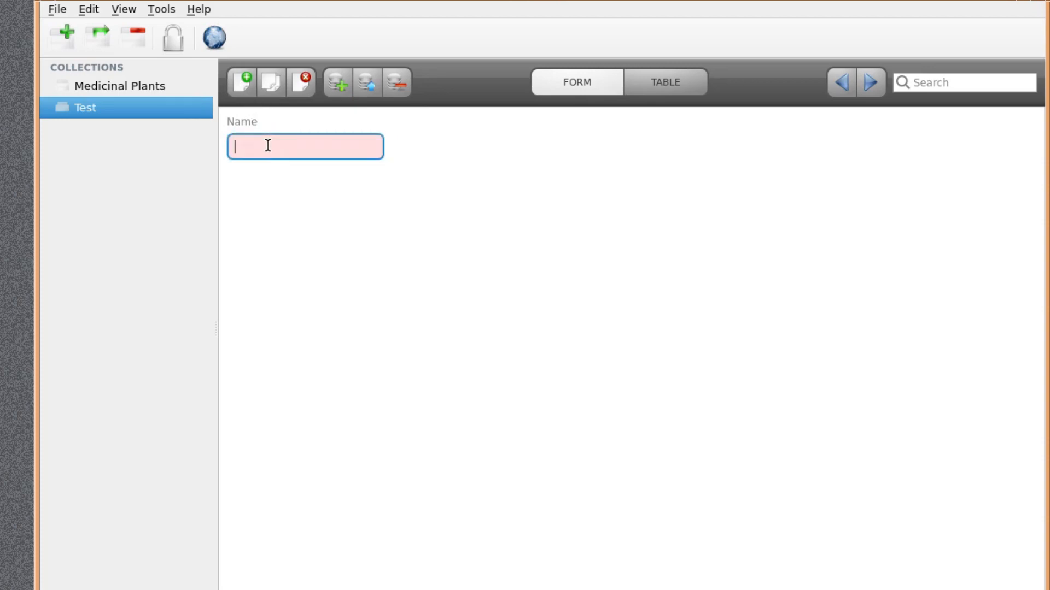
text(FreeBSD)
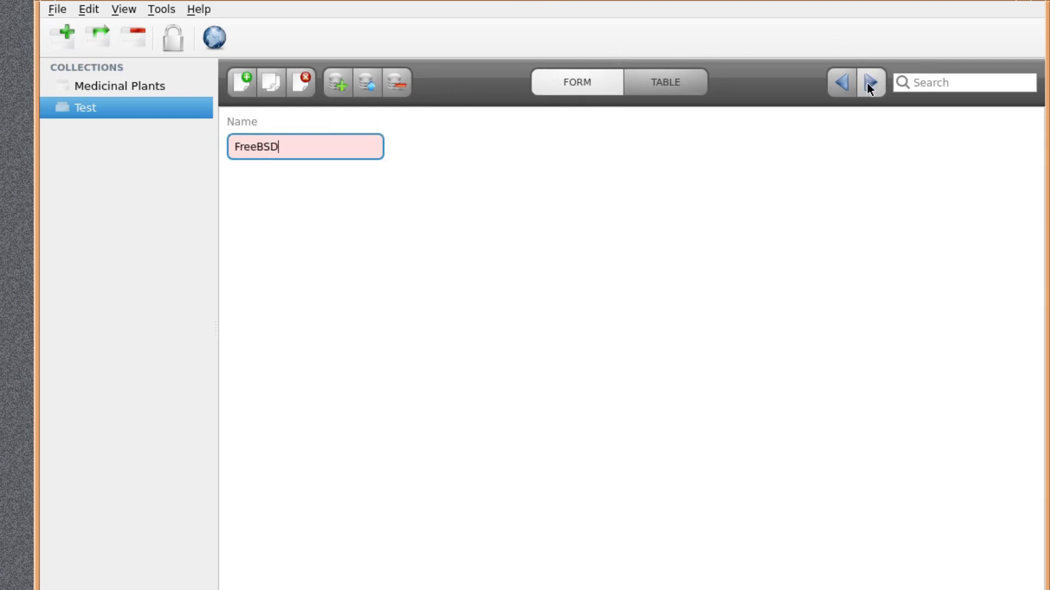
Browse back to RoboNuggie, check the records in Table view and return to Form view.
click(869, 82)
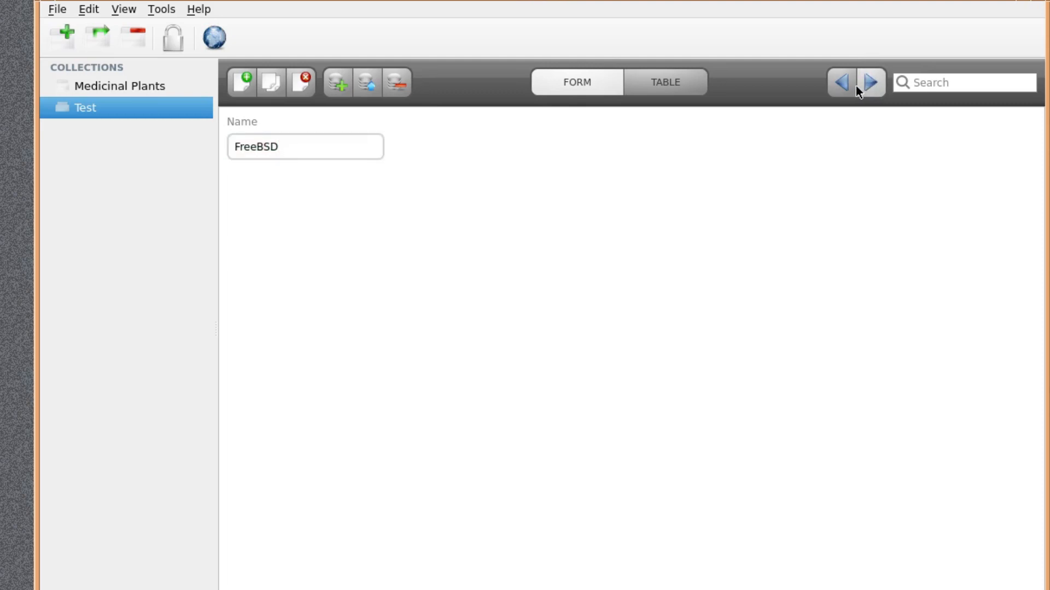
click(842, 82)
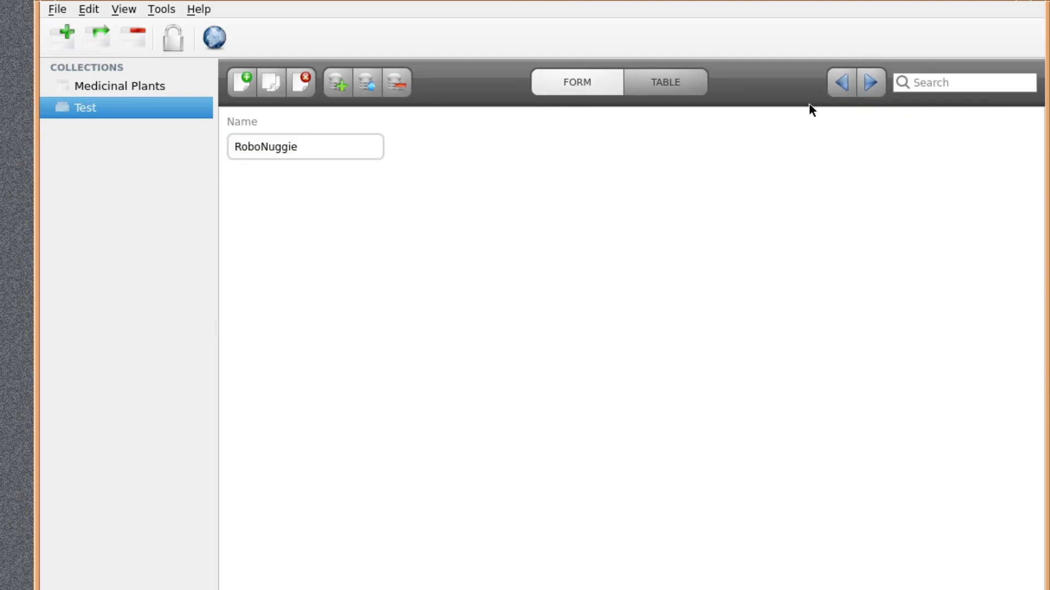
click(664, 82)
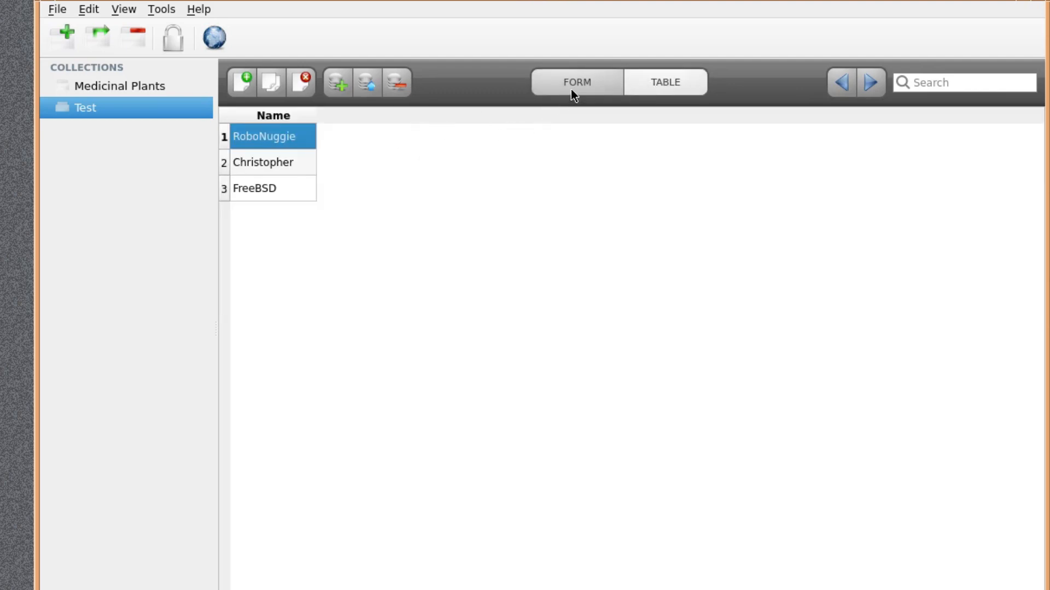
click(576, 82)
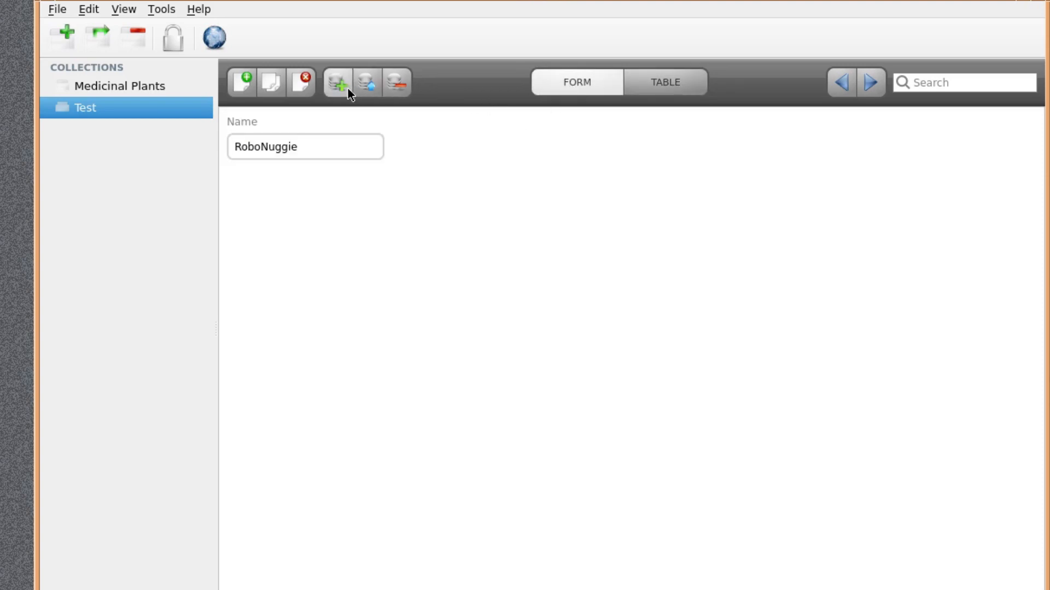
Add a Number field named Mobile with default properties.
click(337, 82)
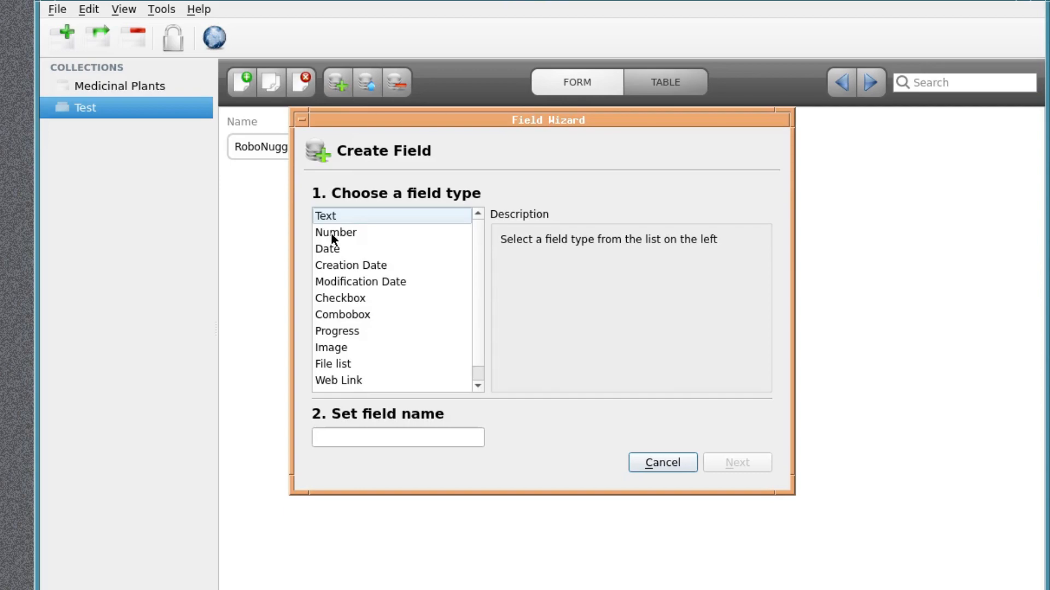
click(335, 232)
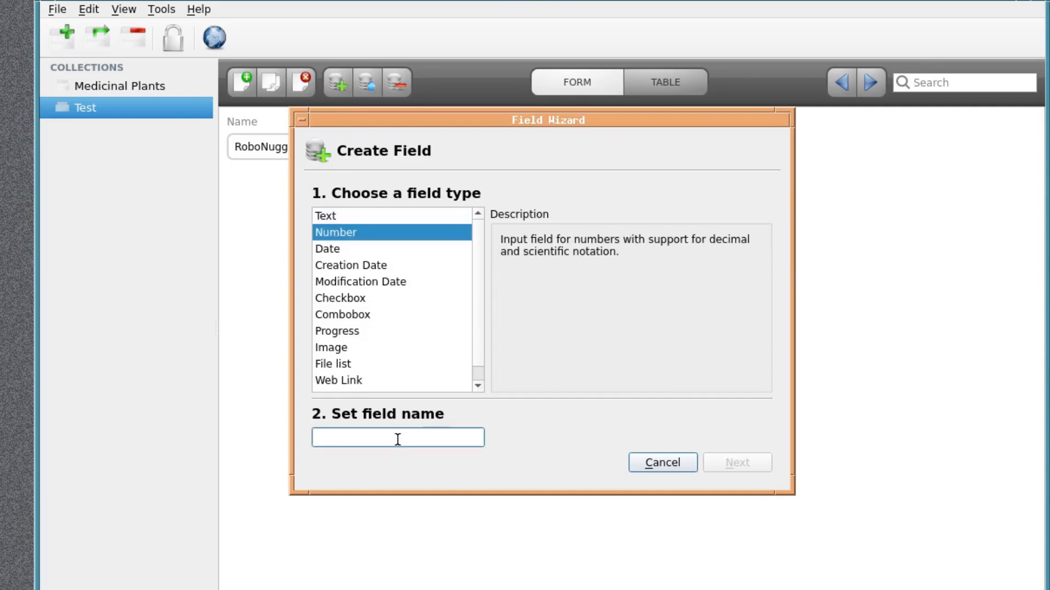
text(Mob)
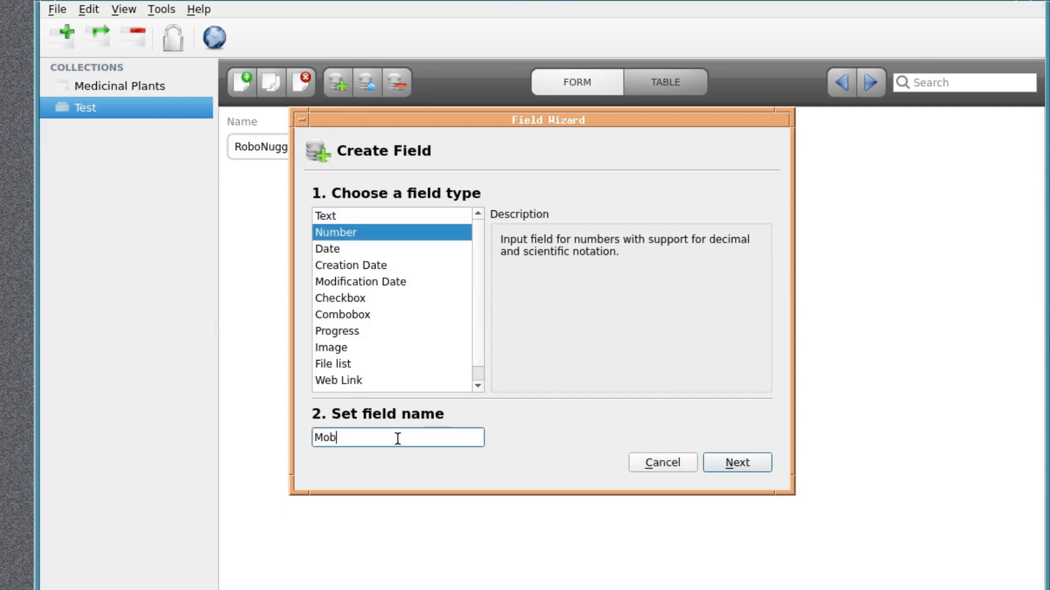
text(ile)
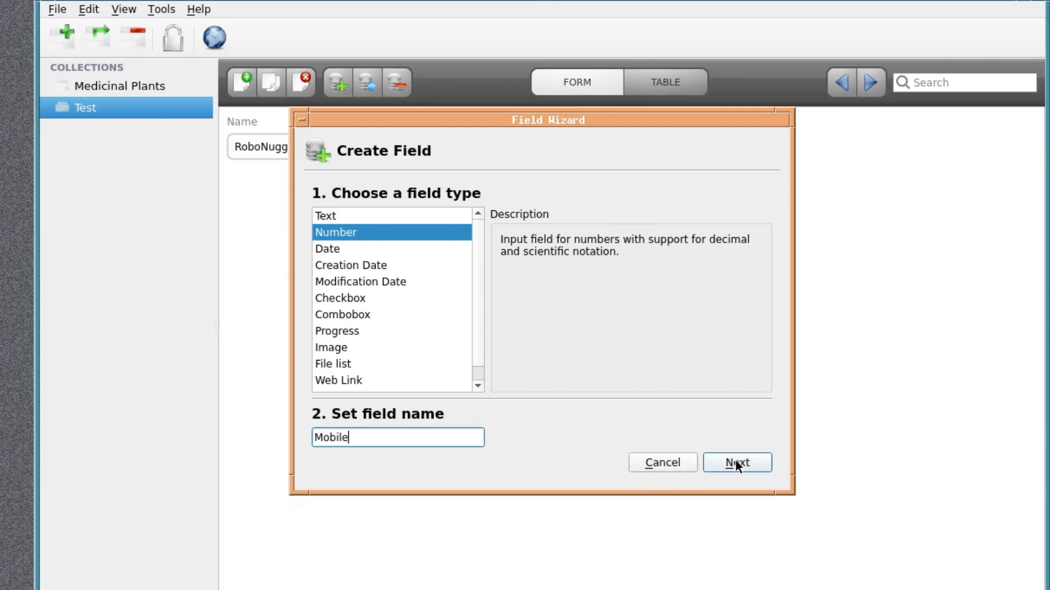
click(736, 463)
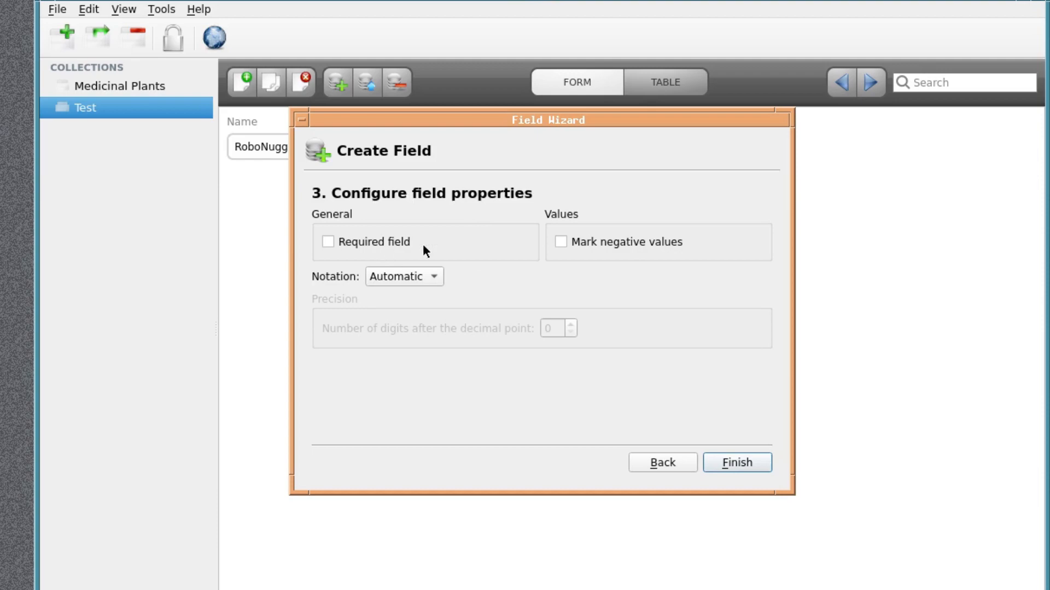
mouse_move(641, 453)
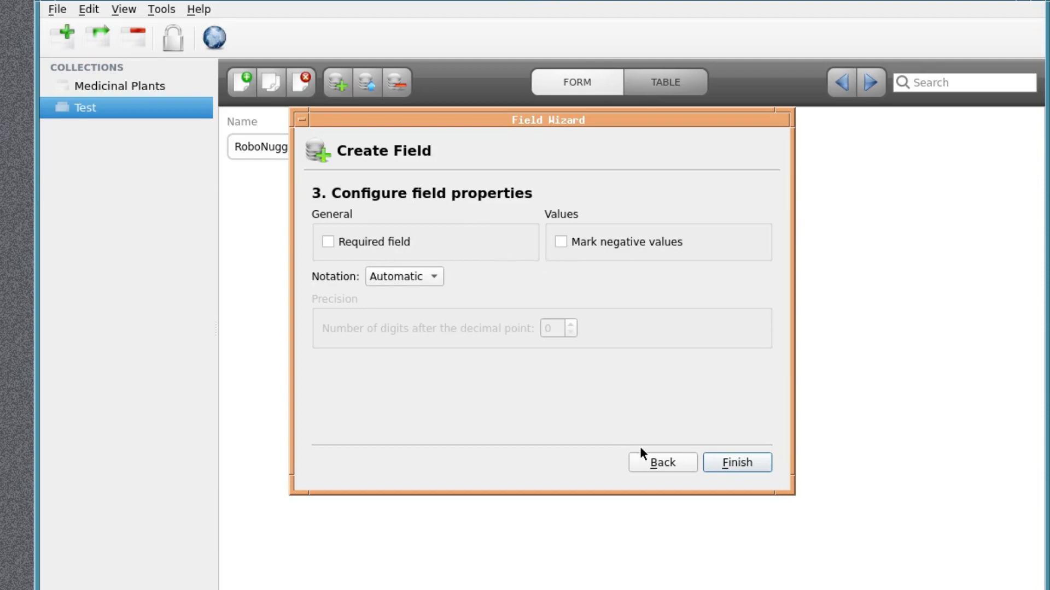
click(736, 462)
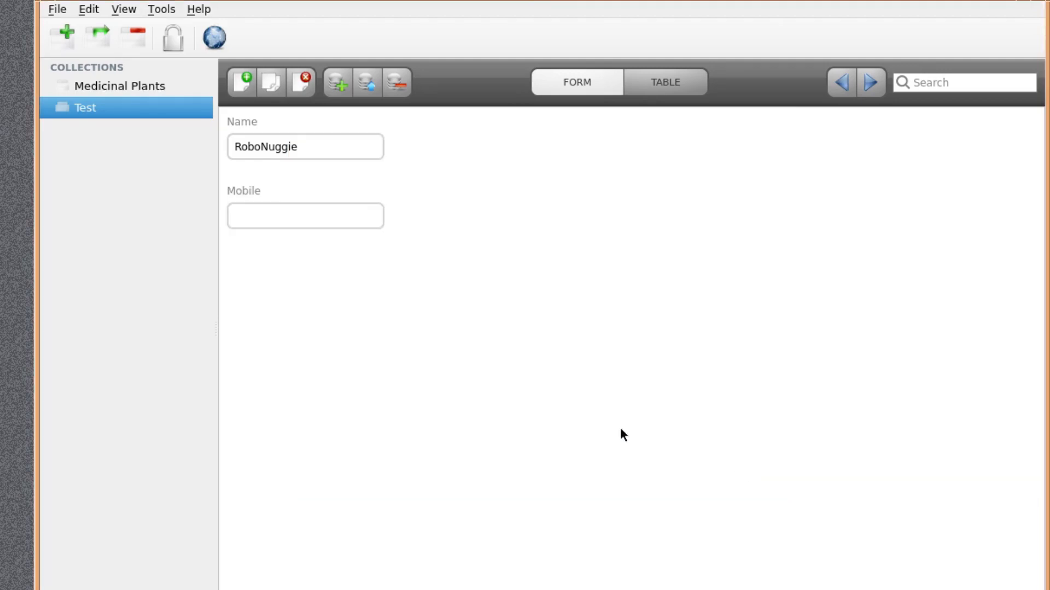
Enter mobile numbers 1234568 and 12345 into the records.
click(306, 215)
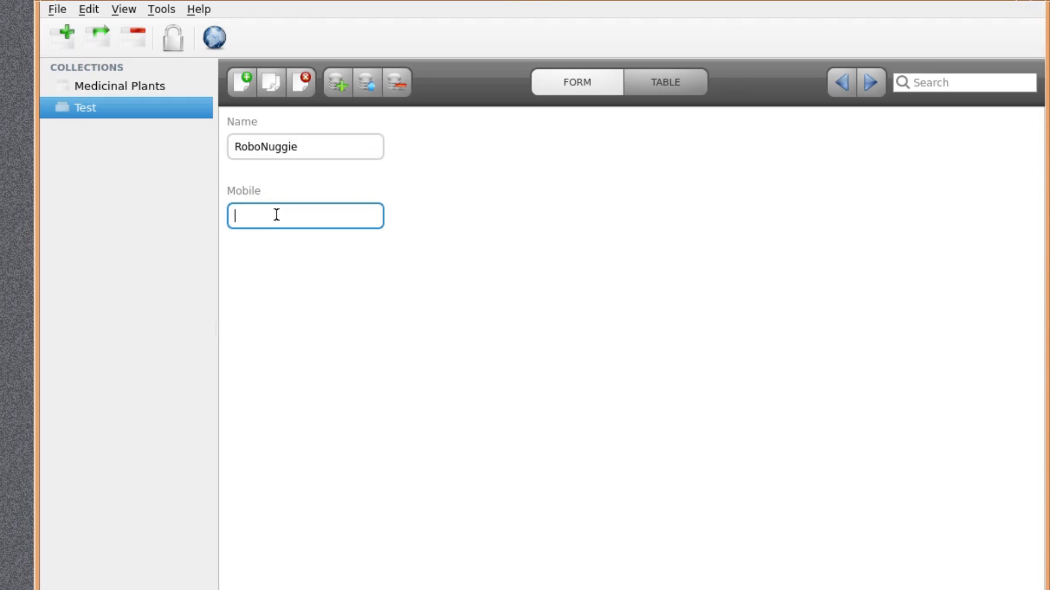
text(123456)
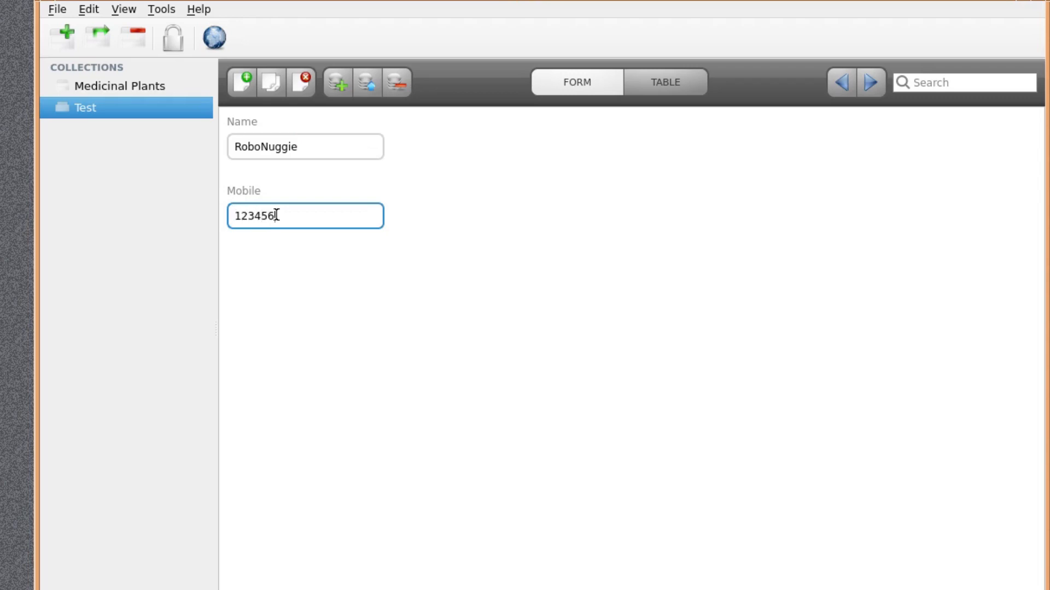
text(8)
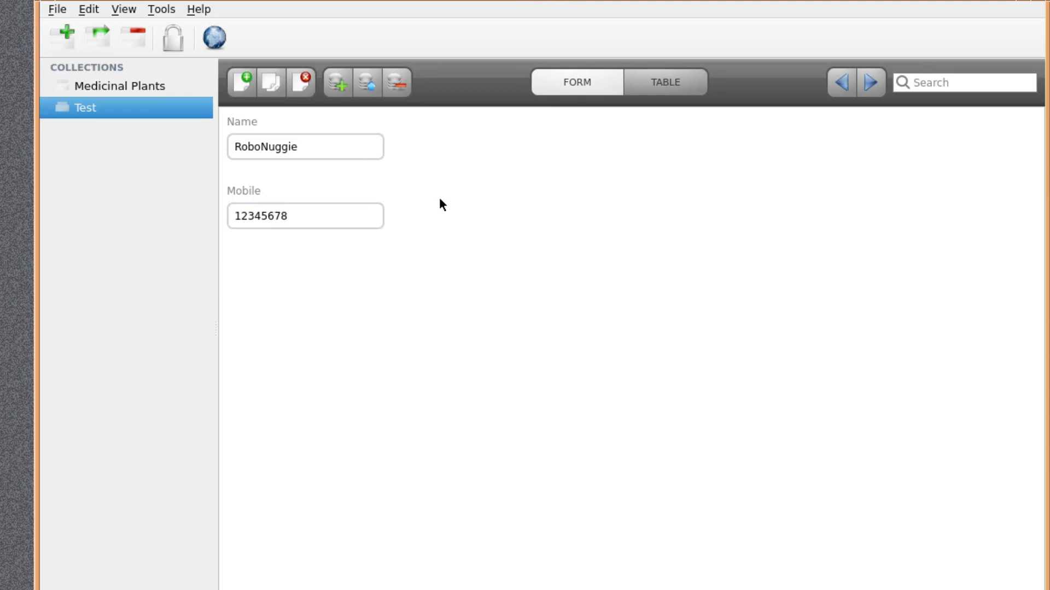
click(305, 215)
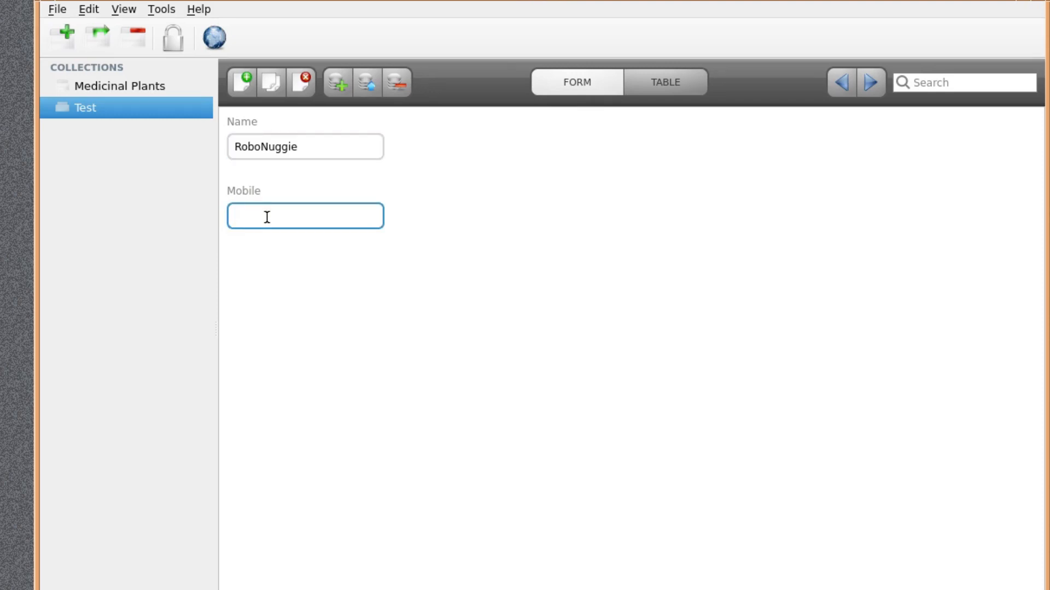
text(12345)
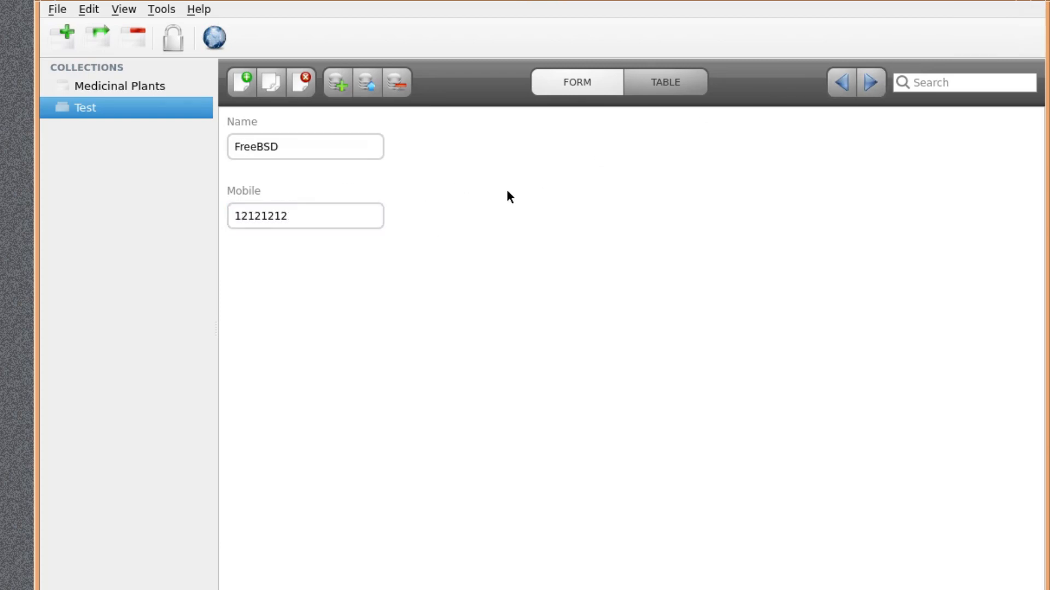
click(336, 82)
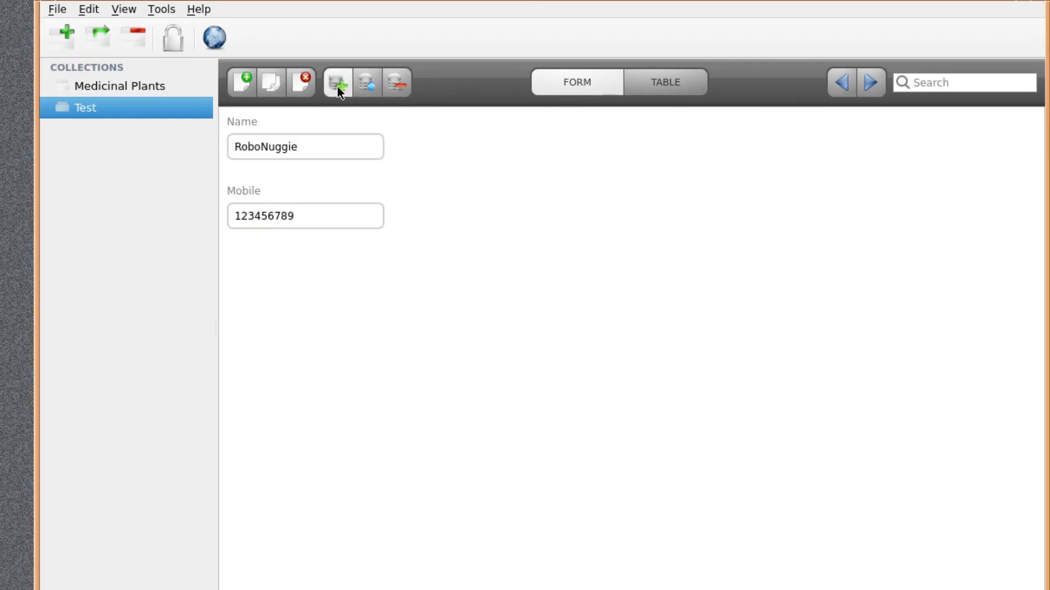
Add an Email Address field named Email to the form.
click(338, 82)
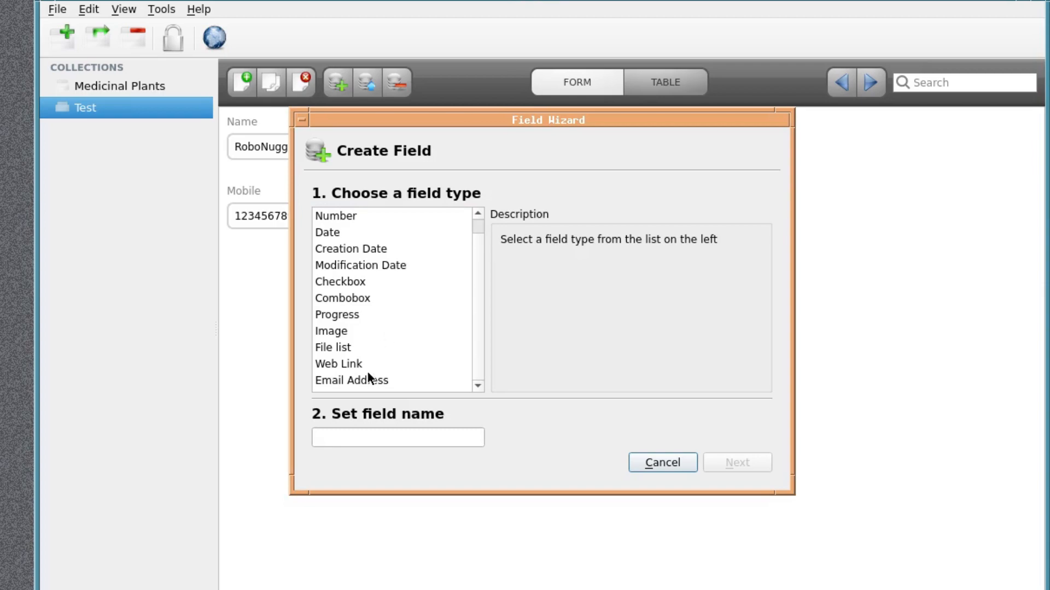
click(351, 381)
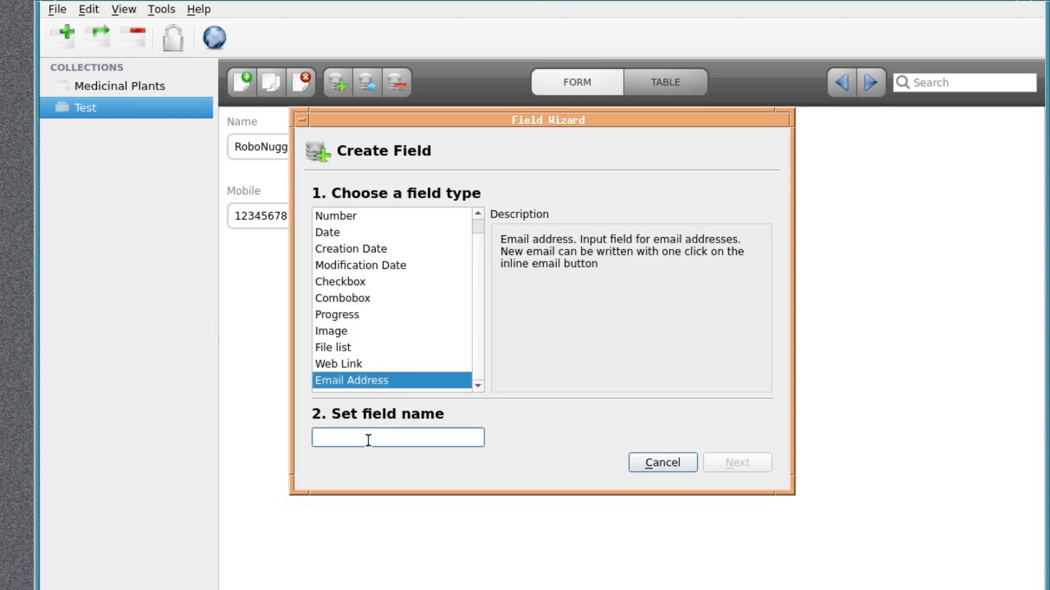
text(Ema)
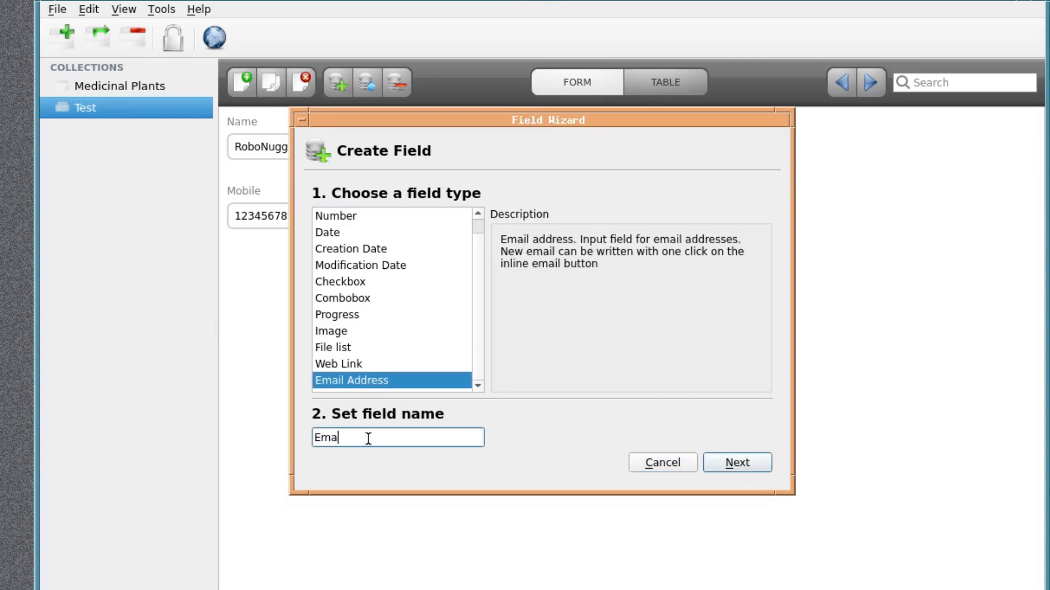
text(il)
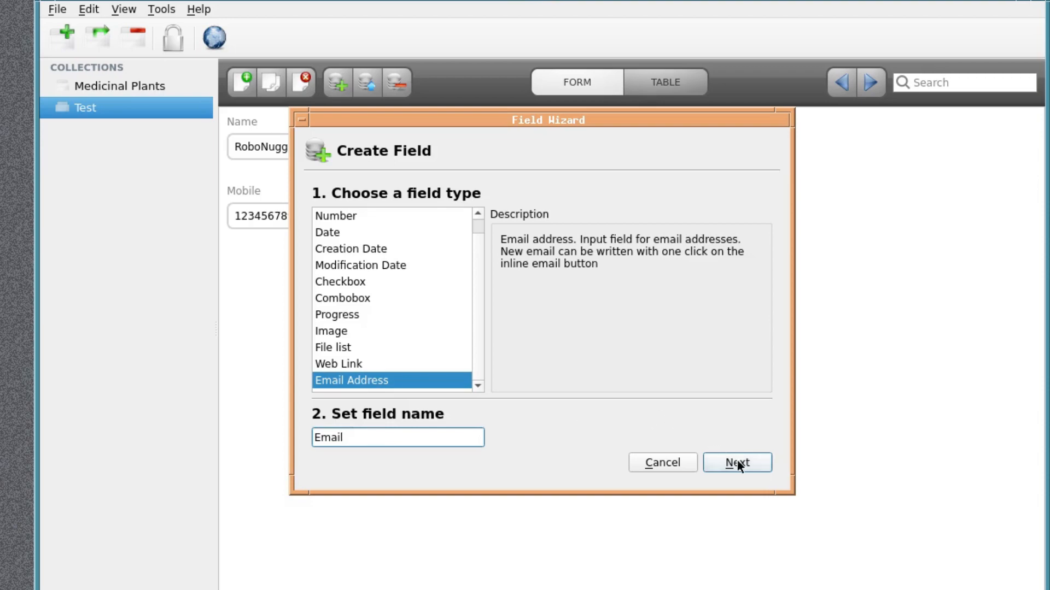
click(736, 463)
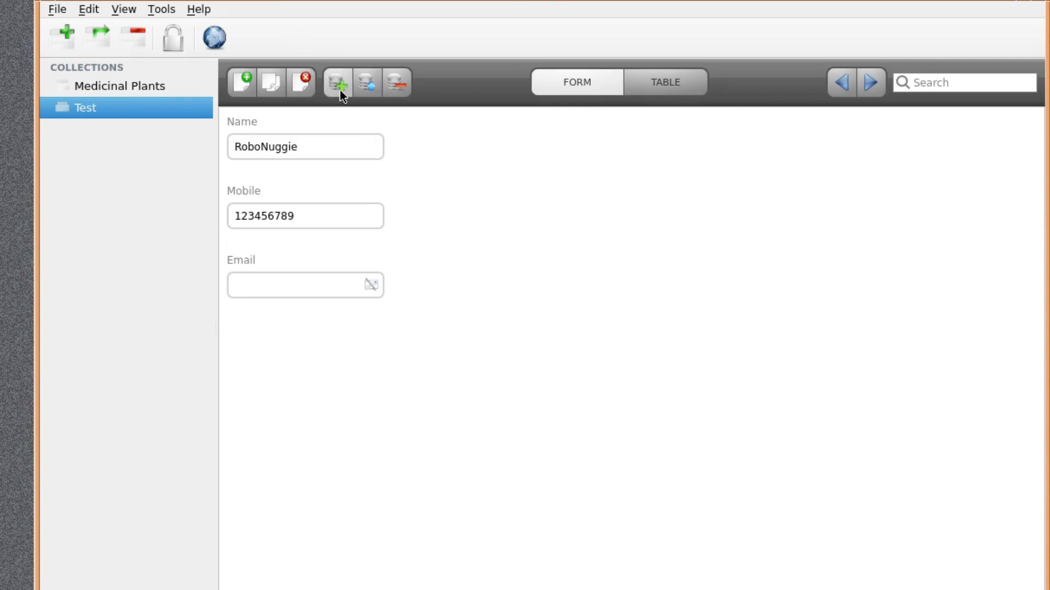
Add an Image field named Profile to the form.
click(337, 82)
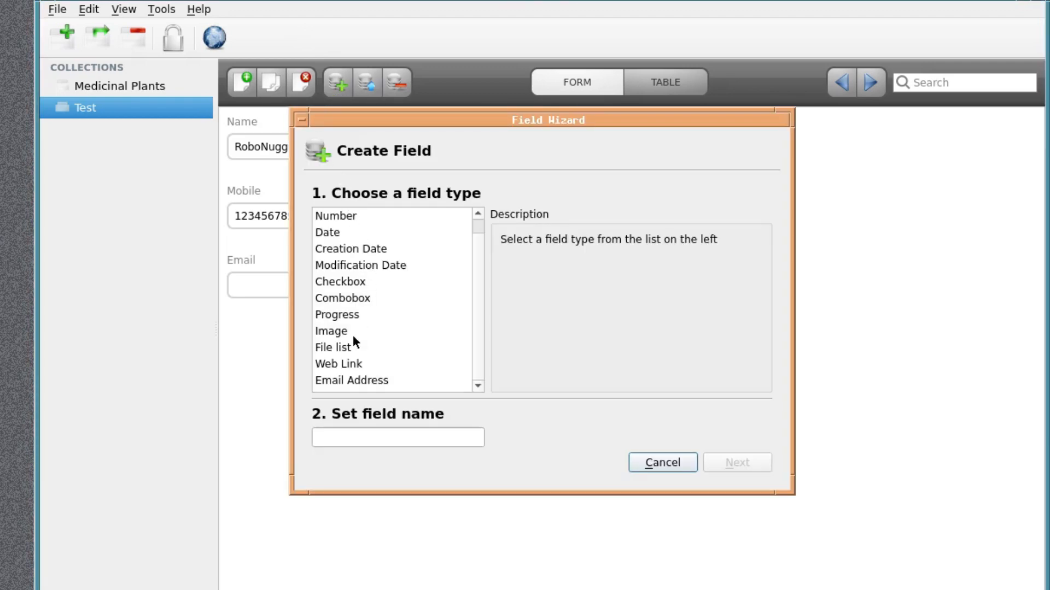
click(331, 330)
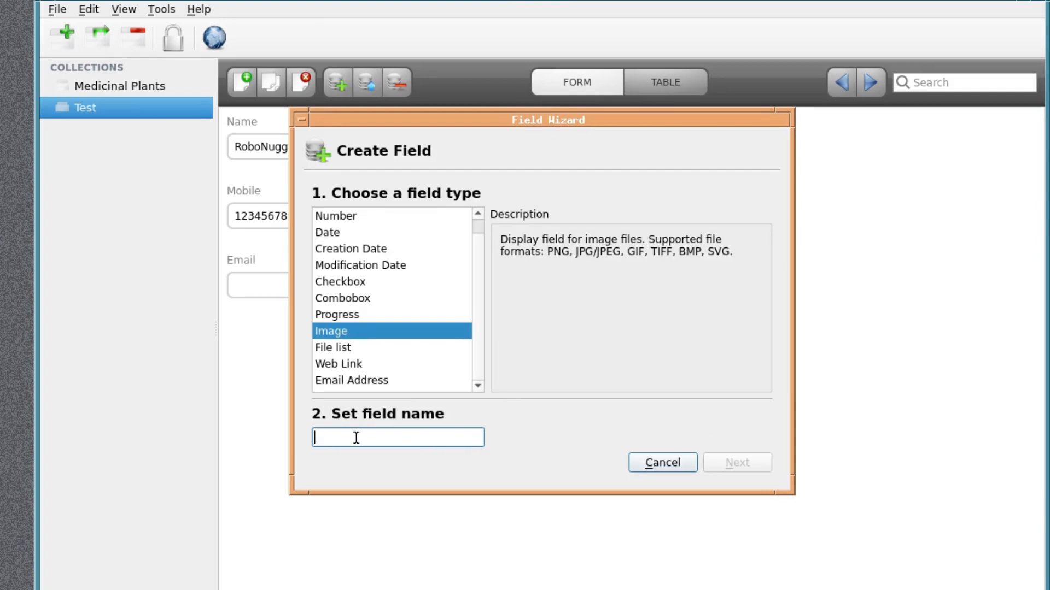
text(Profile)
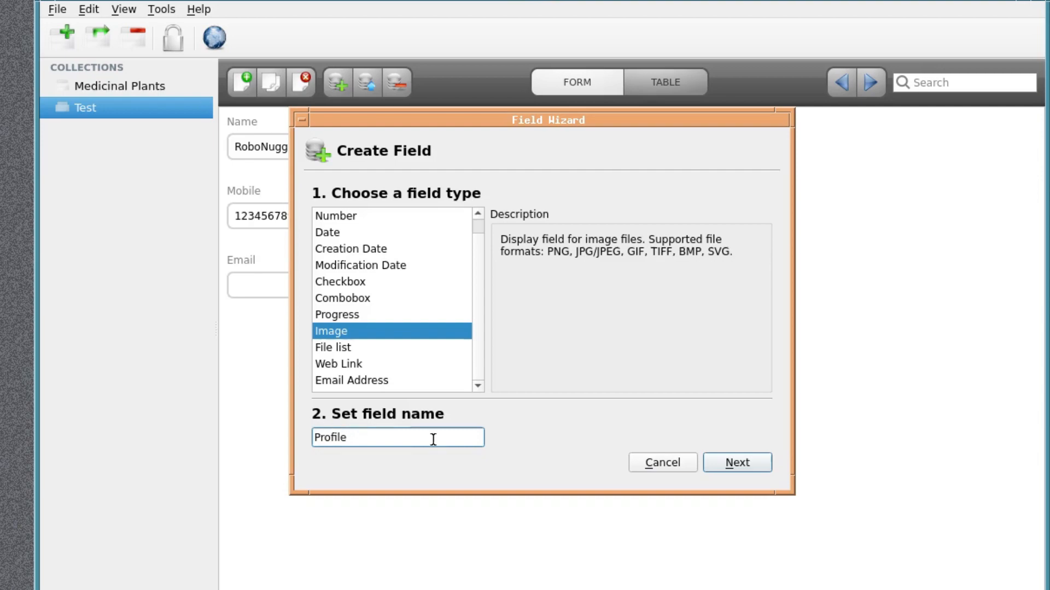
click(736, 462)
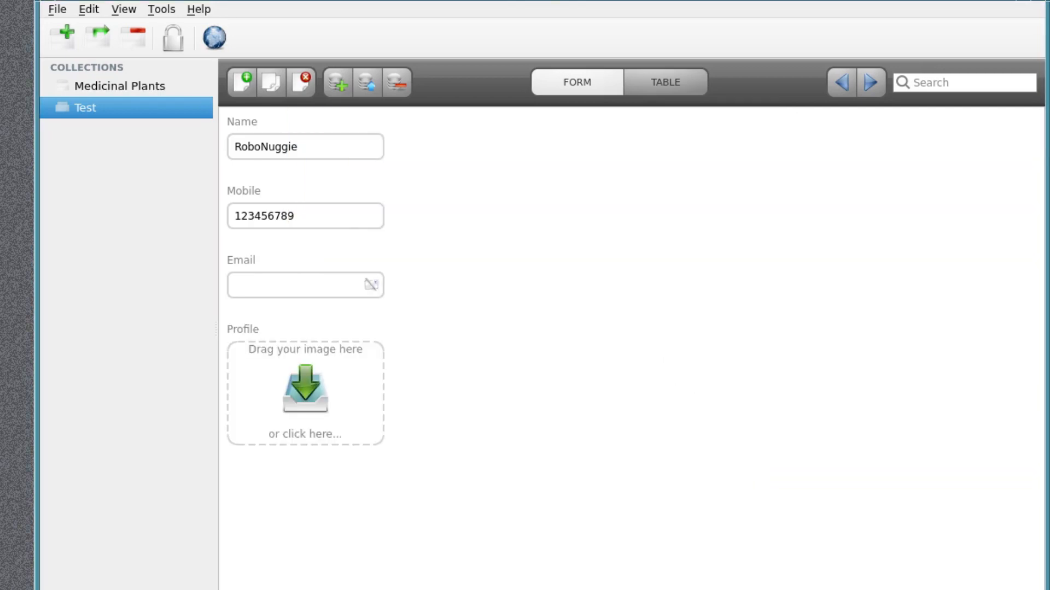
Load a logo picture into RoboNuggie's Profile and step to the next record.
click(305, 392)
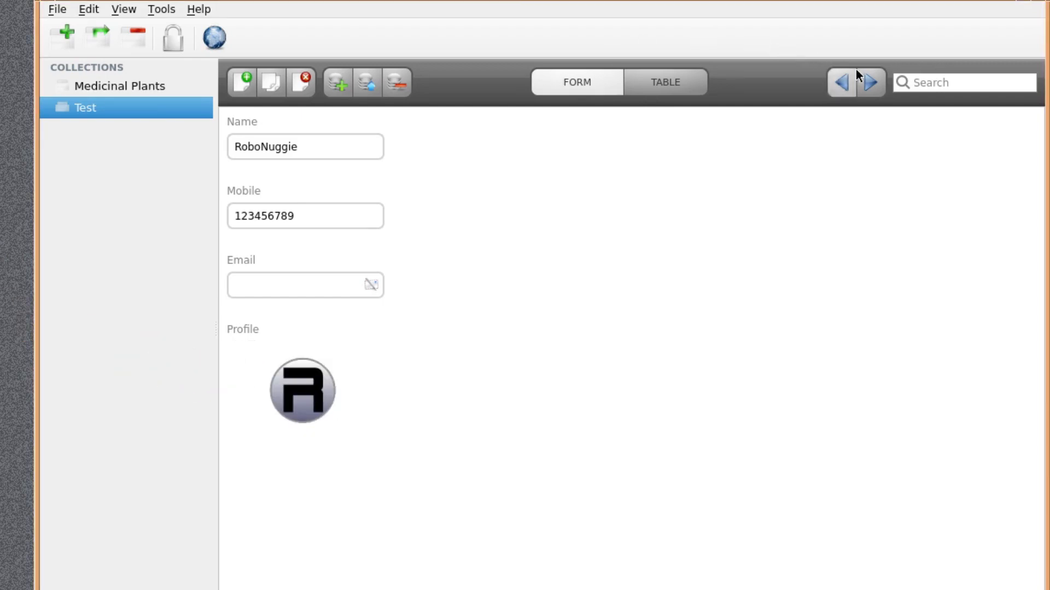
click(842, 82)
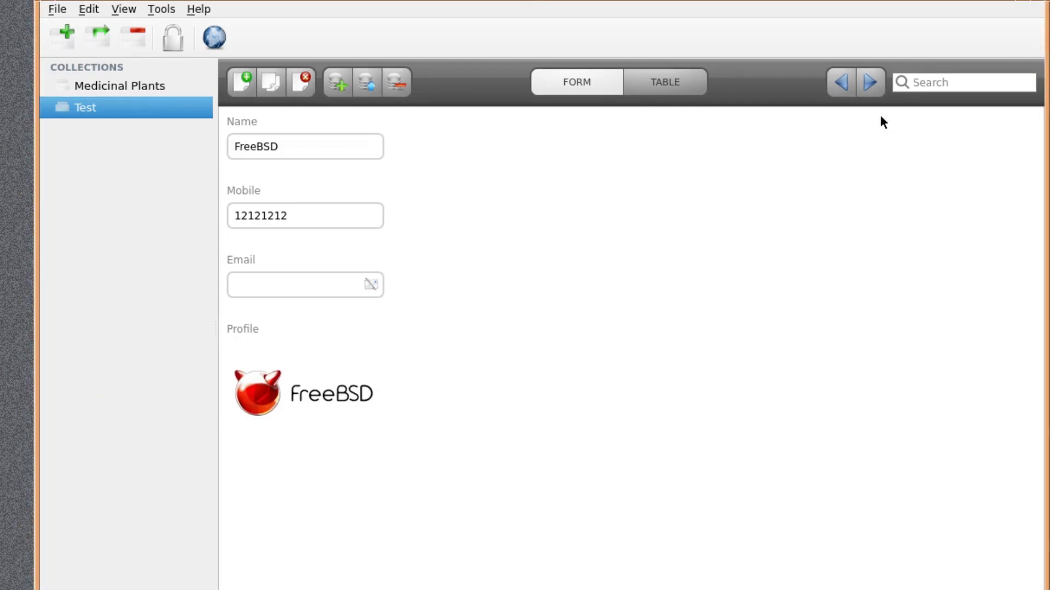
click(869, 82)
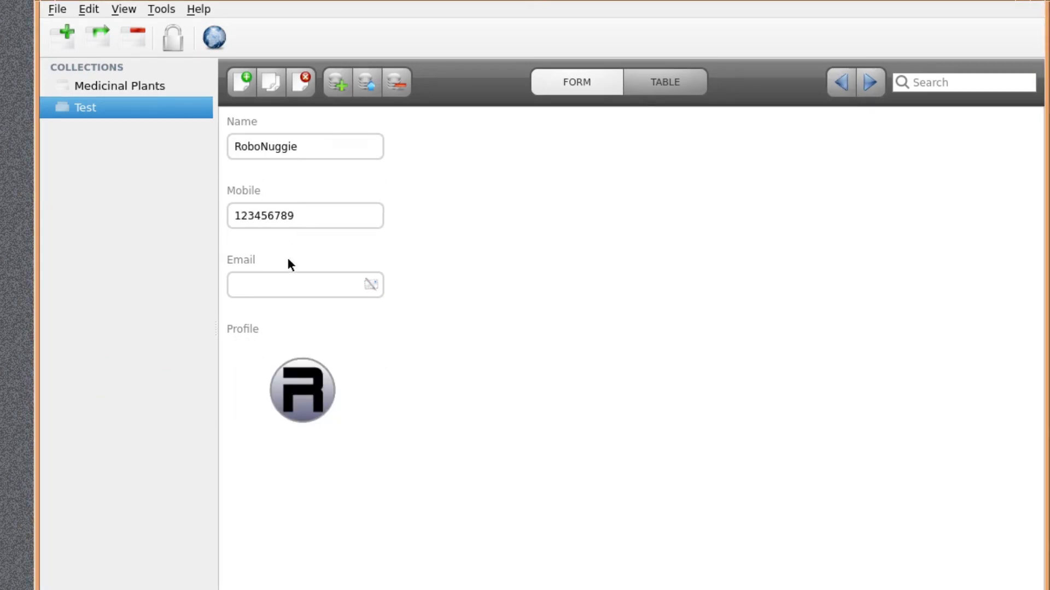
click(305, 284)
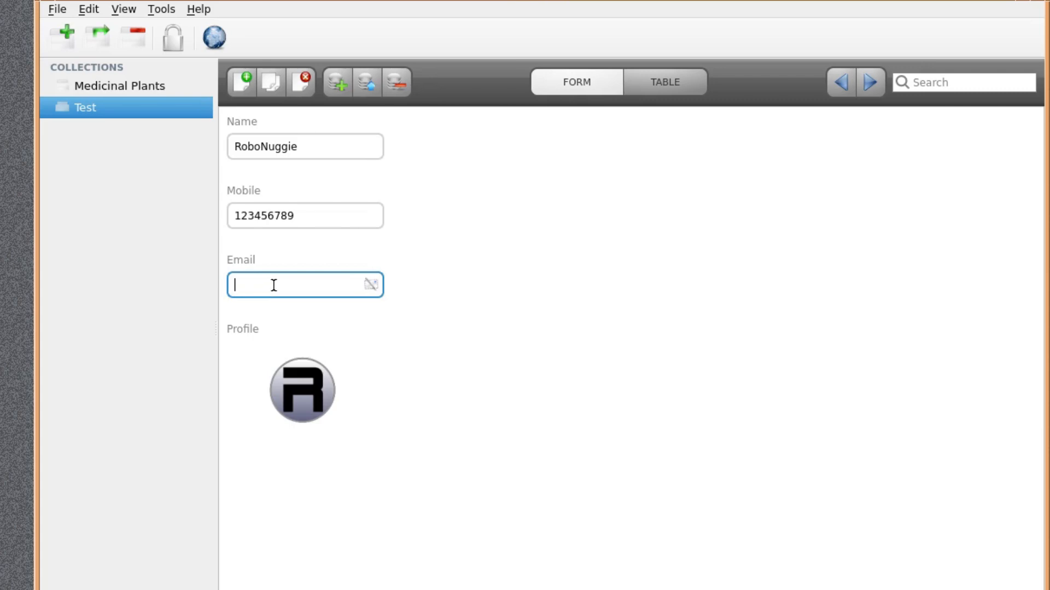
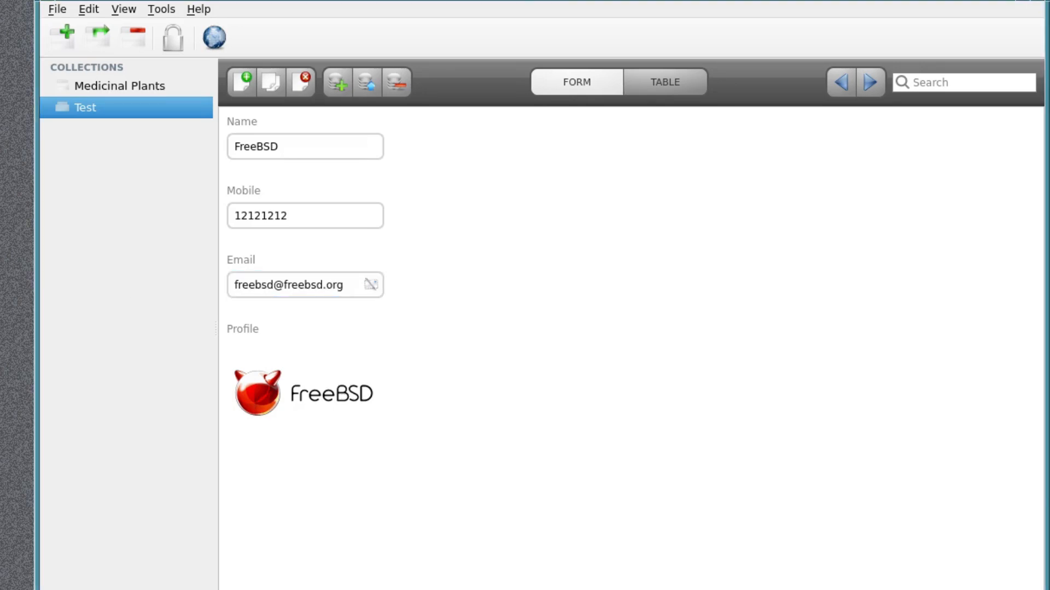
click(840, 82)
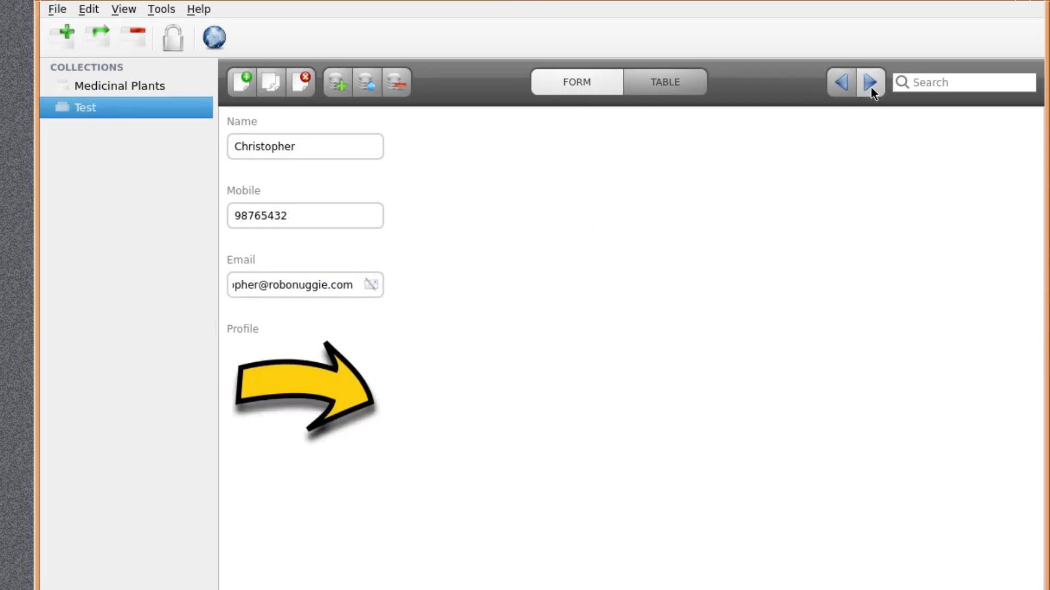
Review the records in Table view, return to the FreeBSD form and go to the File menu.
click(869, 82)
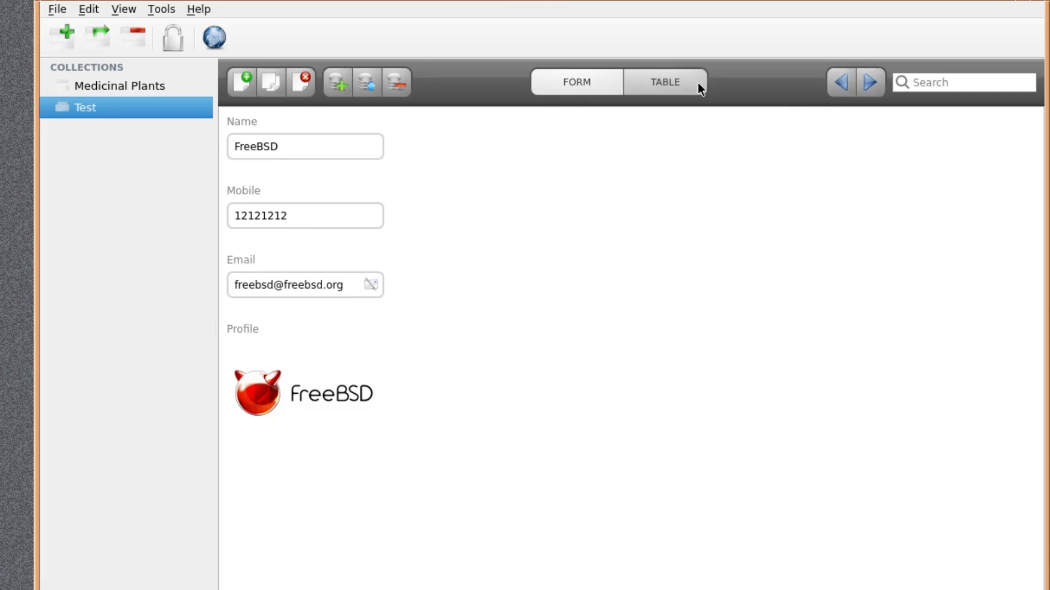
click(663, 82)
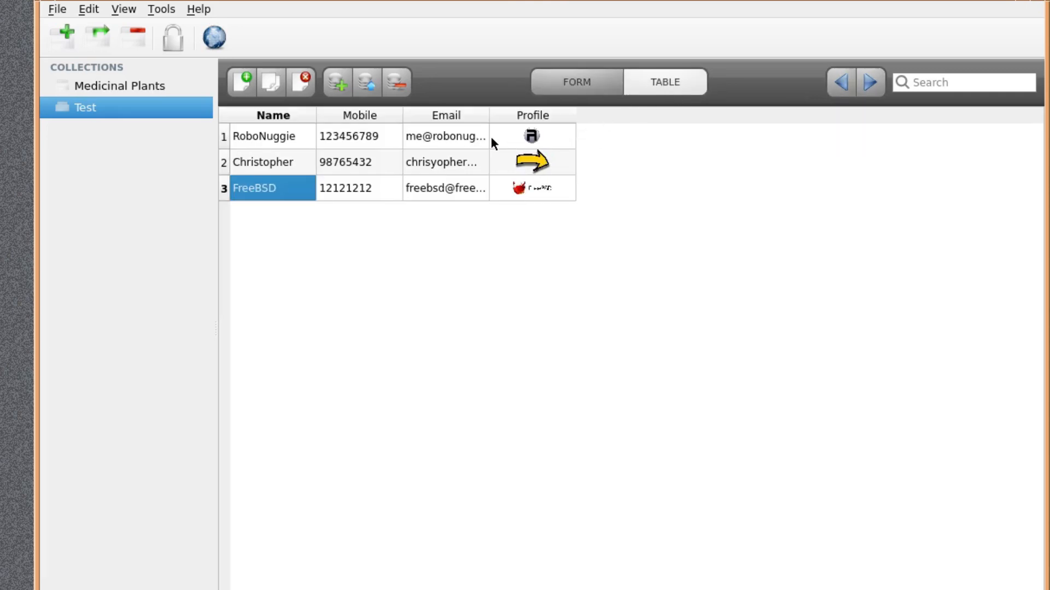
click(575, 82)
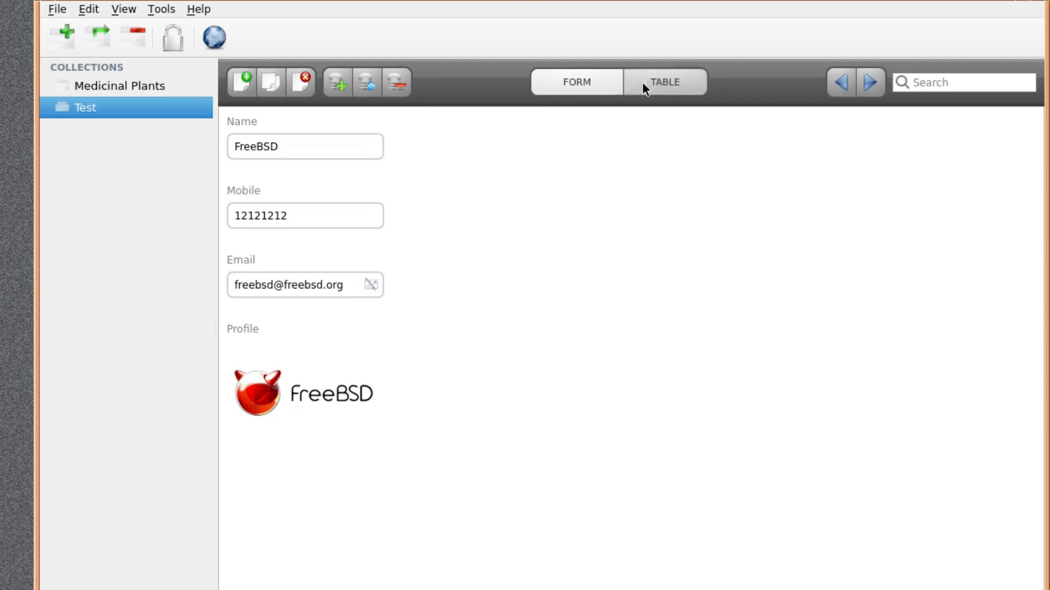
click(57, 8)
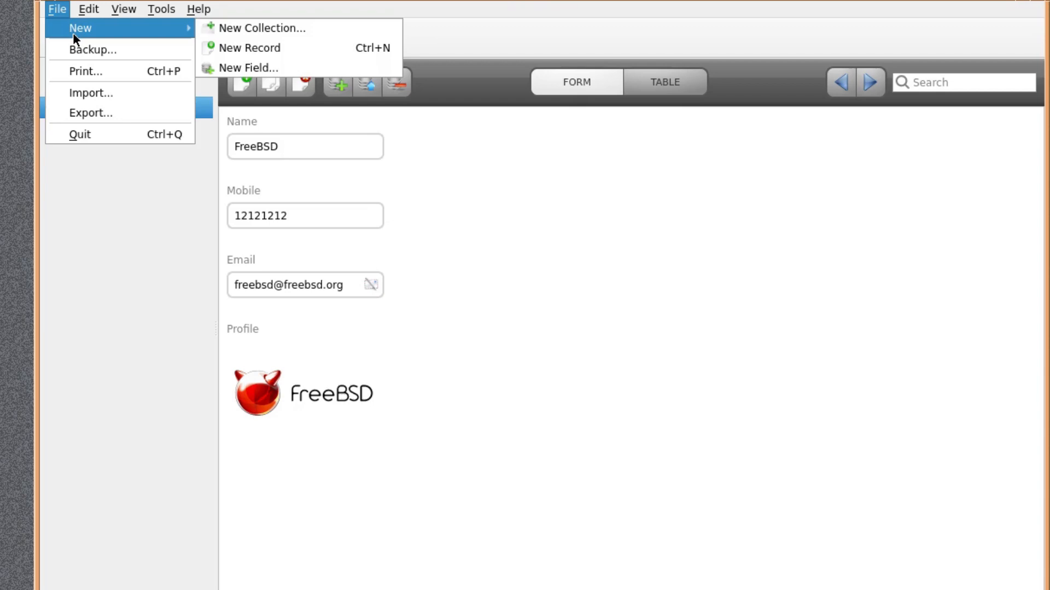
mouse_move(92, 49)
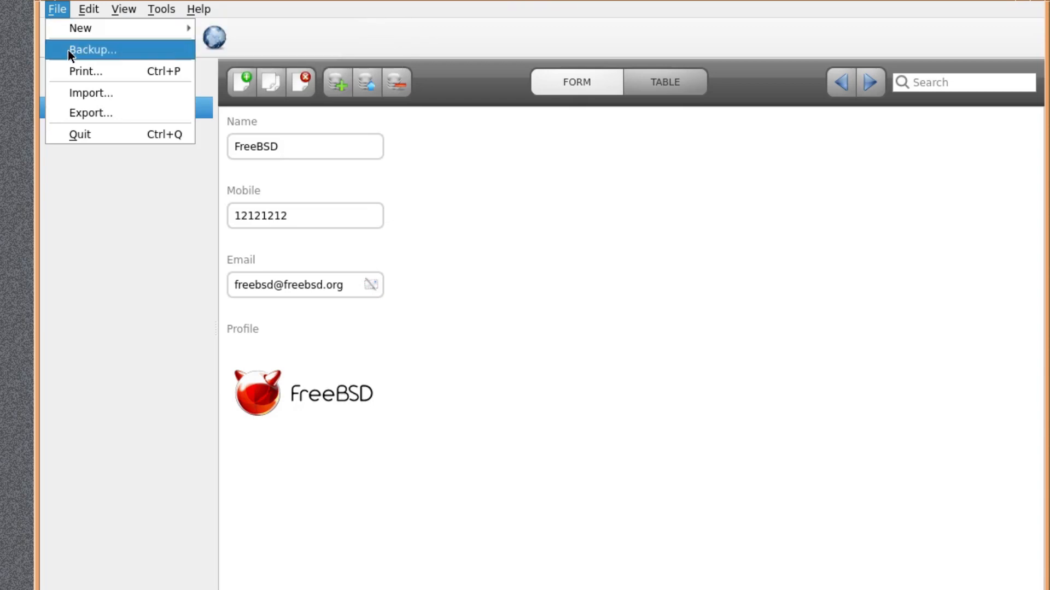
Create a full database backup file in Documents through File > Backup and finish.
click(91, 49)
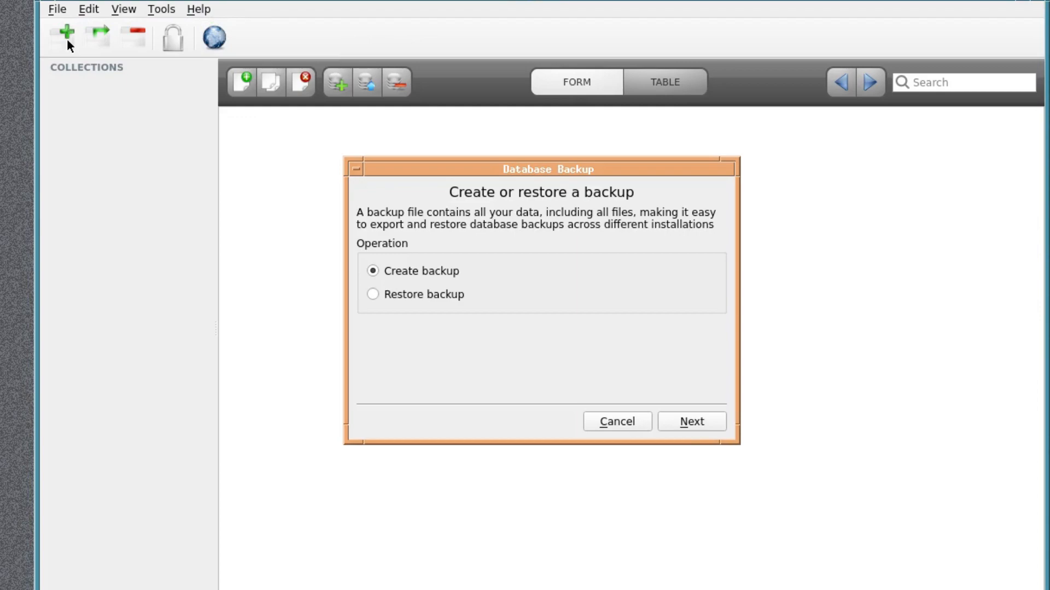
click(691, 421)
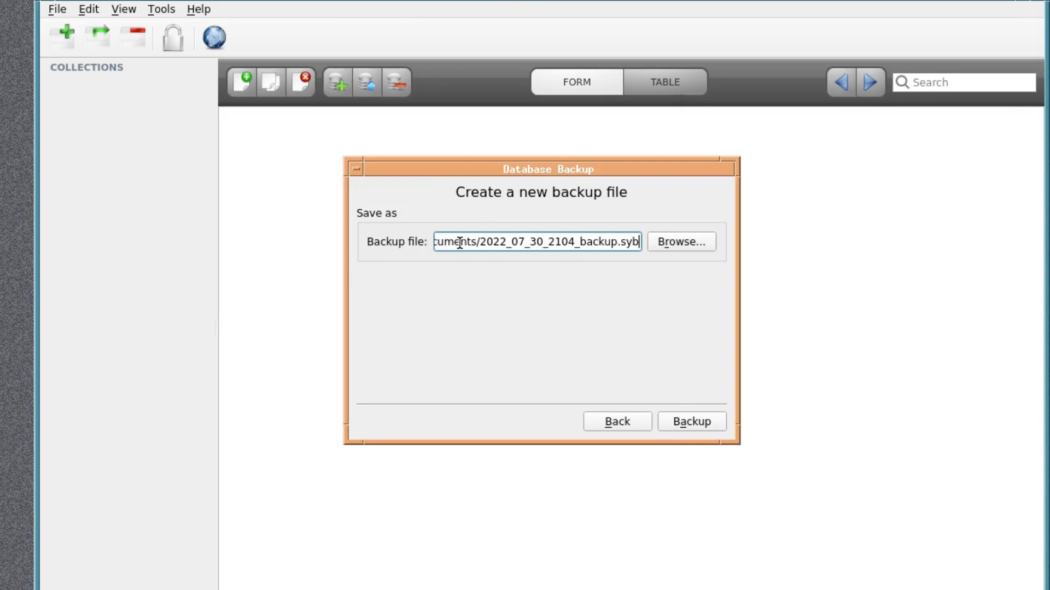
click(690, 421)
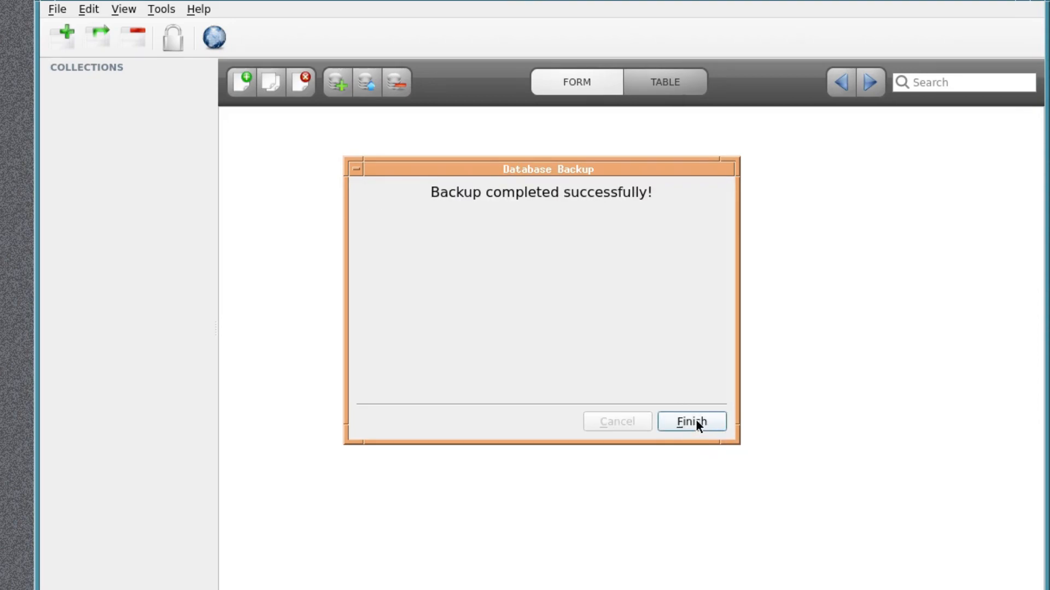
click(692, 421)
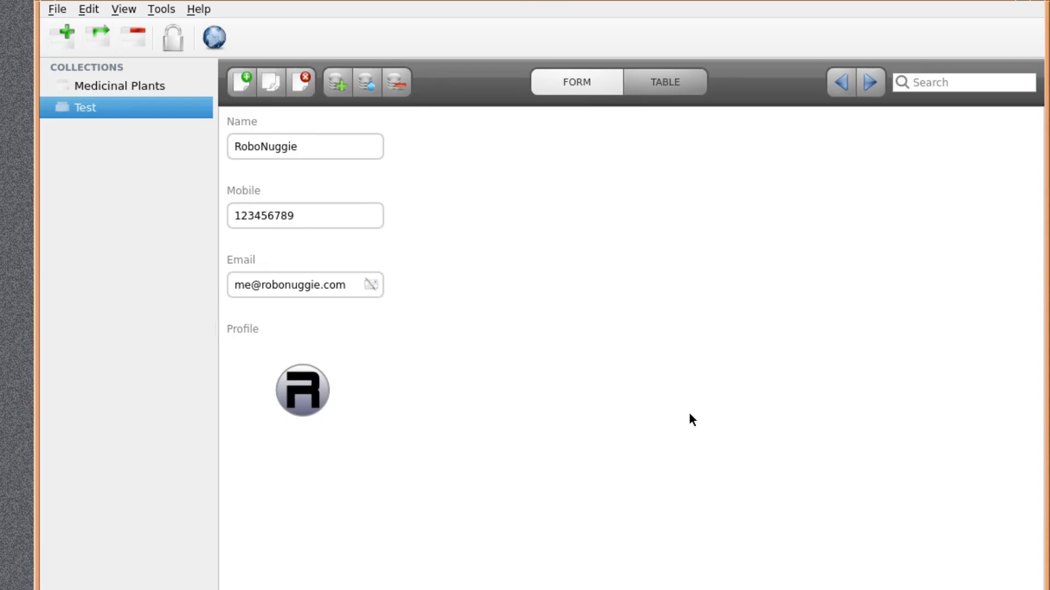
Delete the Test collection, then delete Medicinal Plants and confirm, leaving no collections.
right_click(84, 107)
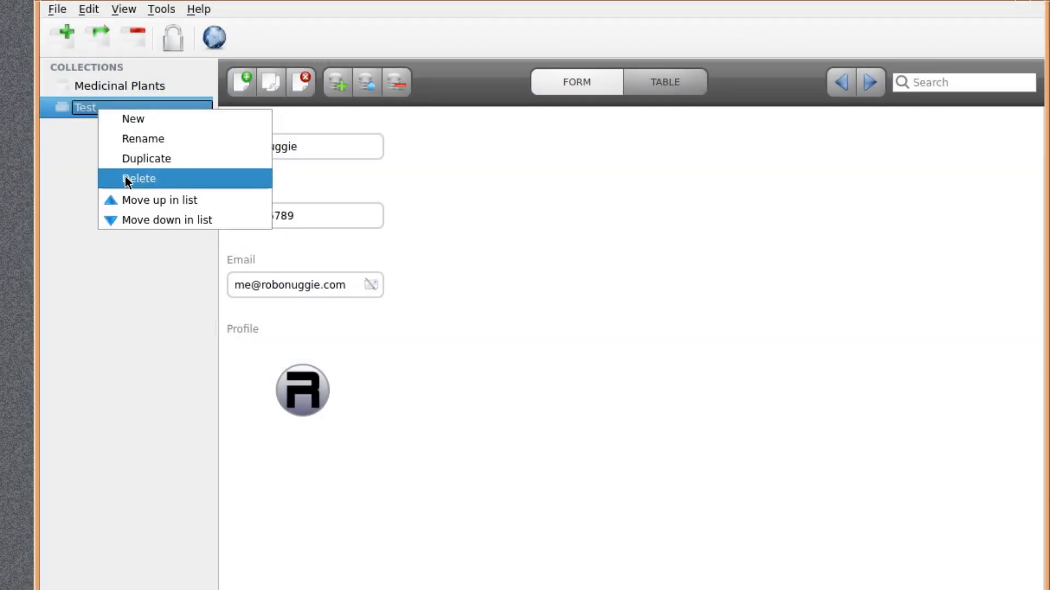
click(139, 178)
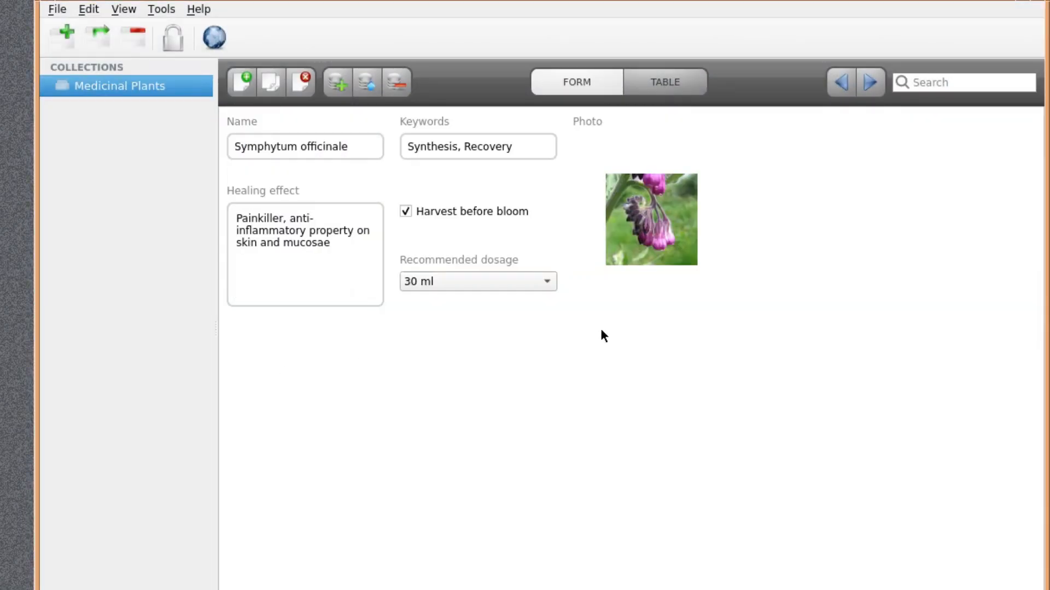
click(131, 37)
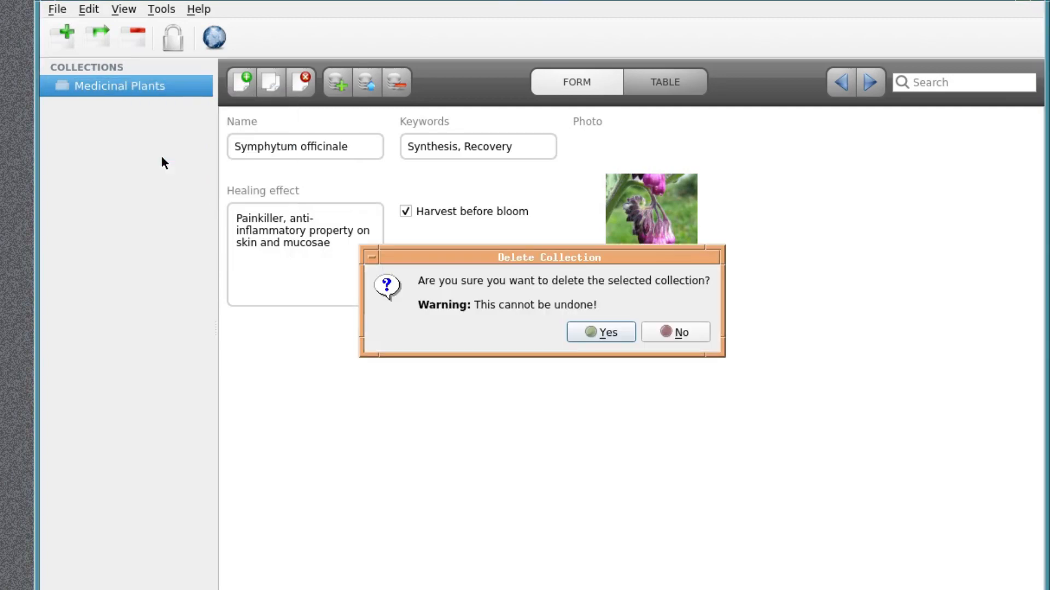
click(600, 333)
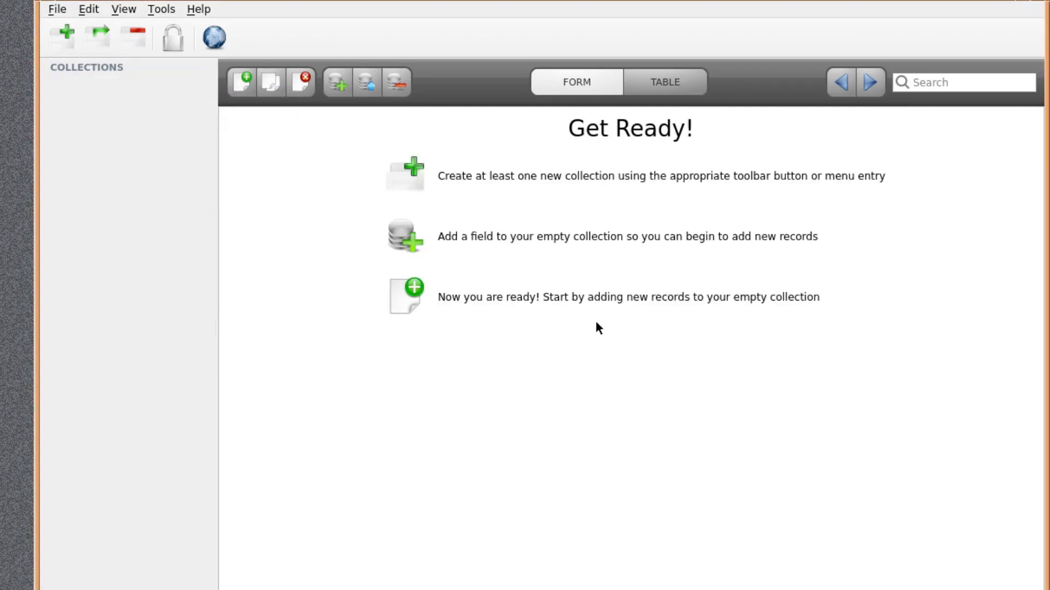
In the Backup dialog choose Restore and select 2022_07_30_2104_backup.syb from Documents.
click(57, 9)
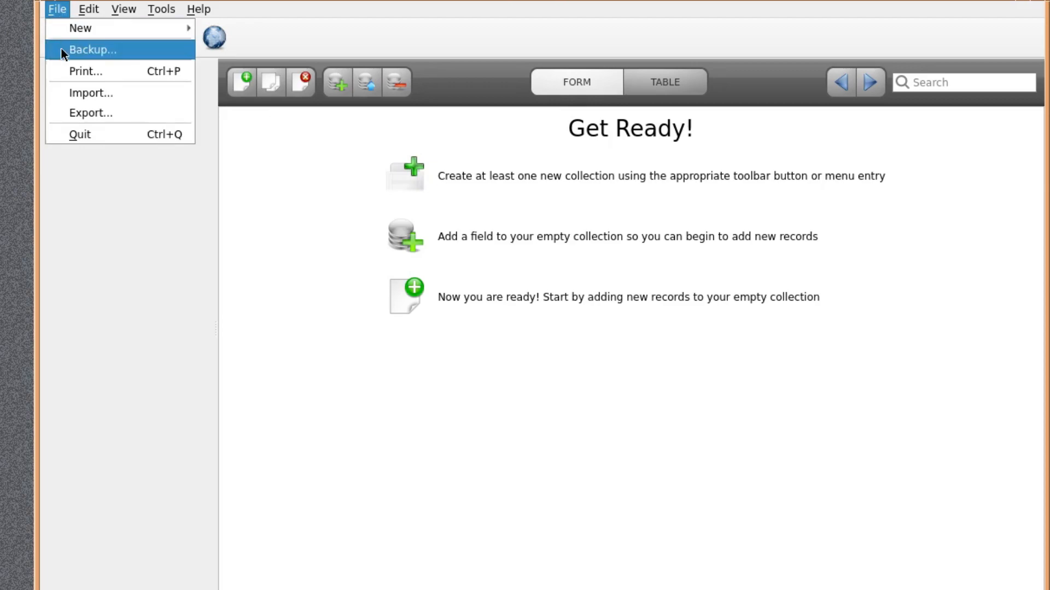
click(92, 49)
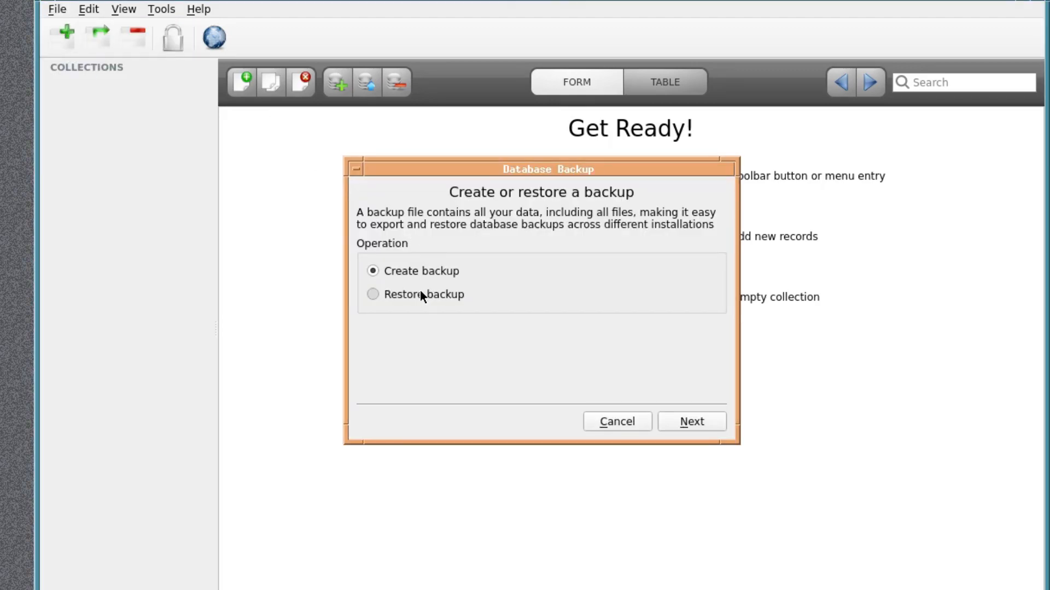
click(691, 421)
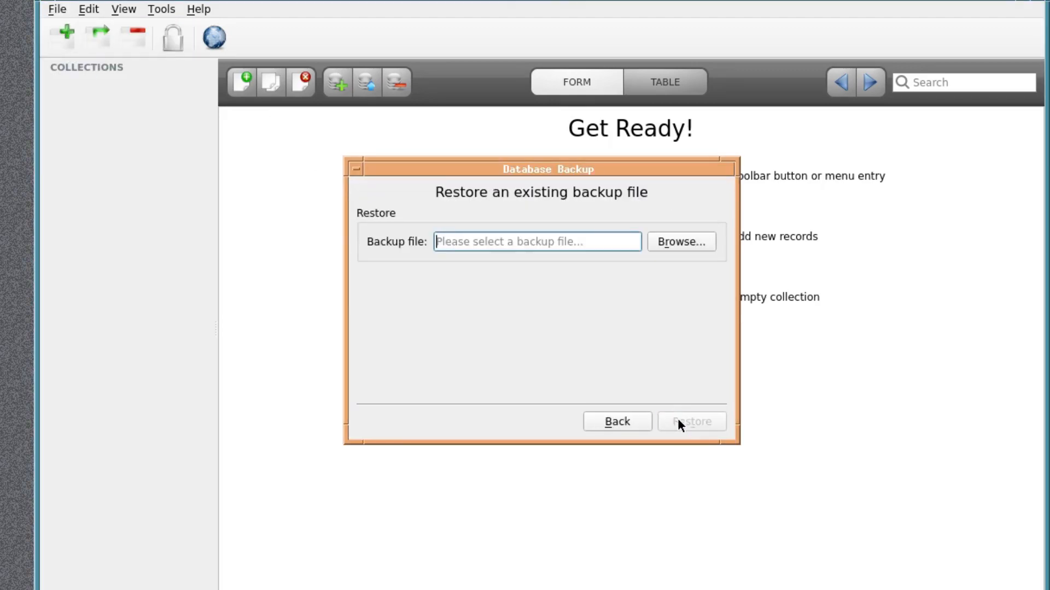
click(680, 242)
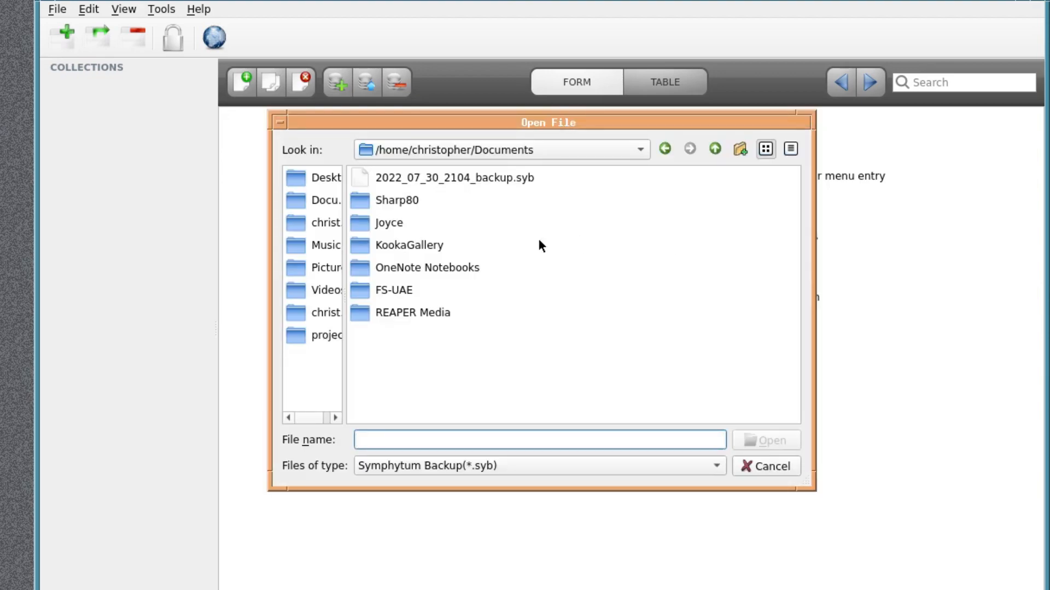
mouse_move(412, 184)
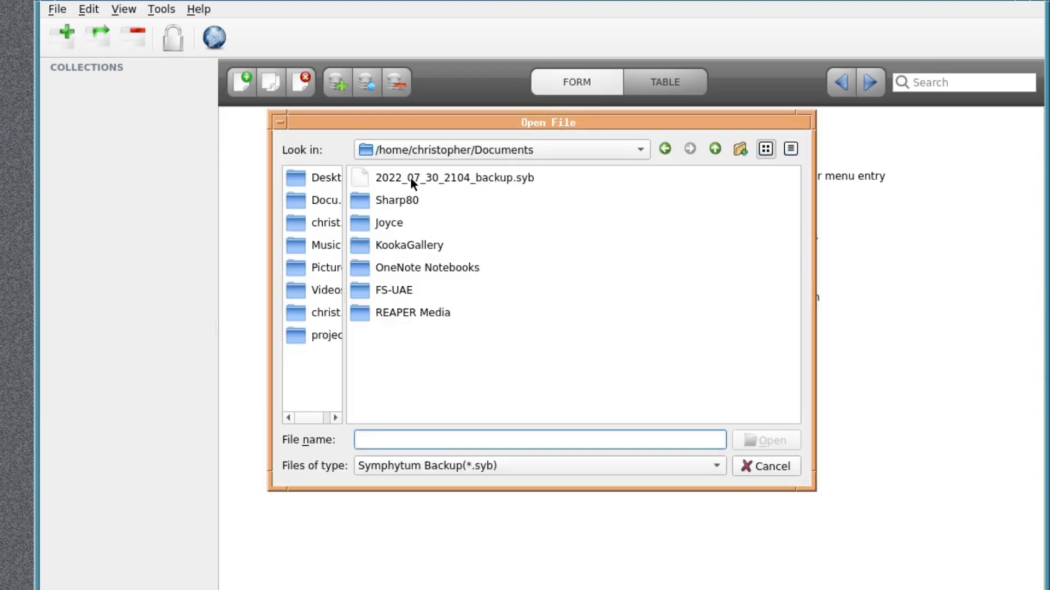
click(454, 177)
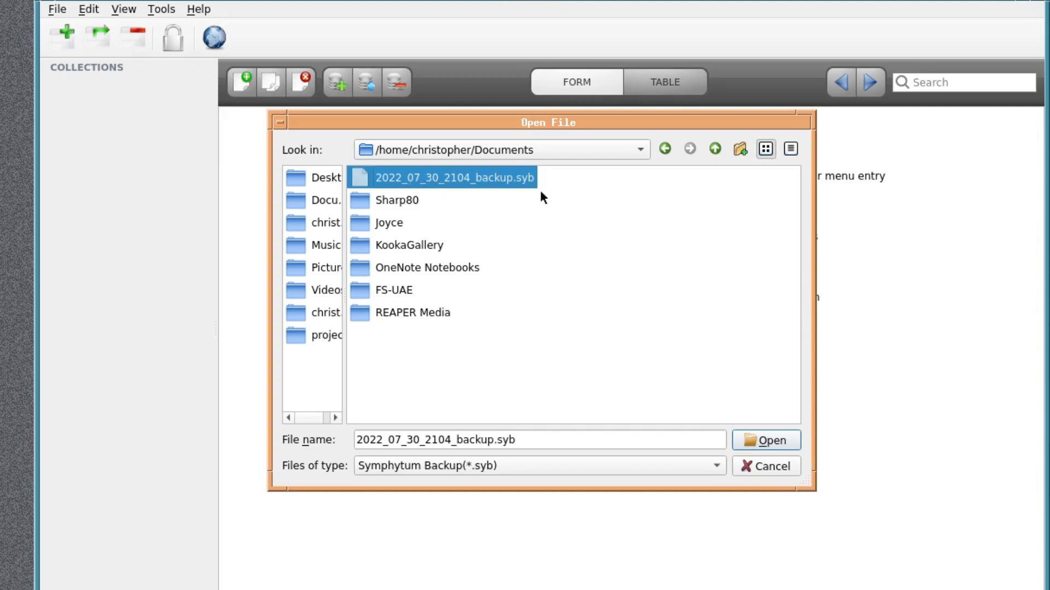
mouse_move(770, 447)
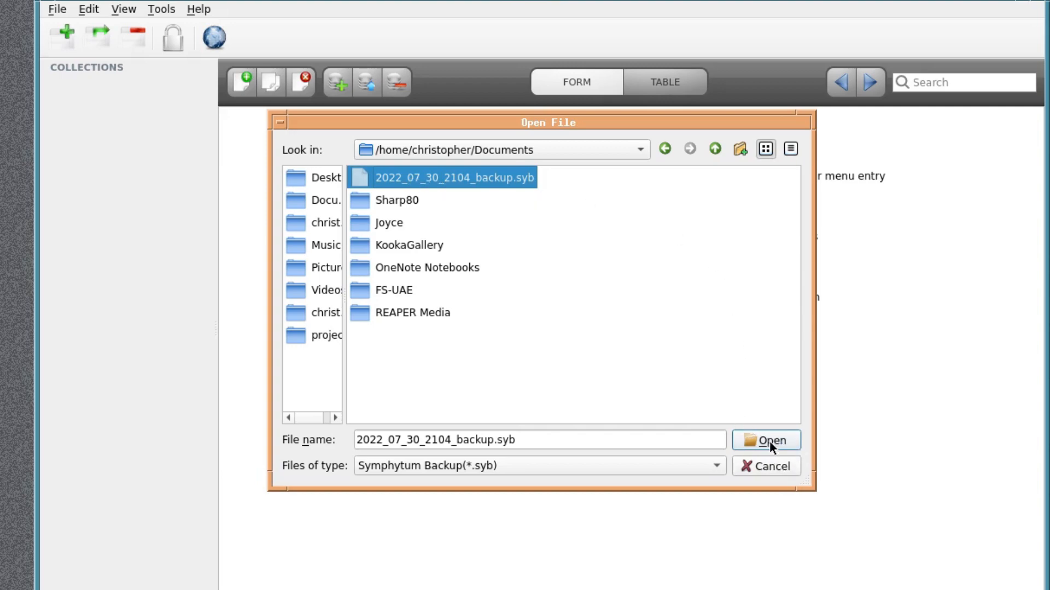
Restore the chosen backup, finish the wizard and acknowledge the restart notice.
click(766, 439)
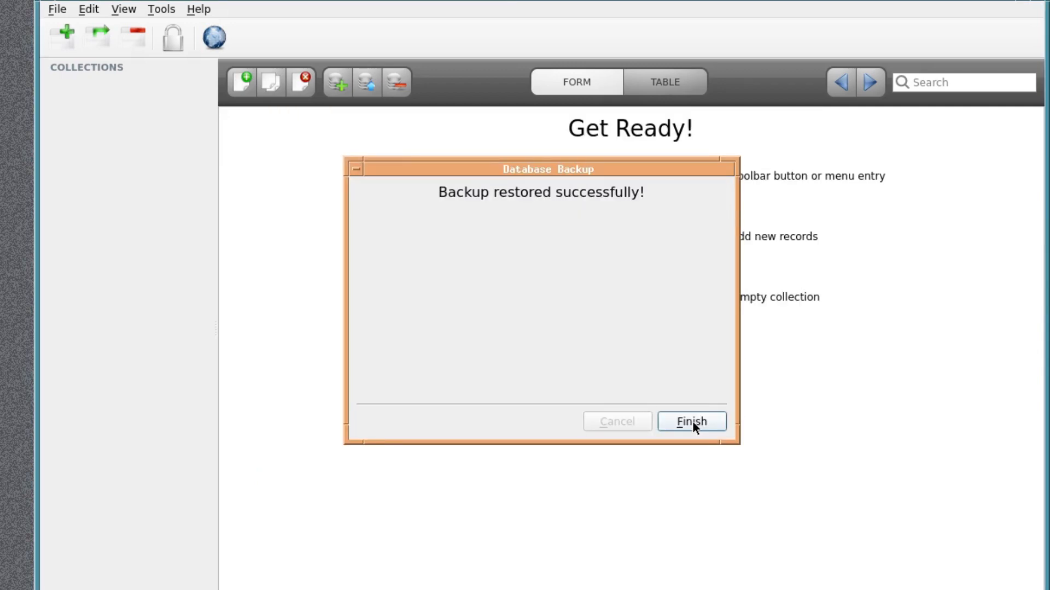
click(691, 421)
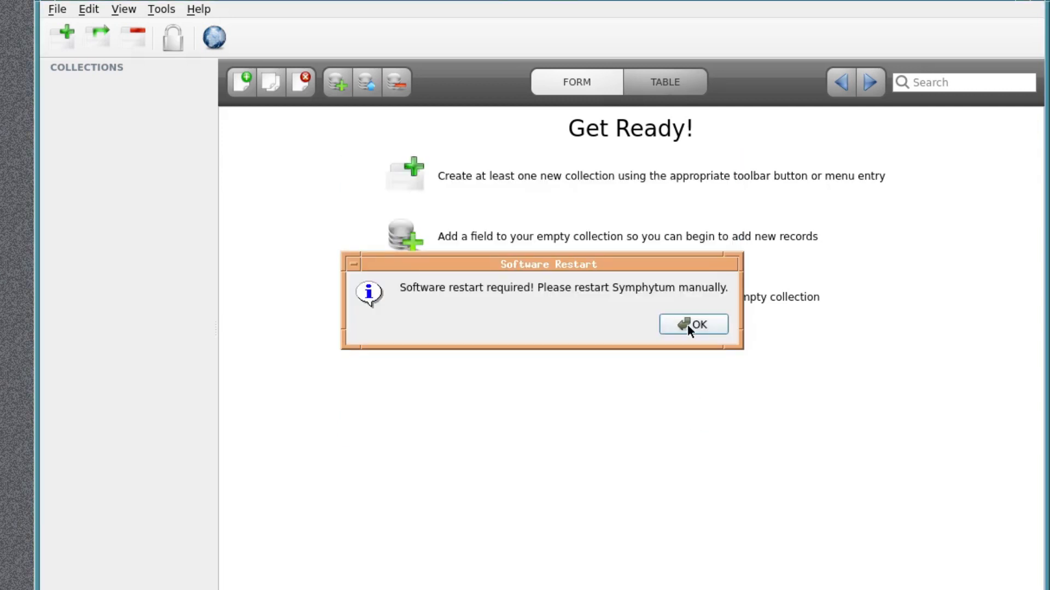
click(693, 325)
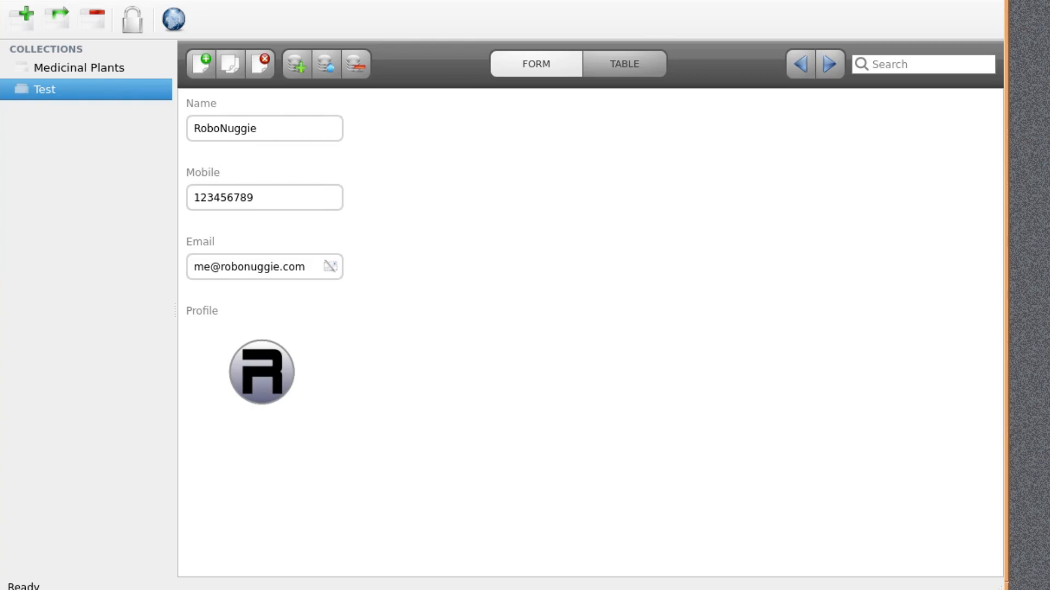
mouse_move(92, 69)
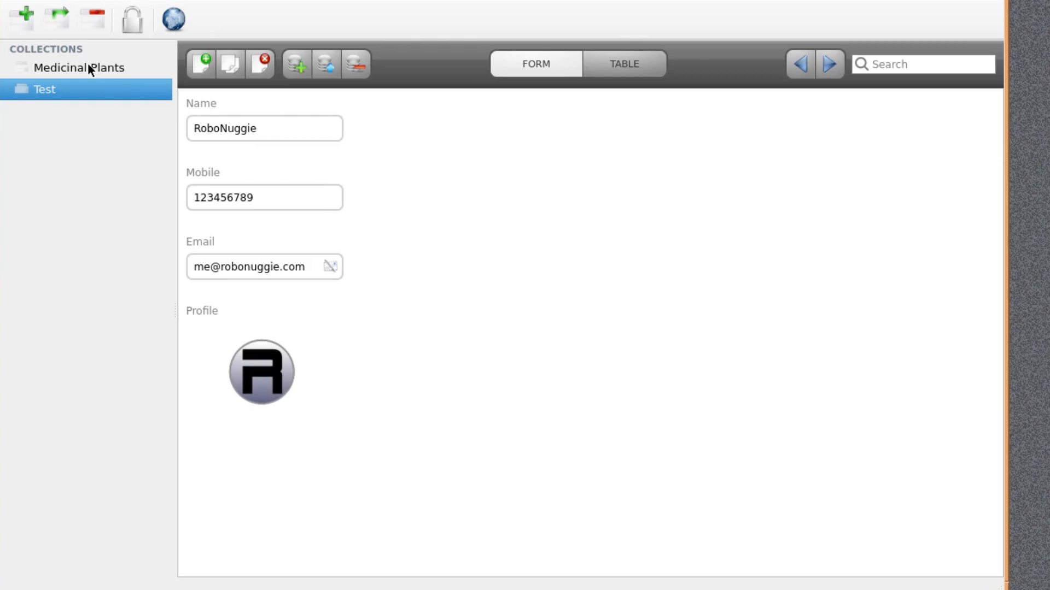
Select the restored Test collection and bring up the file-level commands.
double_click(45, 89)
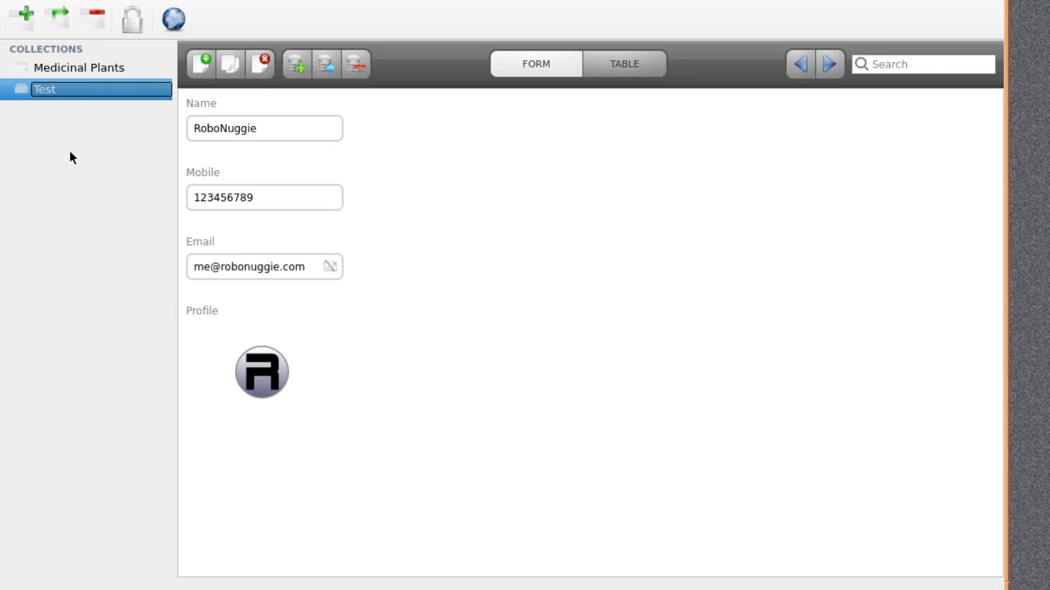
click(19, 13)
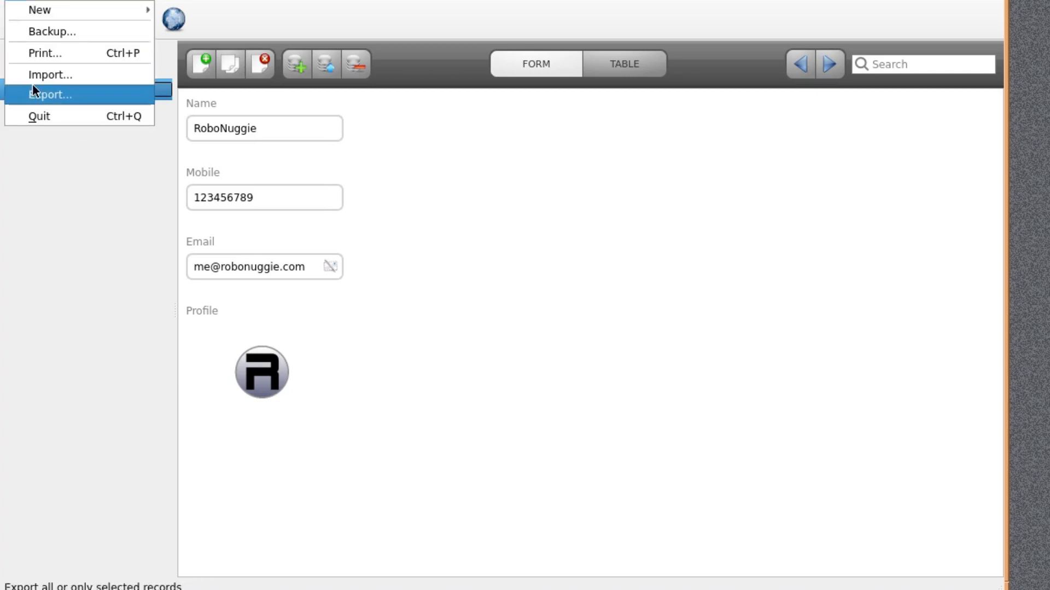
mouse_move(50, 74)
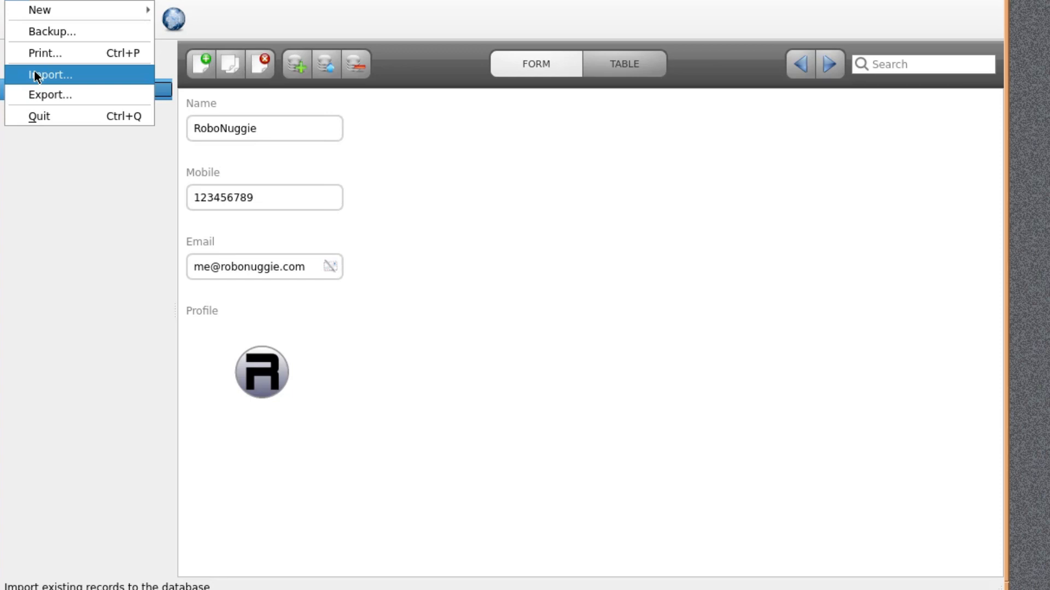
mouse_move(48, 94)
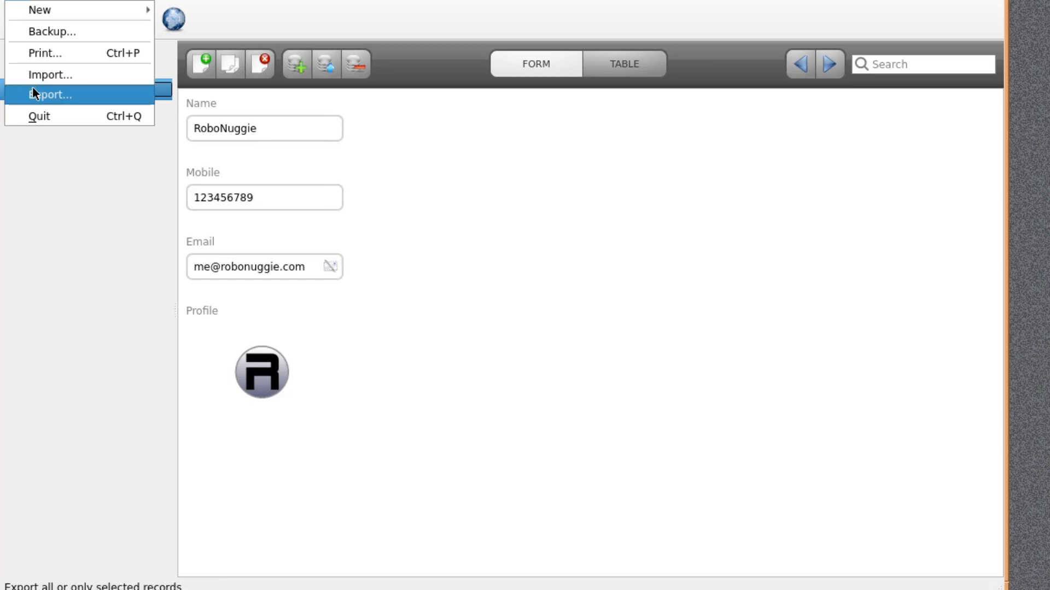
mouse_move(44, 52)
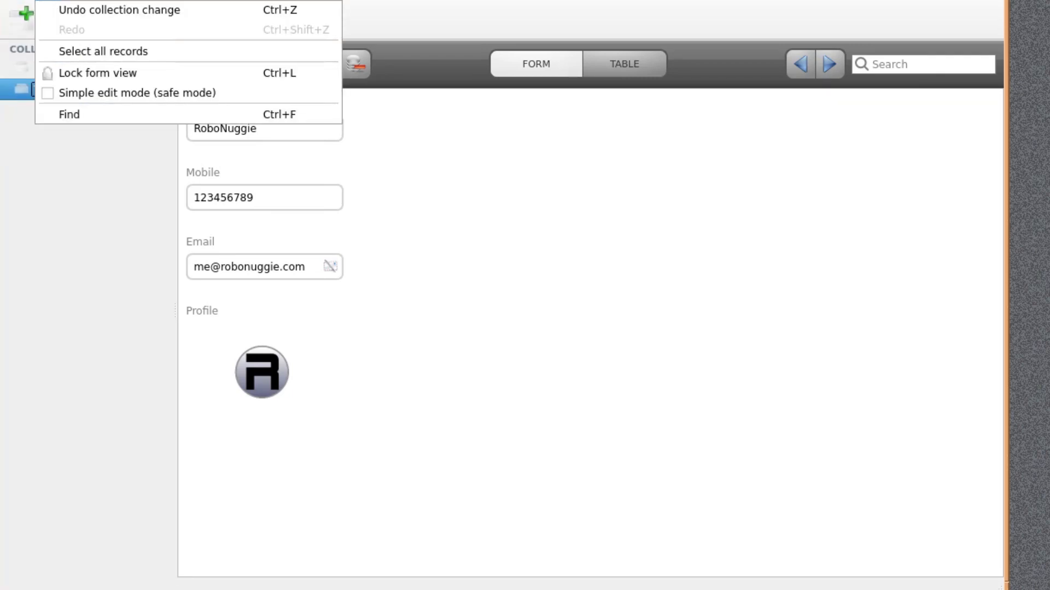
mouse_move(103, 51)
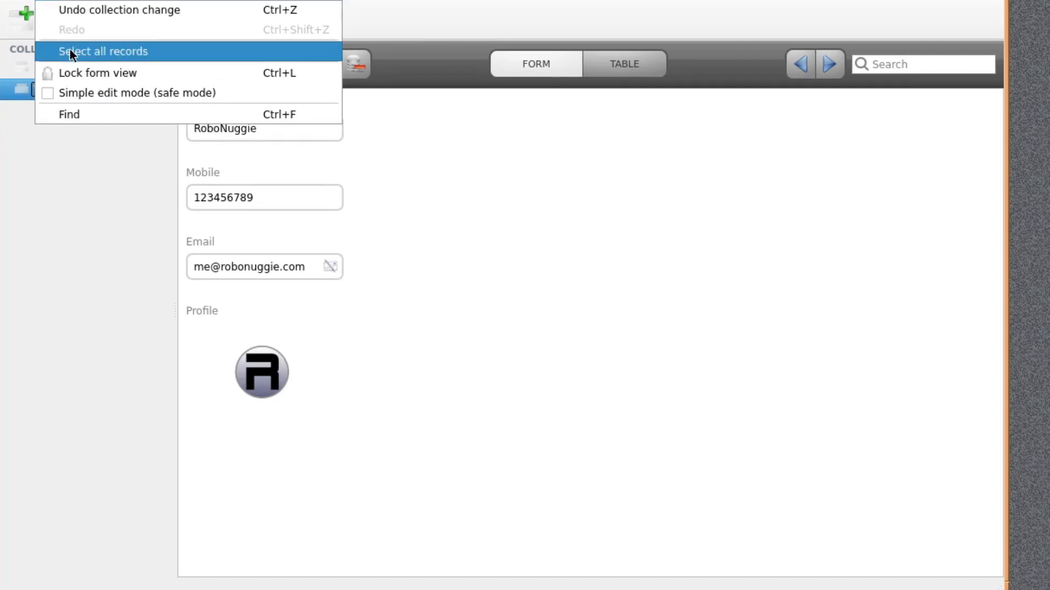
mouse_move(77, 73)
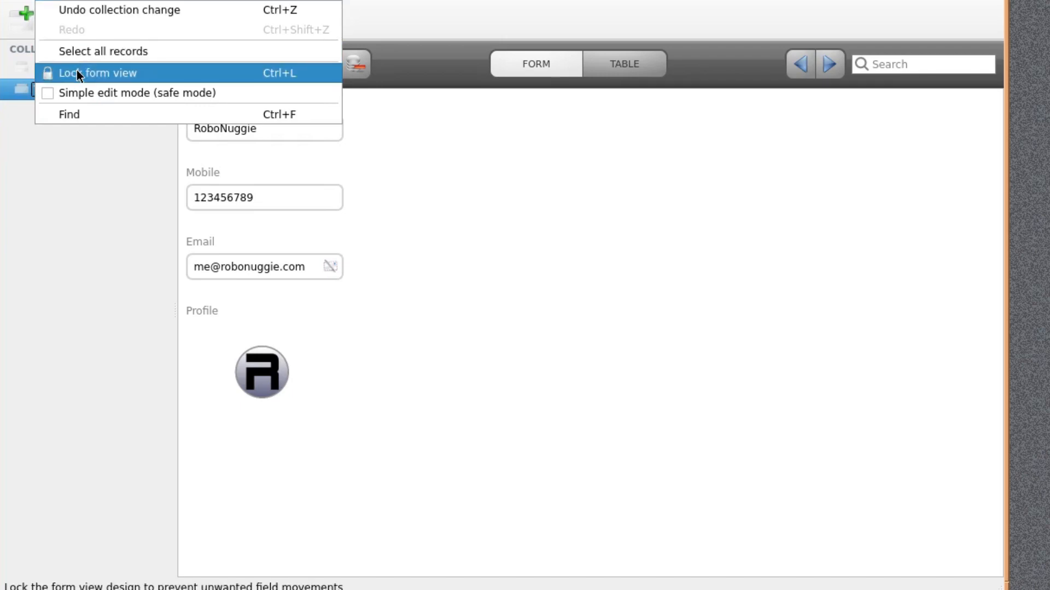
mouse_move(74, 93)
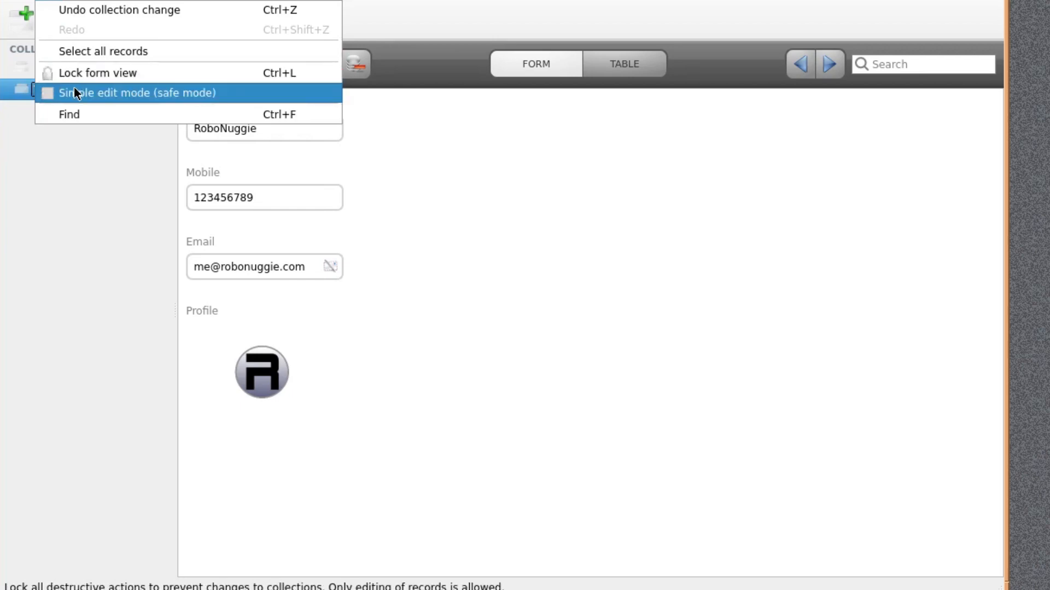
mouse_move(104, 9)
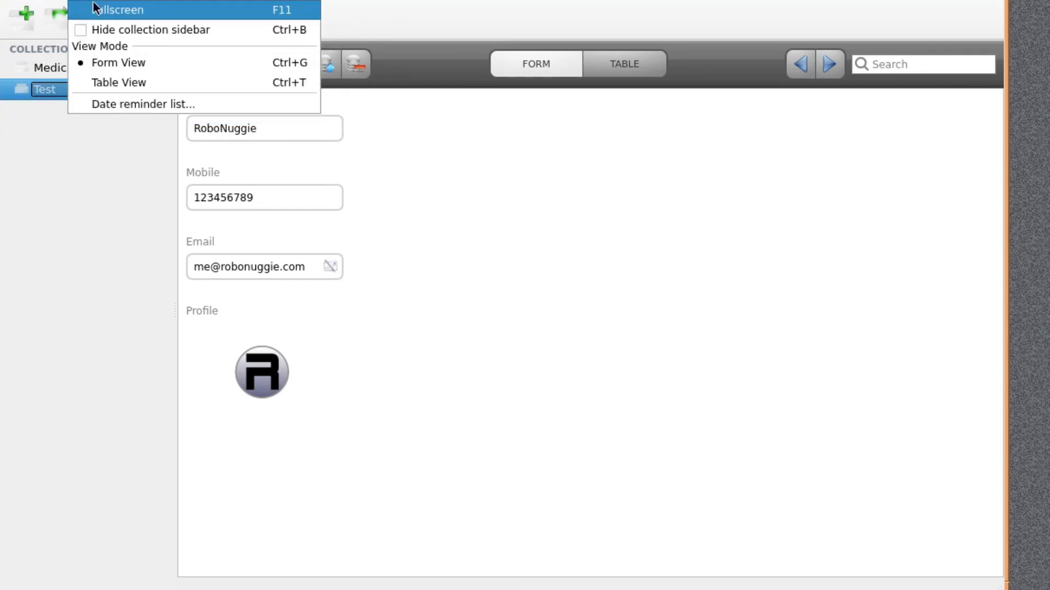
mouse_move(151, 29)
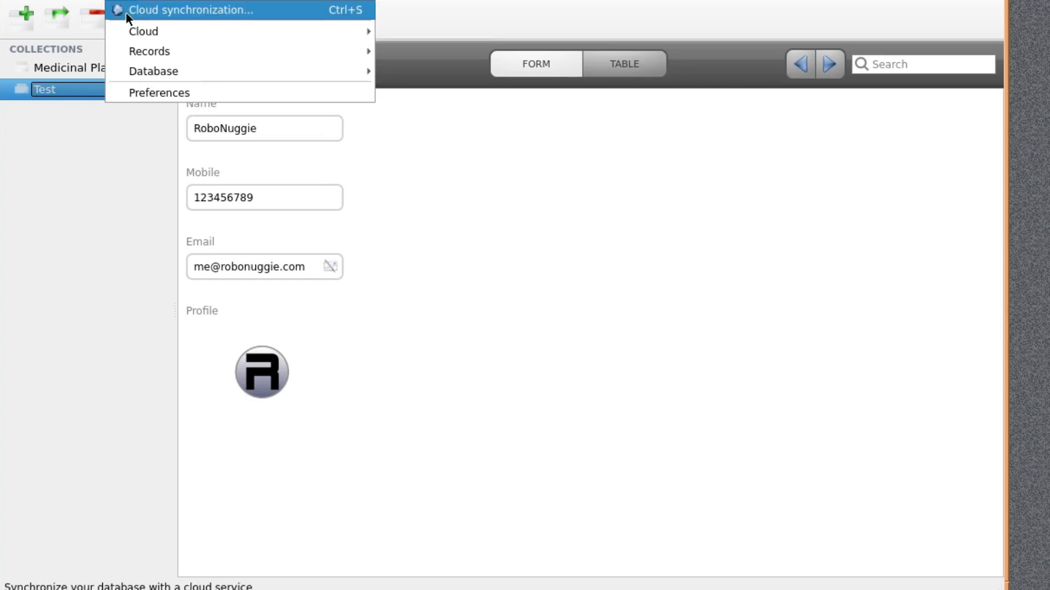
mouse_move(143, 31)
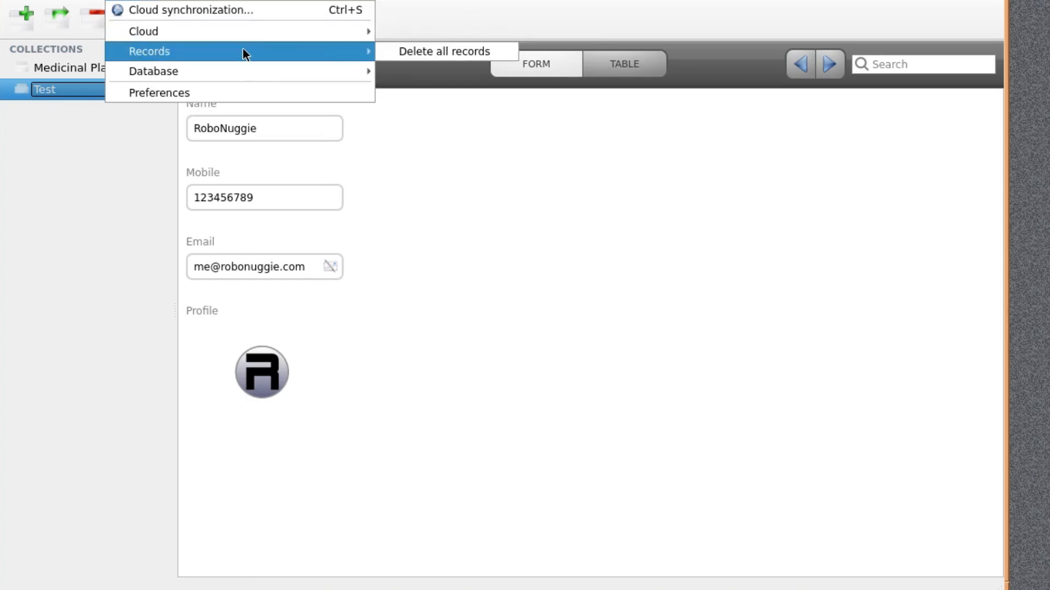
mouse_move(154, 71)
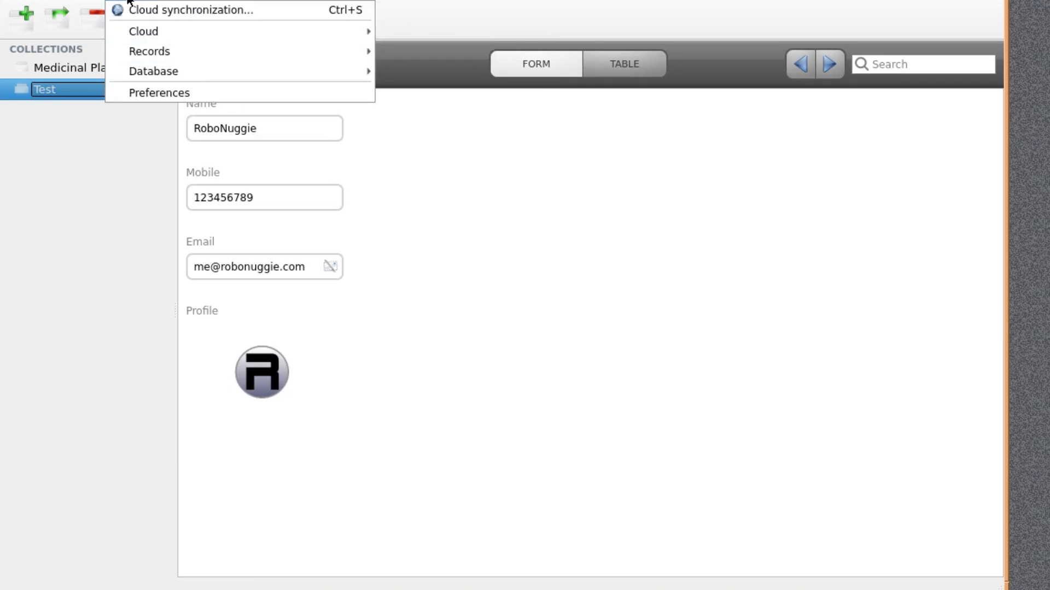
mouse_move(142, 30)
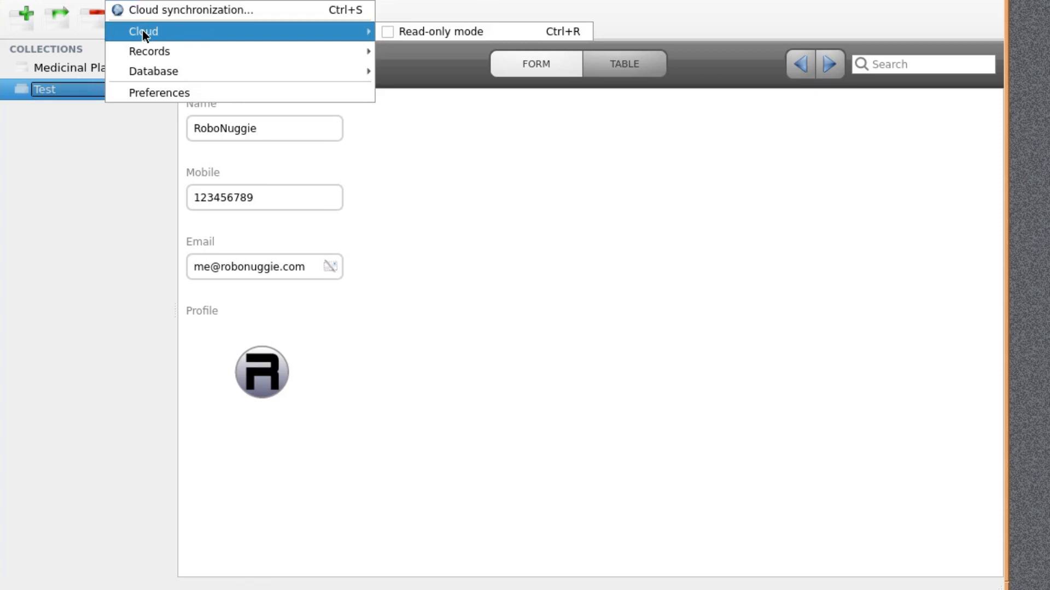
click(190, 10)
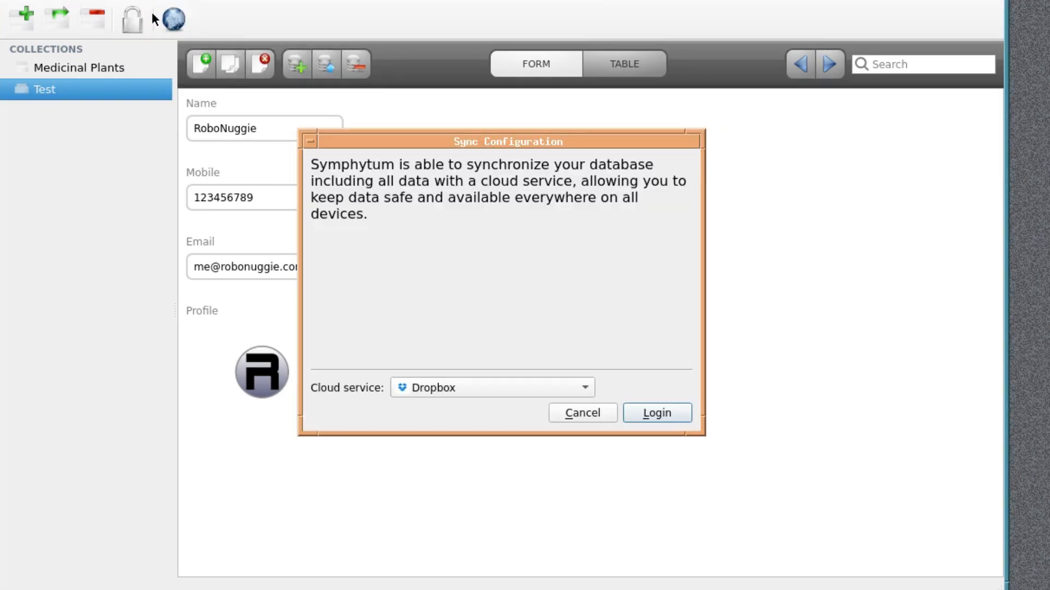
click(491, 387)
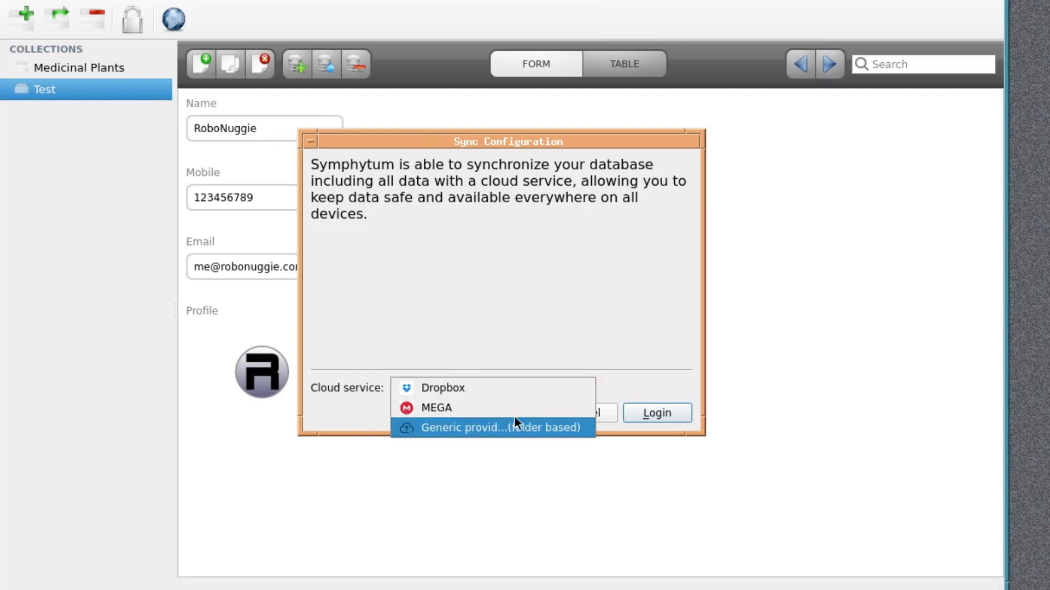
mouse_move(506, 436)
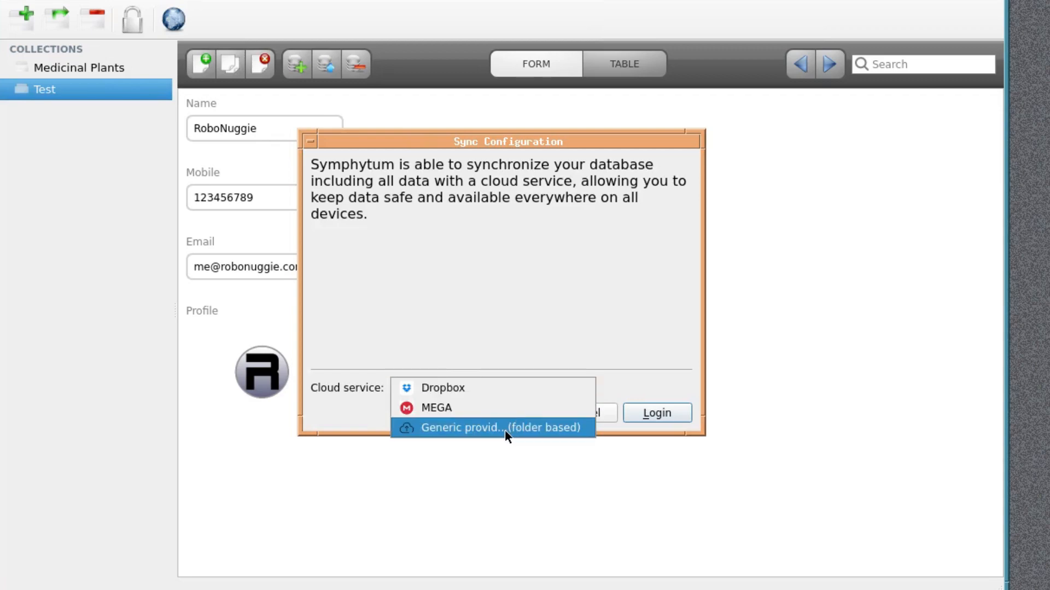
click(499, 427)
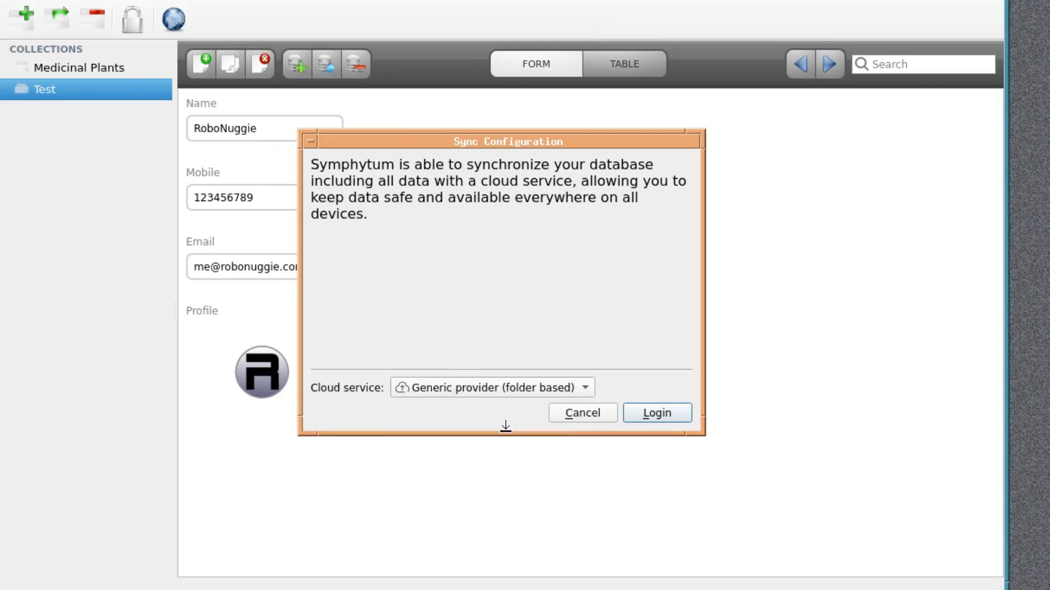
mouse_move(510, 407)
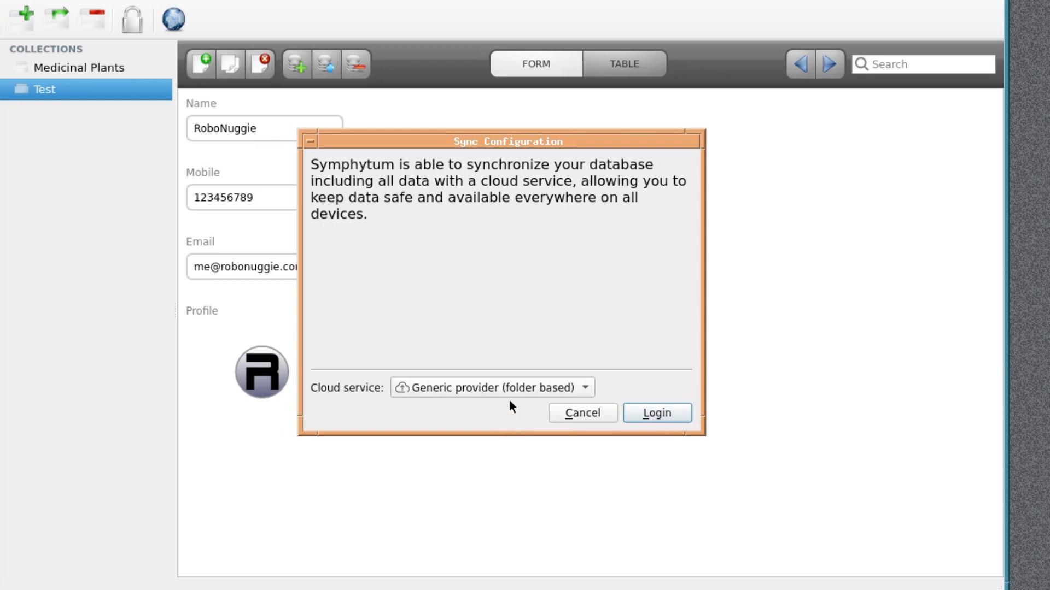
mouse_move(507, 406)
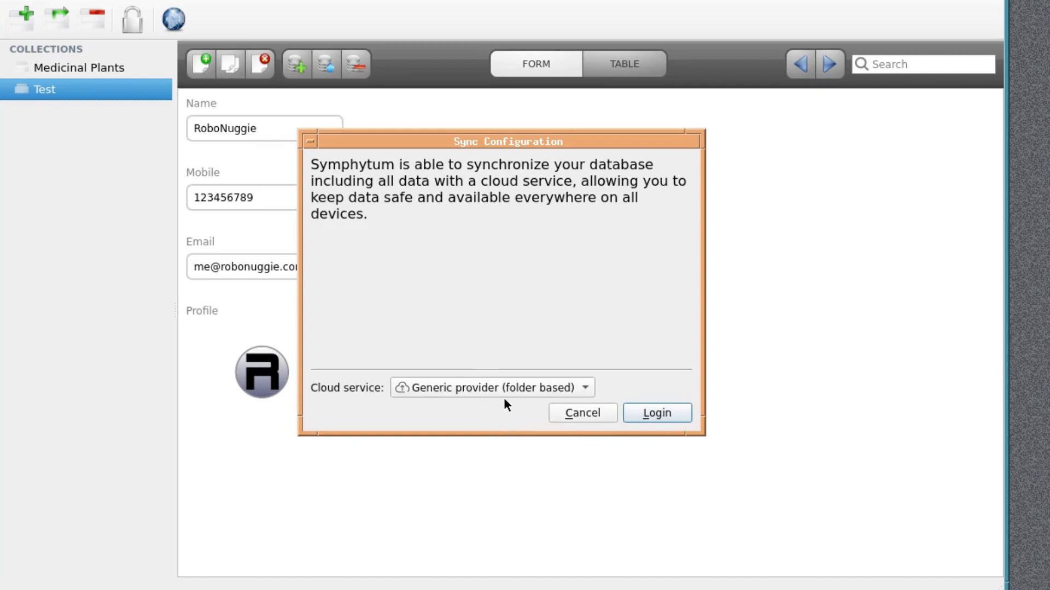
mouse_move(595, 419)
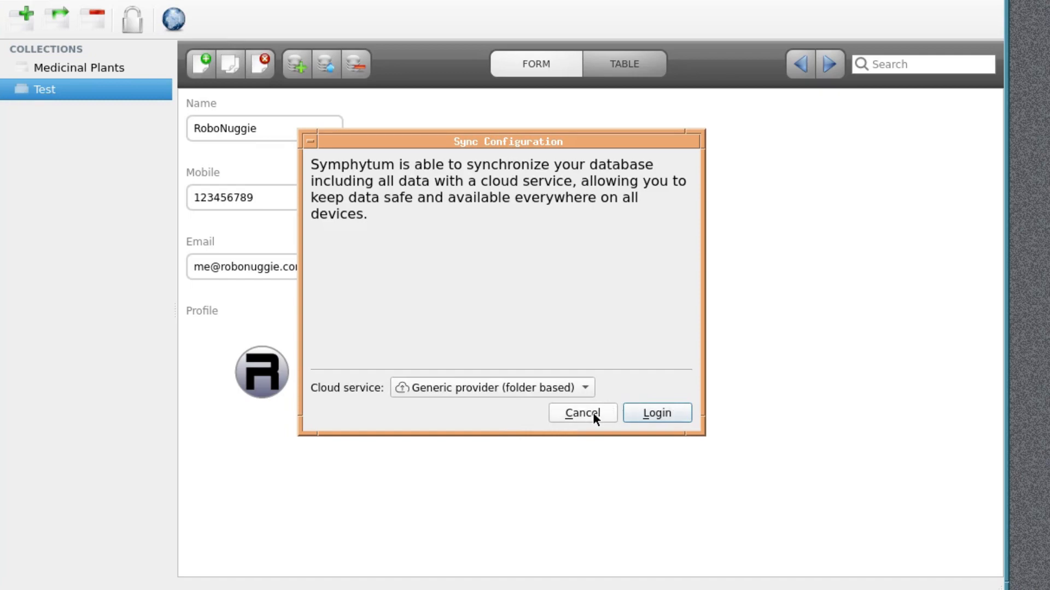
click(581, 412)
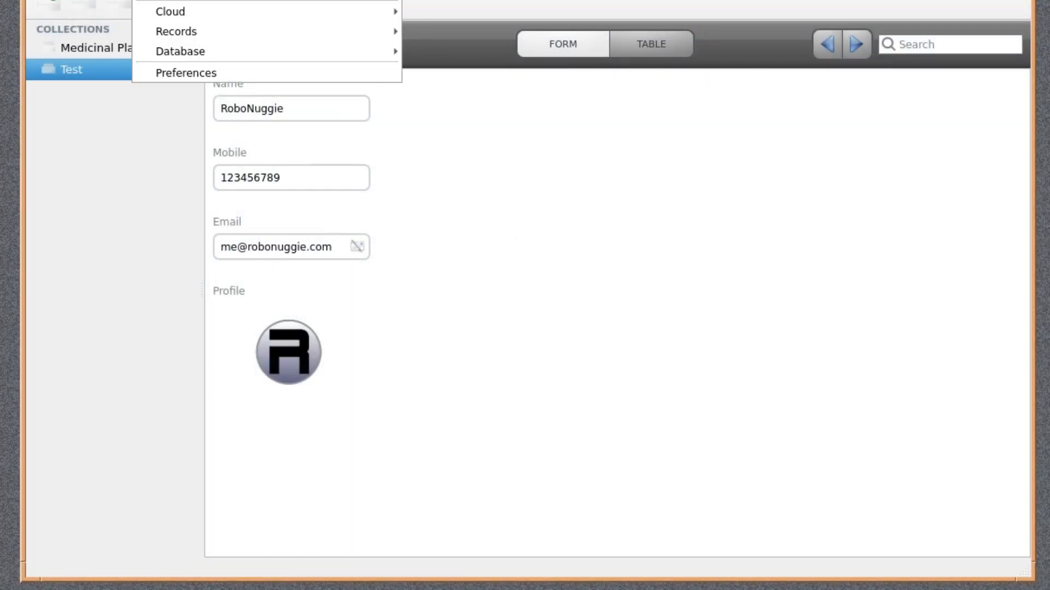
mouse_move(186, 72)
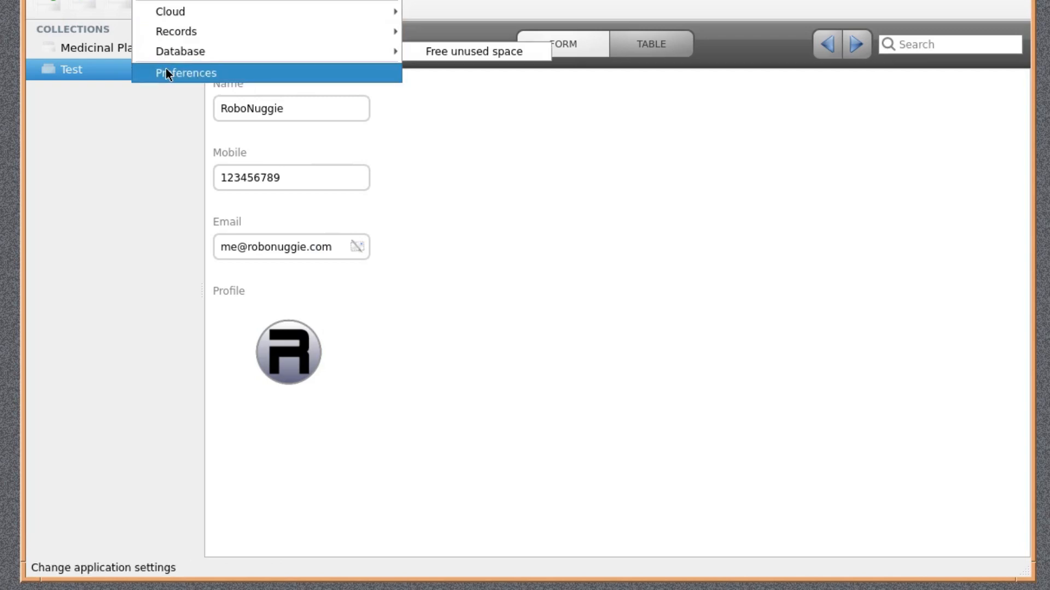
In Preferences keep manual update checks and set the form background colour to Beige.
click(189, 73)
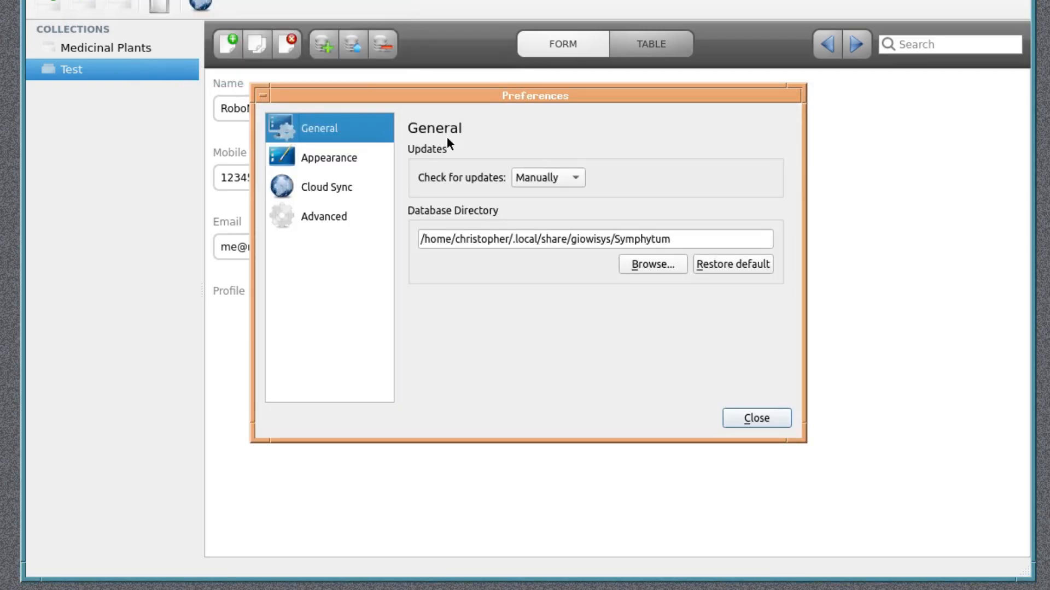
click(544, 177)
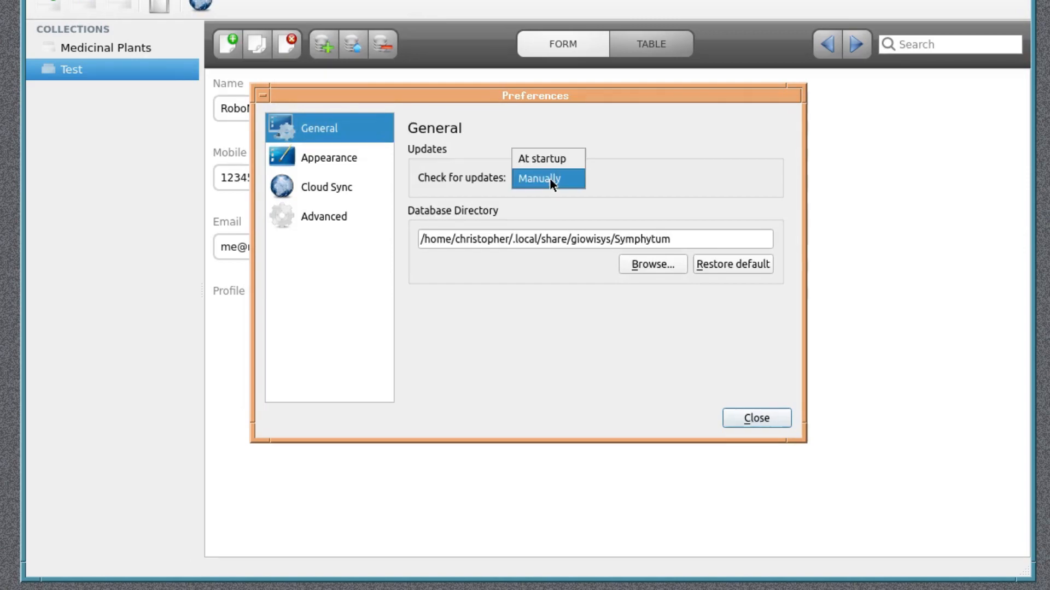
click(539, 178)
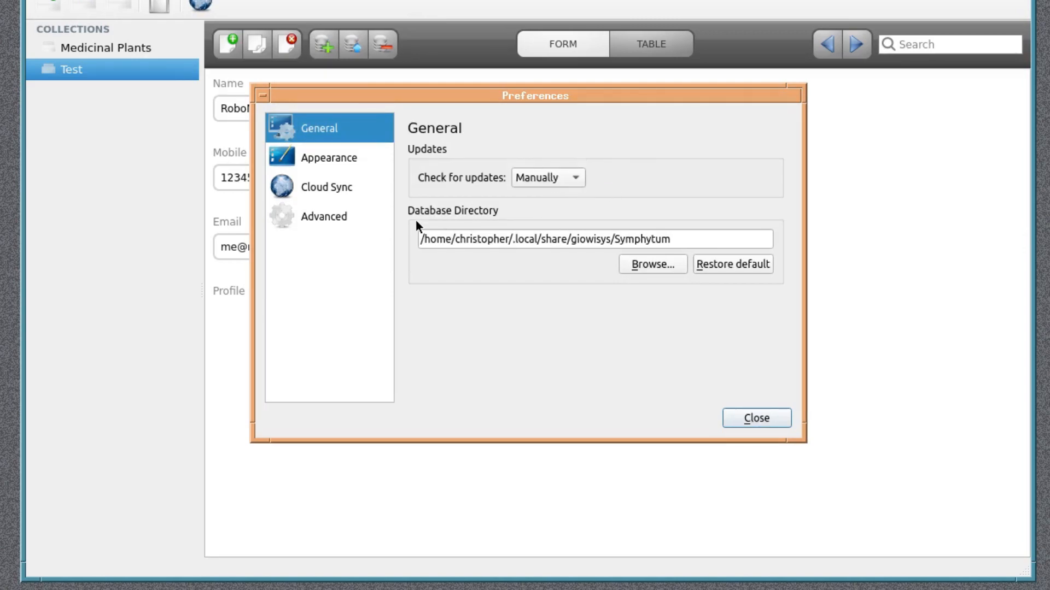
mouse_move(552, 240)
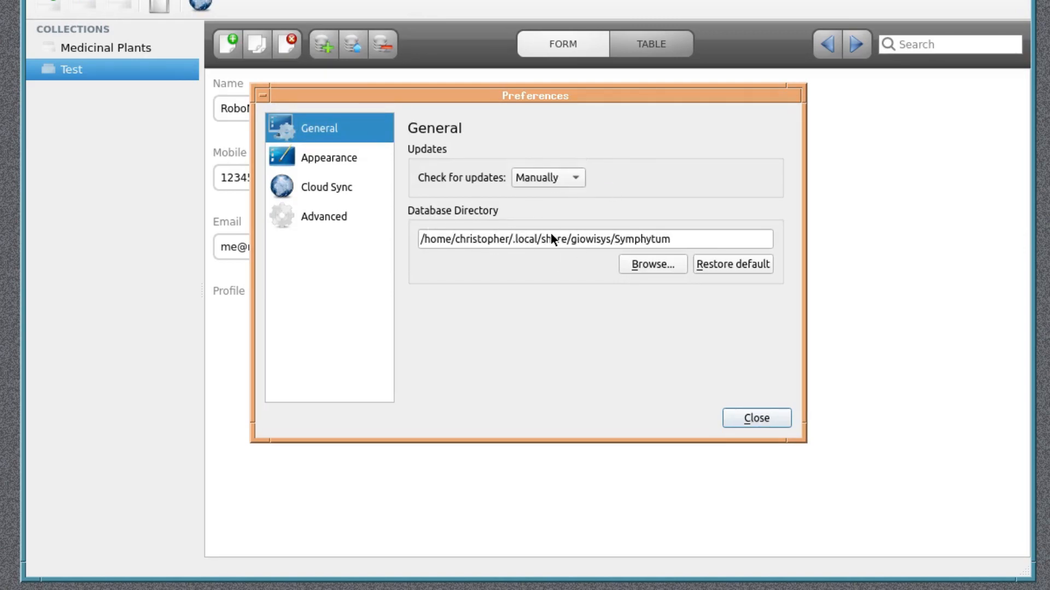
click(329, 157)
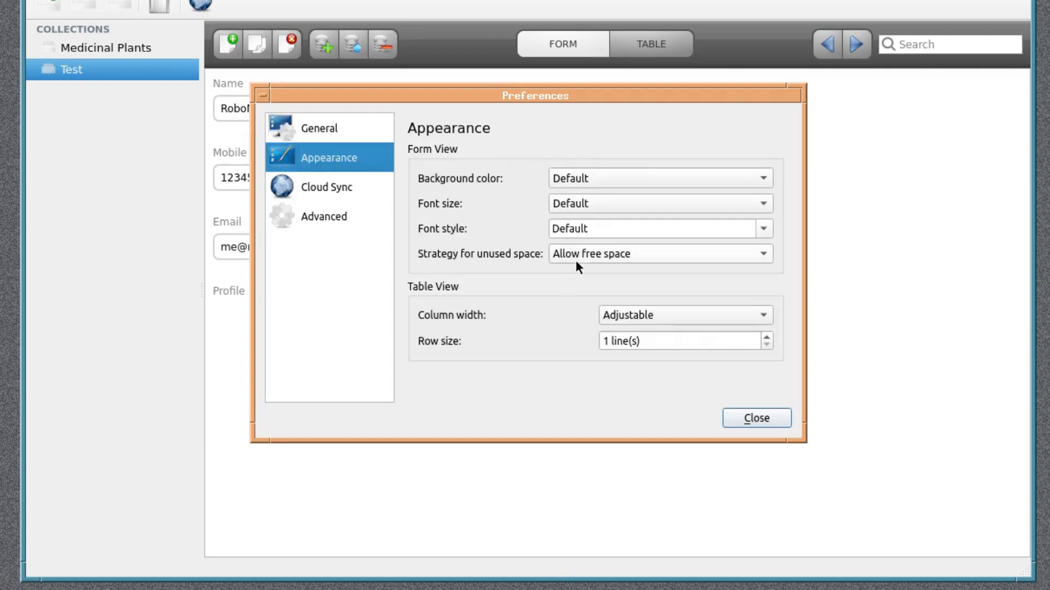
click(659, 178)
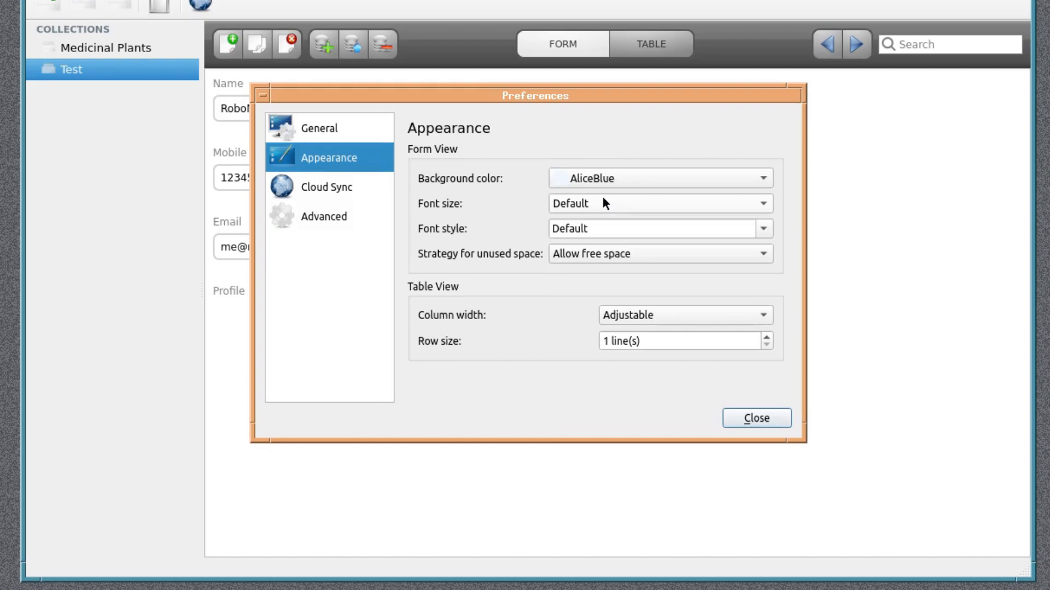
click(658, 178)
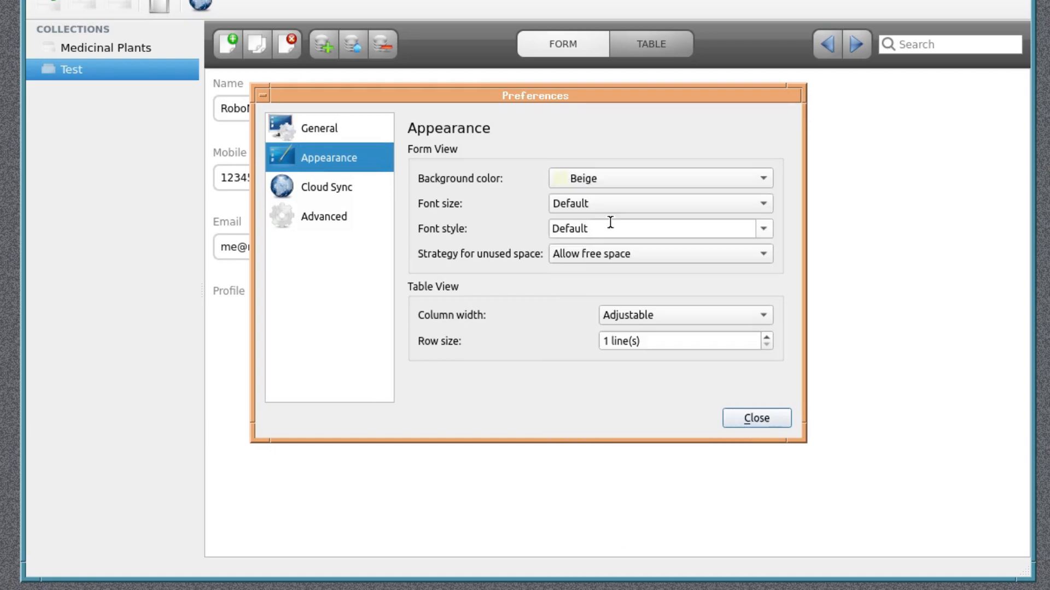
Review Appearance options, keeping the default font size, style and adjustable column width.
click(327, 187)
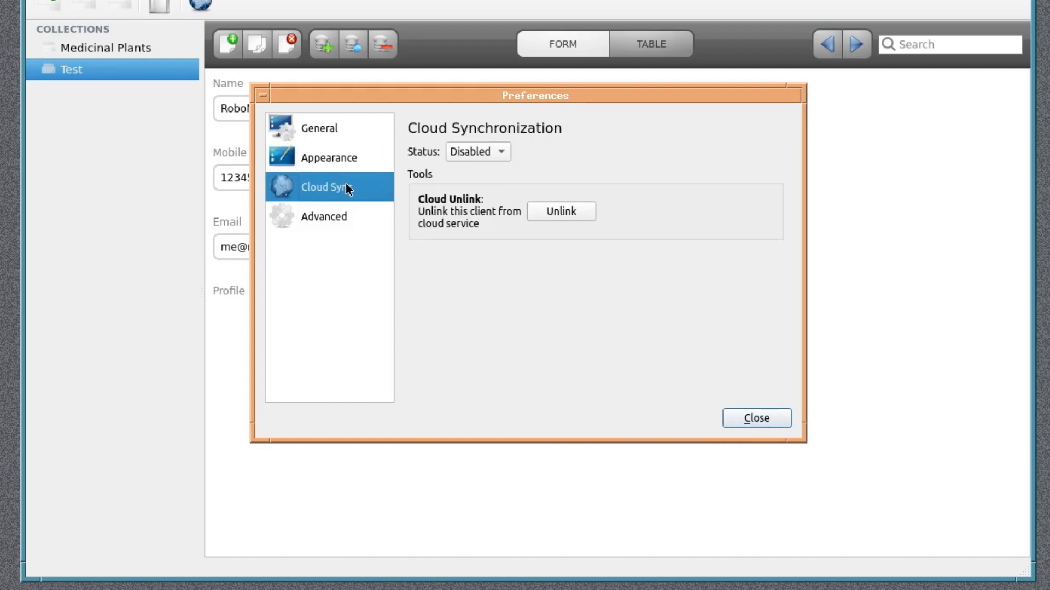
click(329, 157)
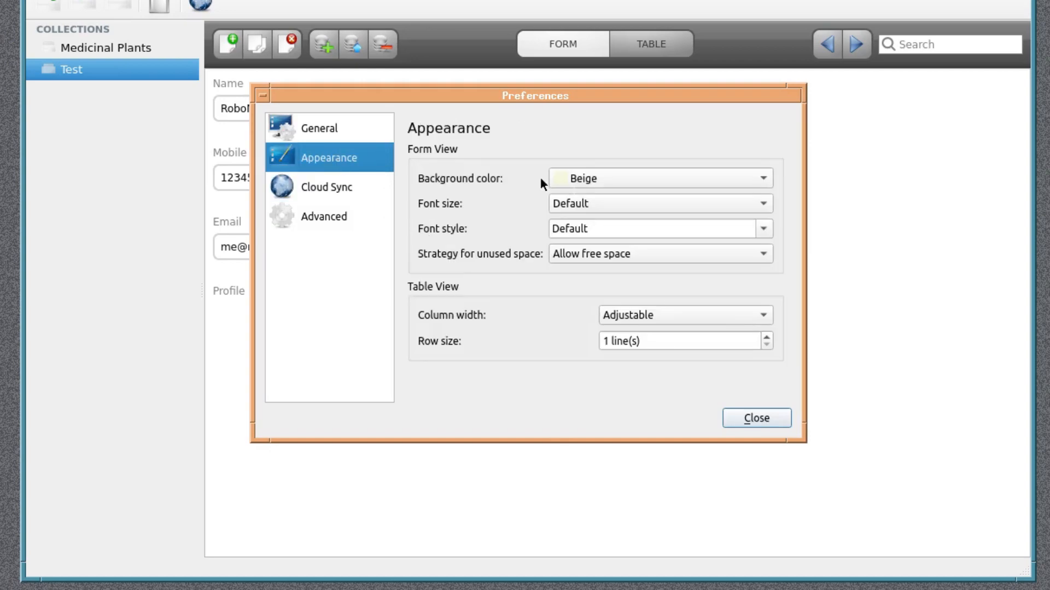
click(658, 203)
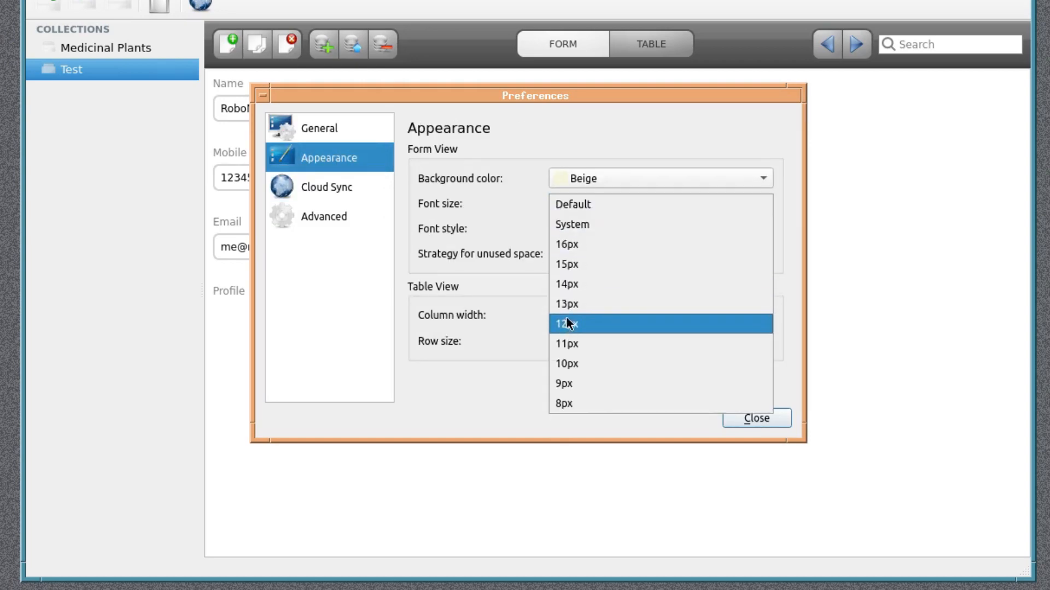
click(570, 204)
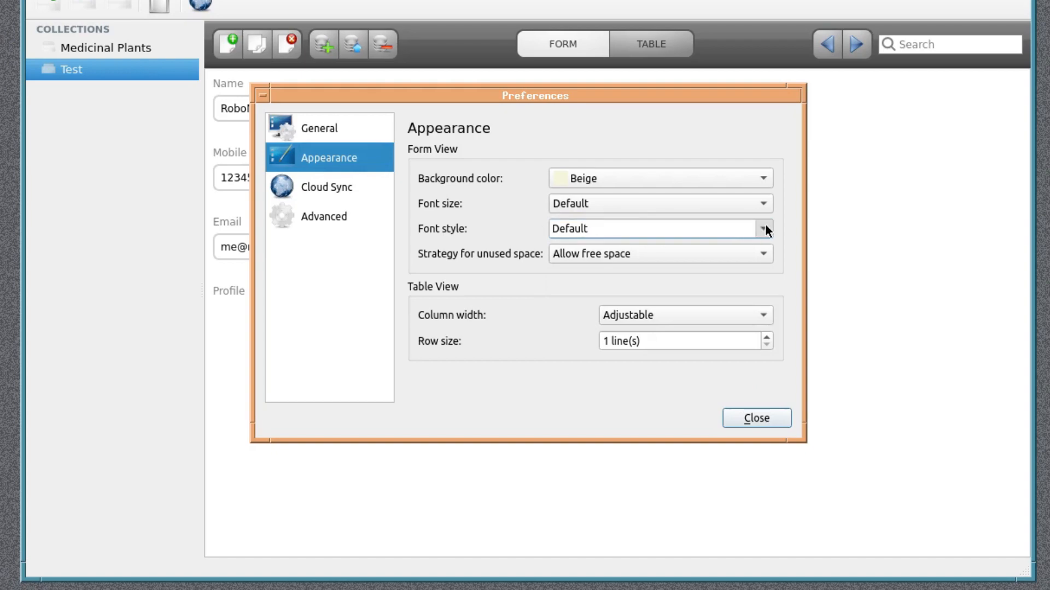
click(764, 228)
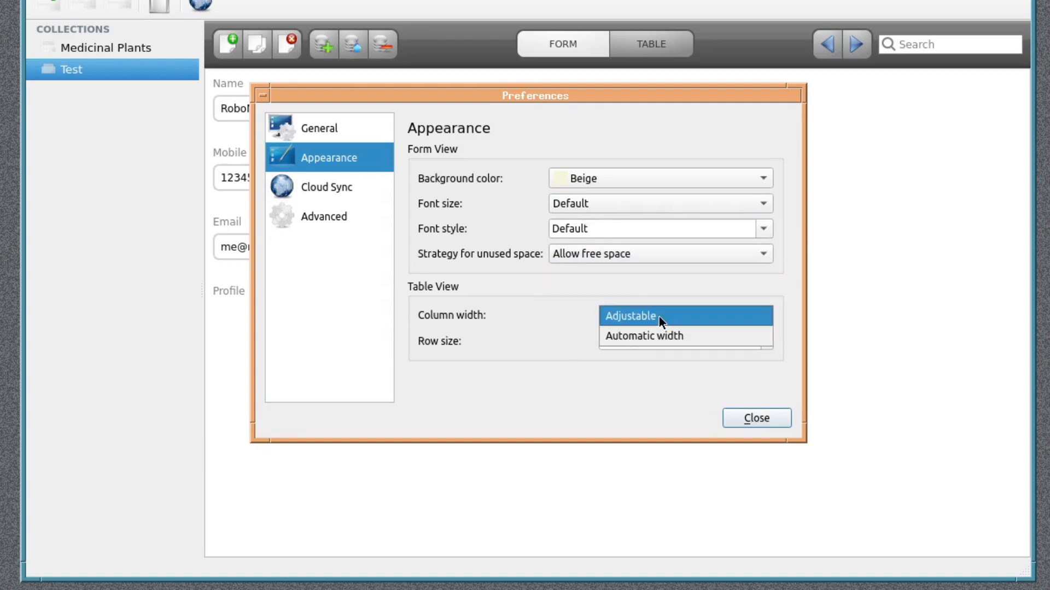
click(628, 315)
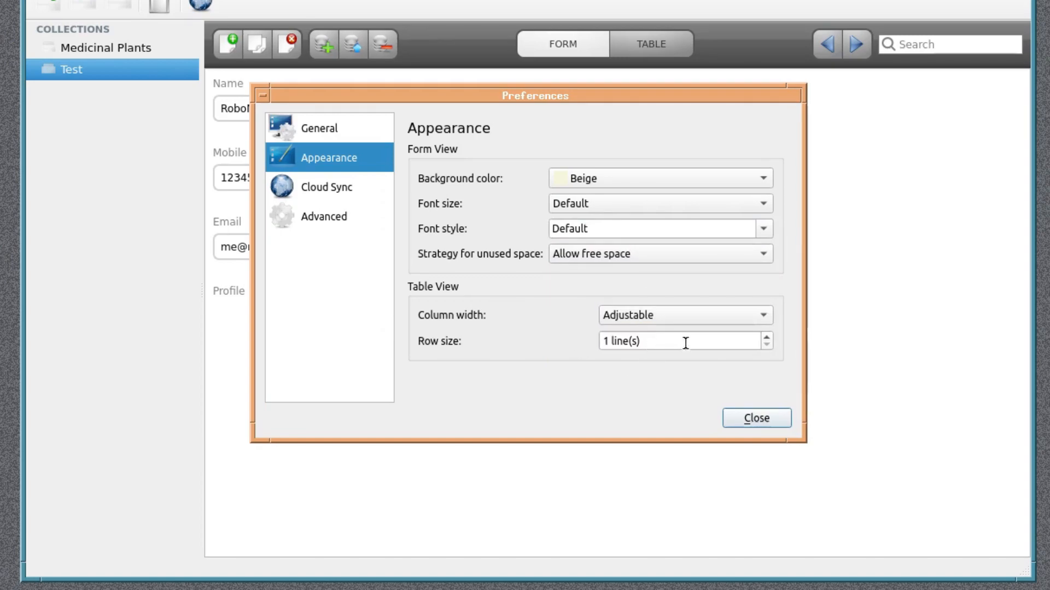
Browse the Cloud Sync and Advanced pages, then close the settings window.
click(326, 187)
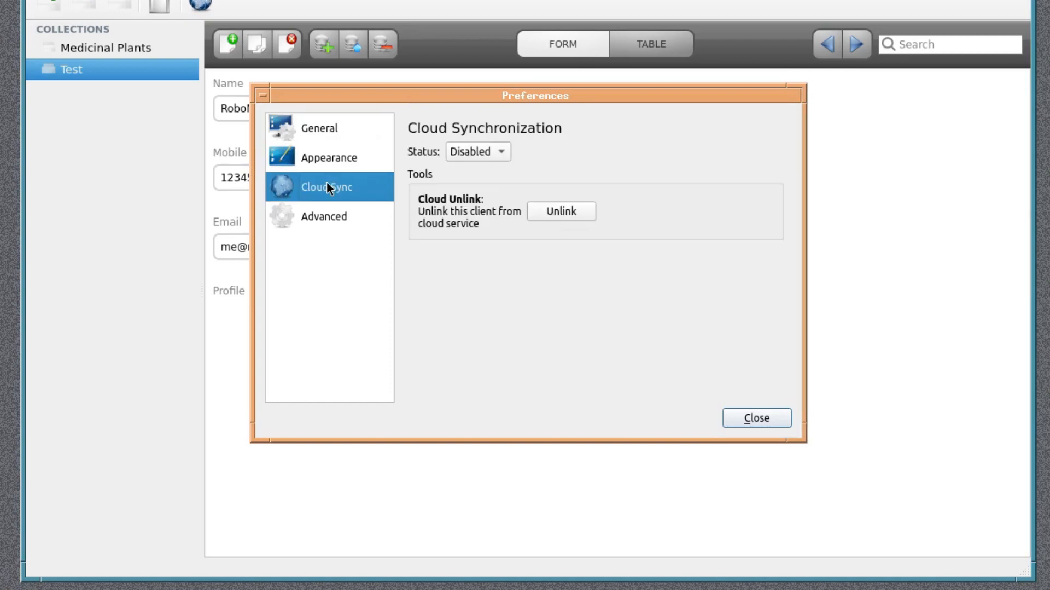
click(477, 151)
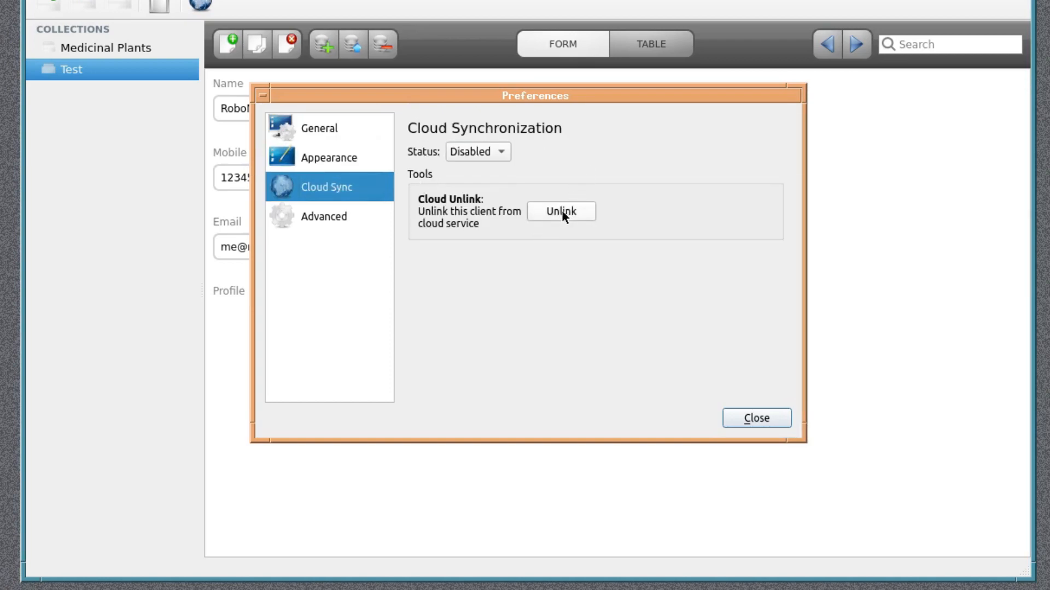
click(324, 217)
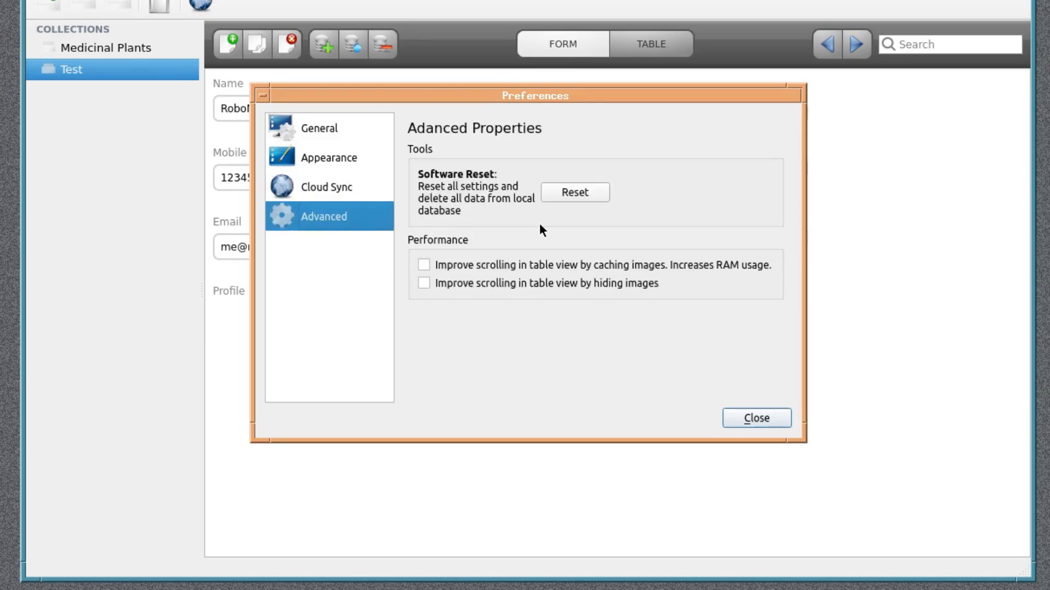
mouse_move(486, 208)
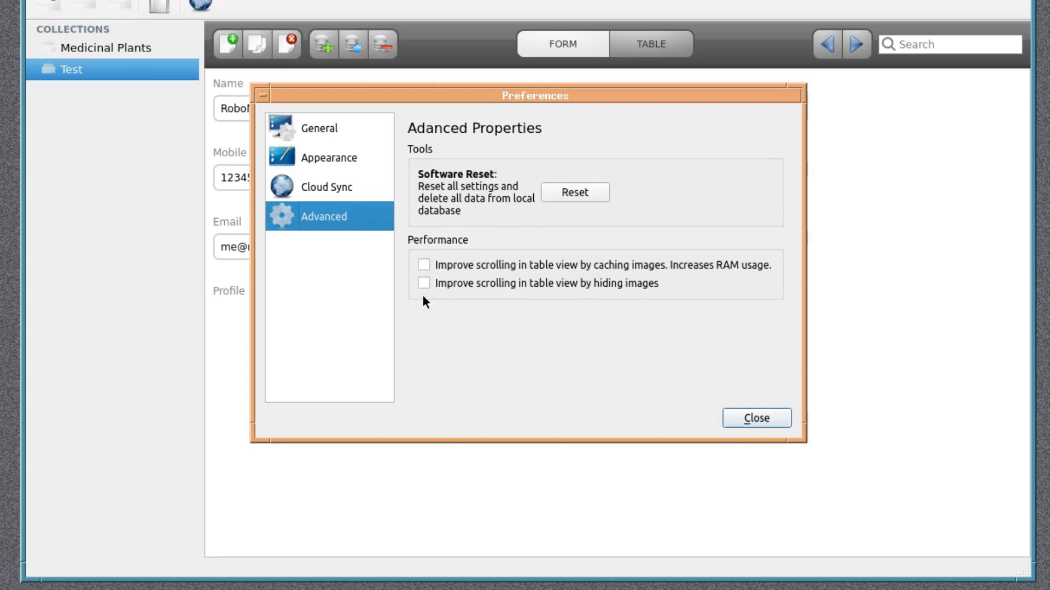
click(756, 417)
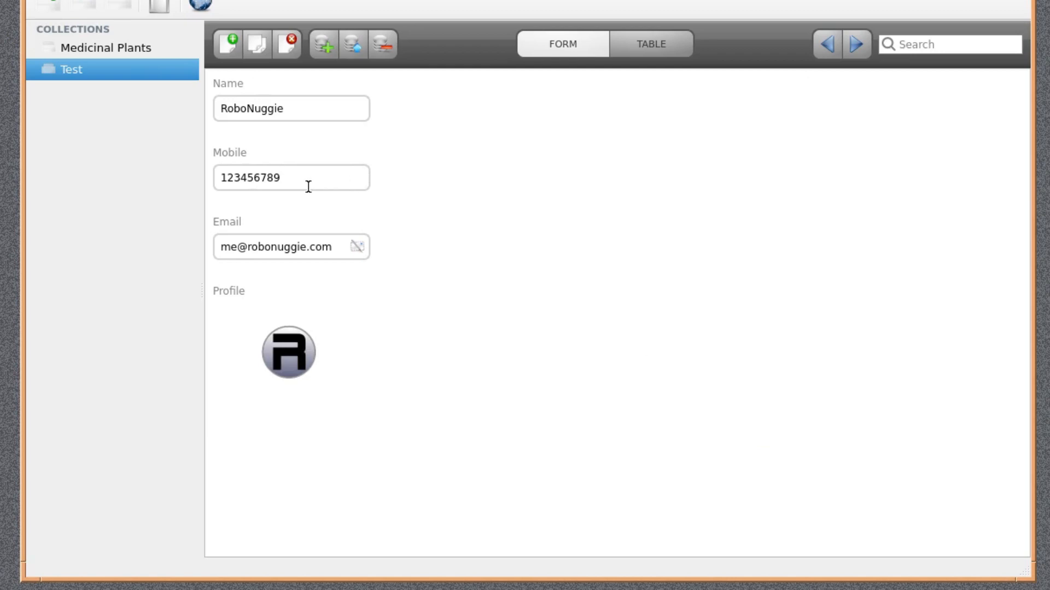
Select the Name and Mobile fields on the RoboNuggie form without changing their values.
click(291, 177)
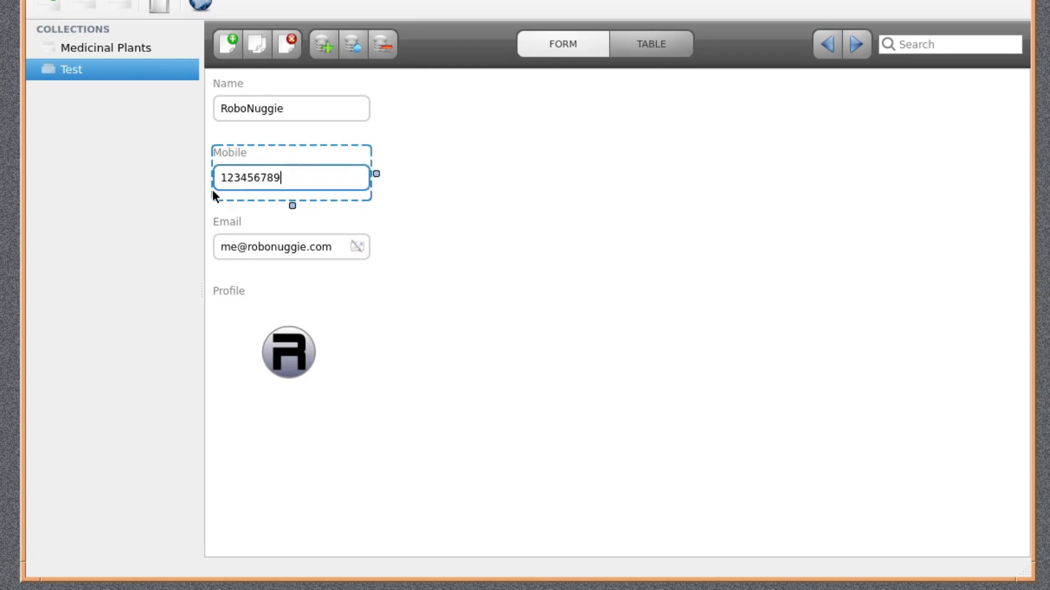
click(290, 108)
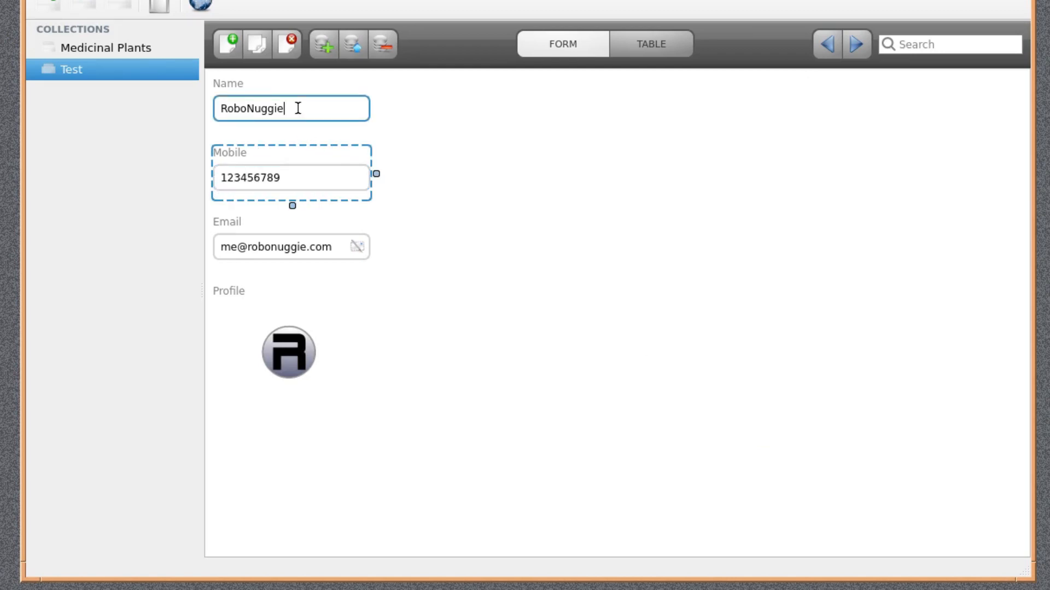
click(291, 108)
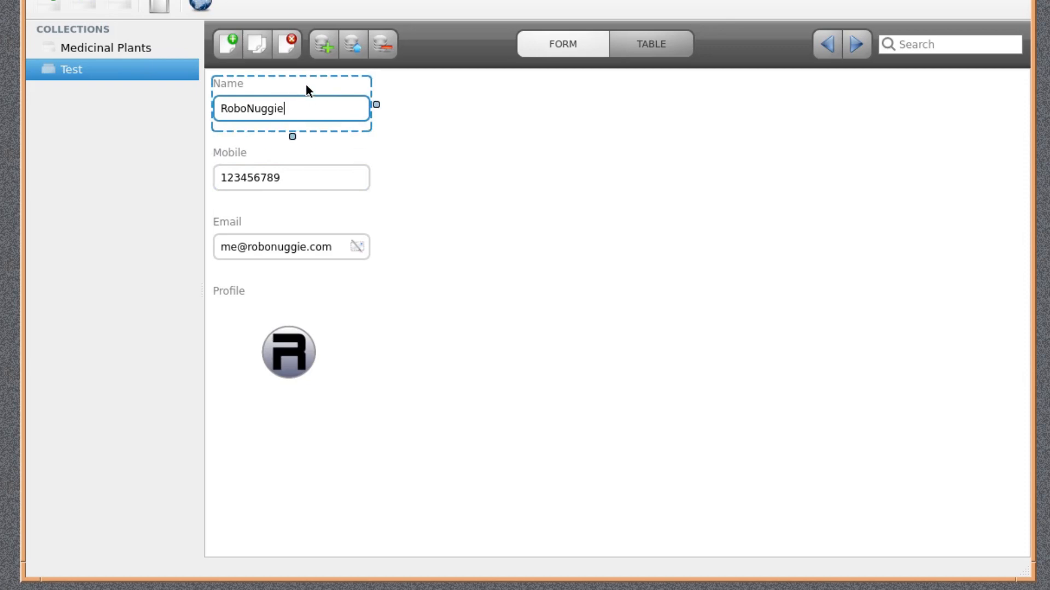
click(291, 178)
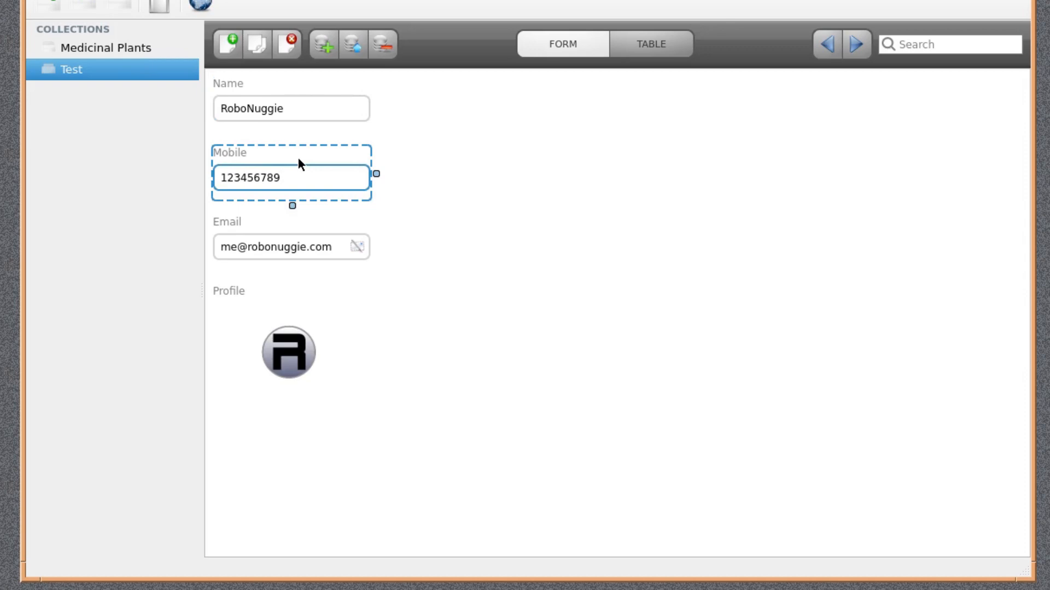
mouse_move(274, 82)
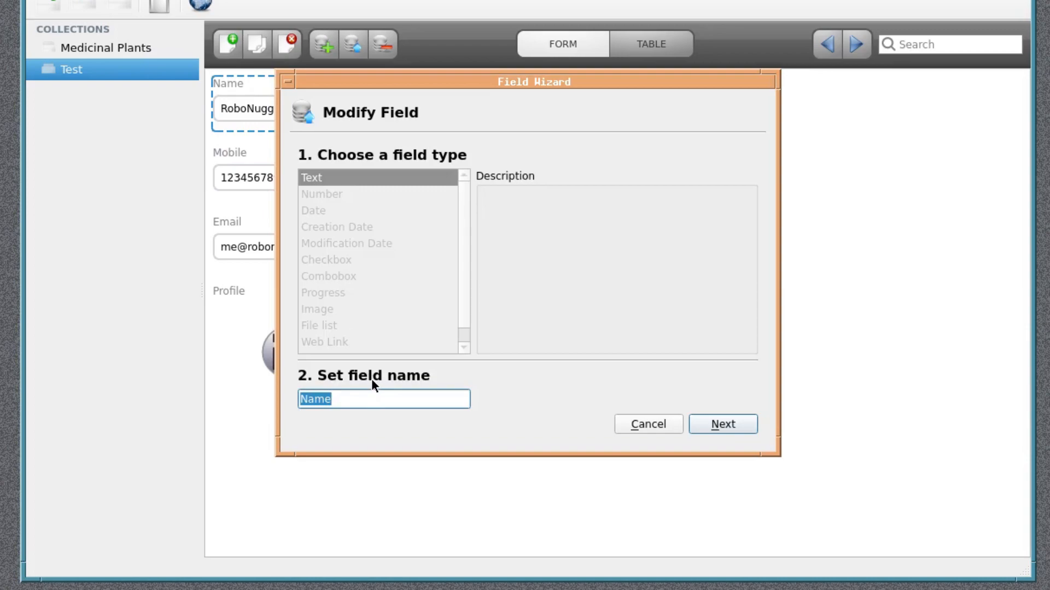
Rename the Name field to Forename in the Field Wizard, keeping it required.
text(Forename)
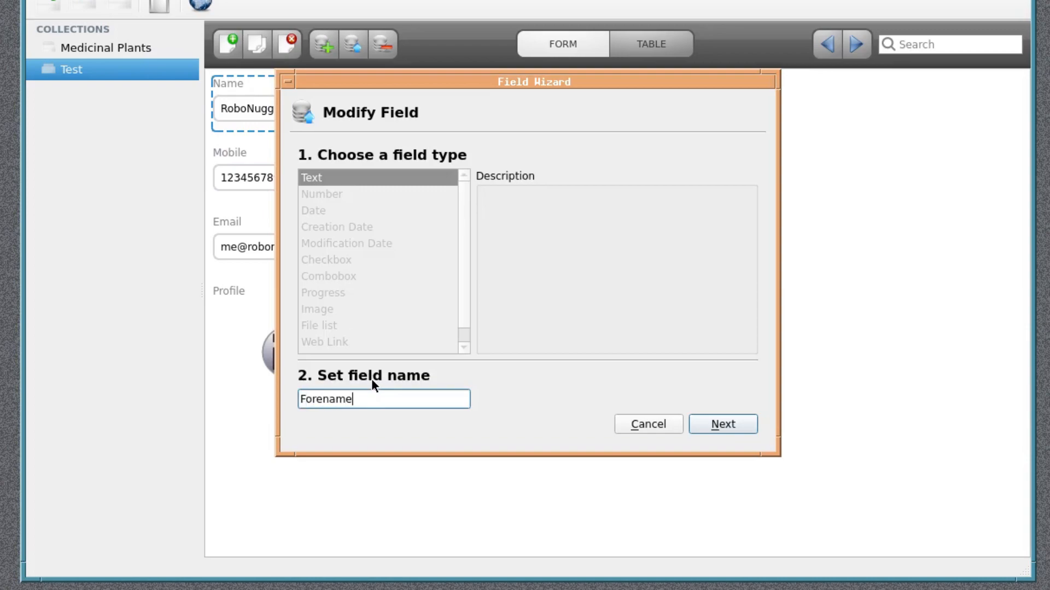
click(721, 425)
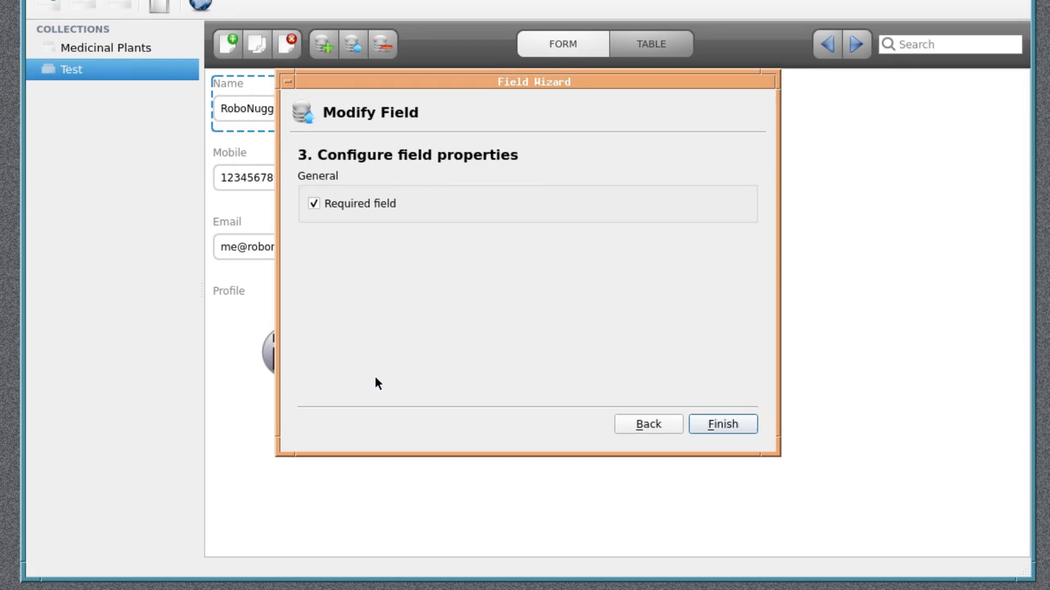
click(722, 424)
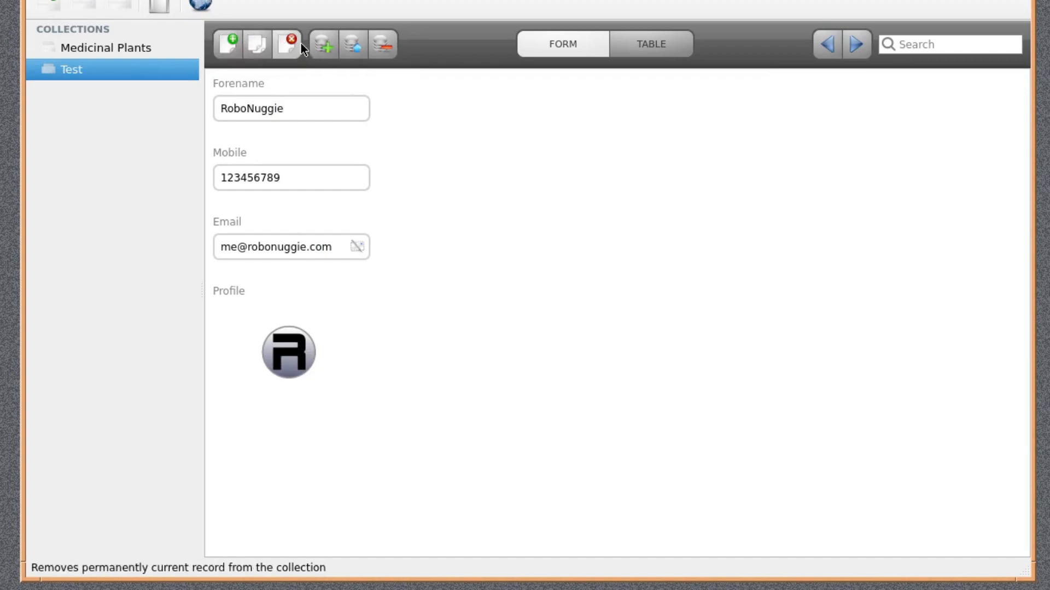
mouse_move(326, 45)
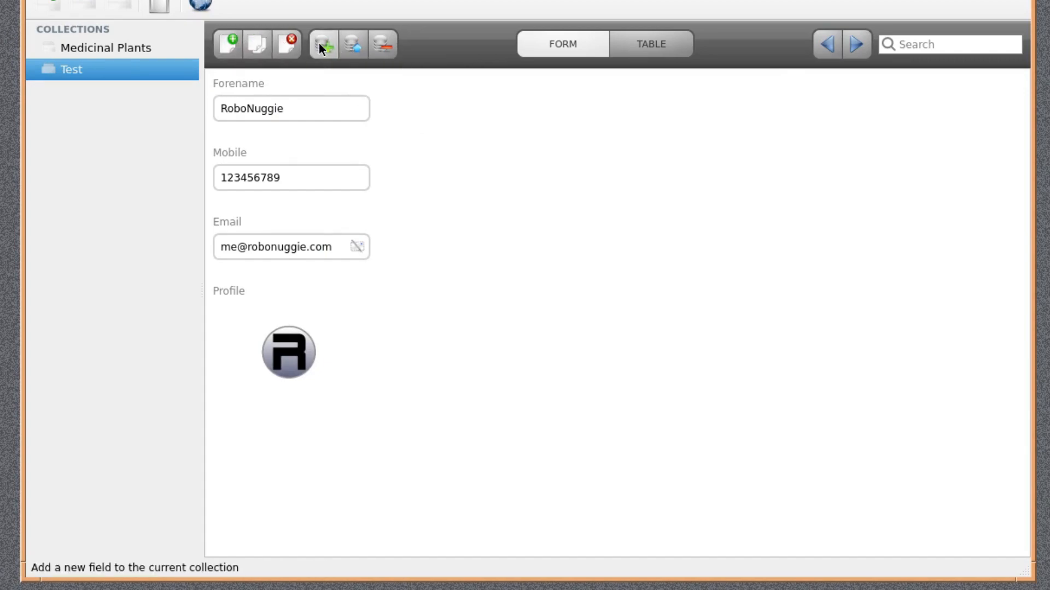
Add a new required Text field named Surname to the Test collection.
click(324, 45)
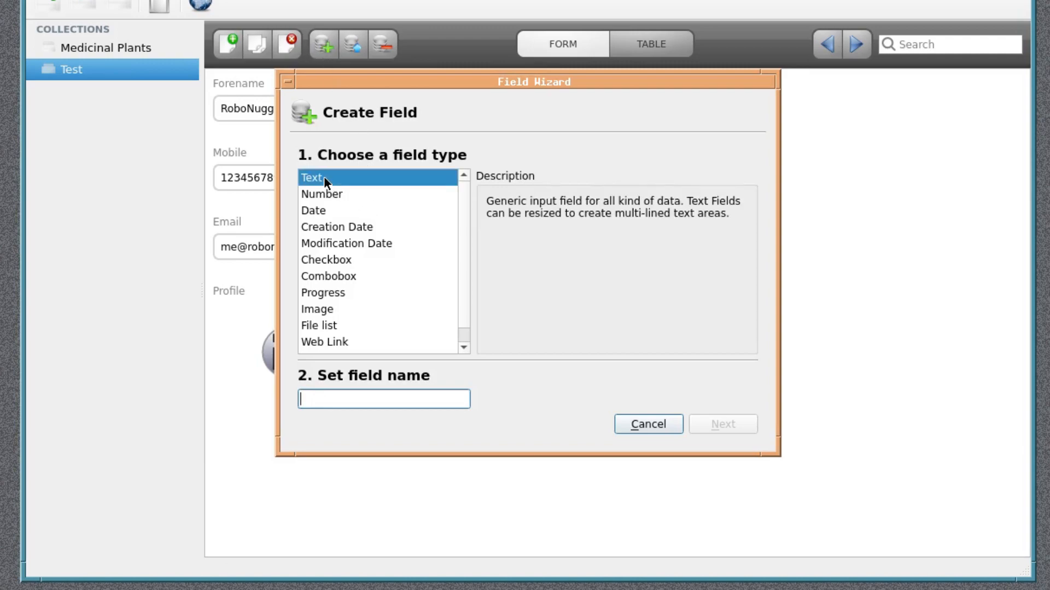
scroll(down, 3)
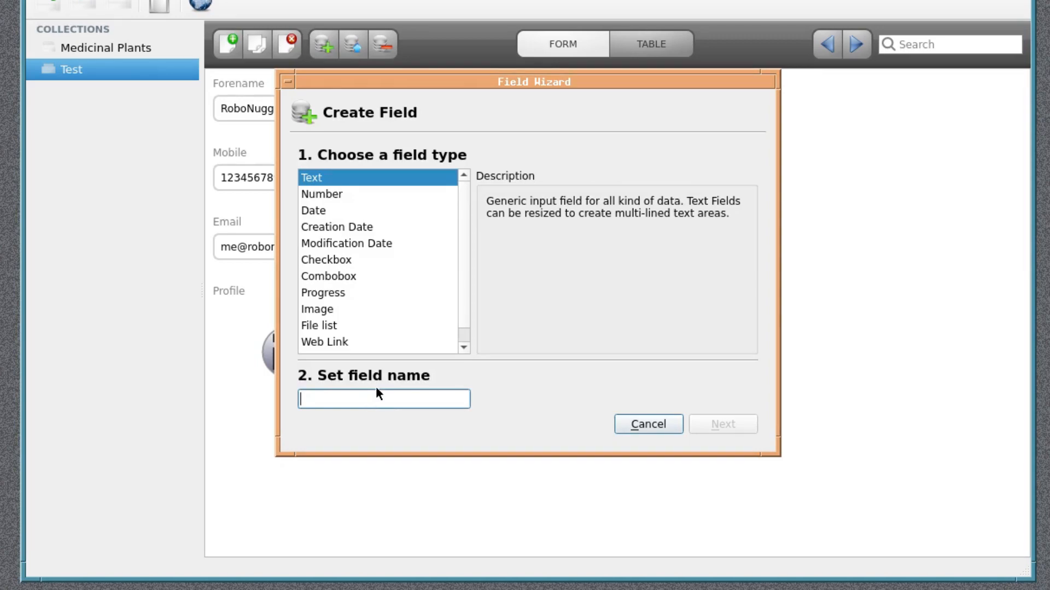
text(Surname)
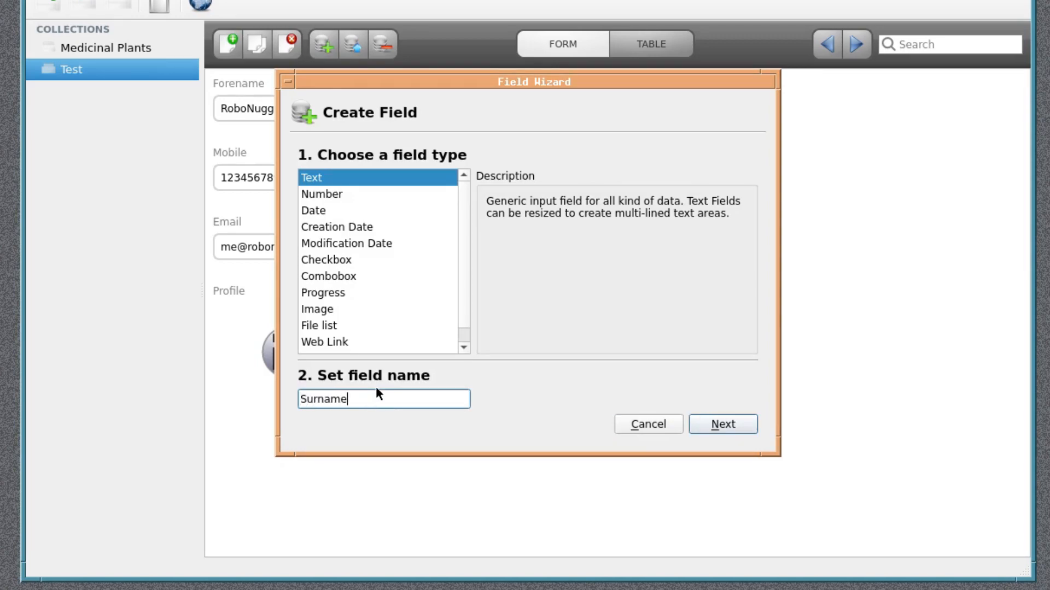
click(722, 425)
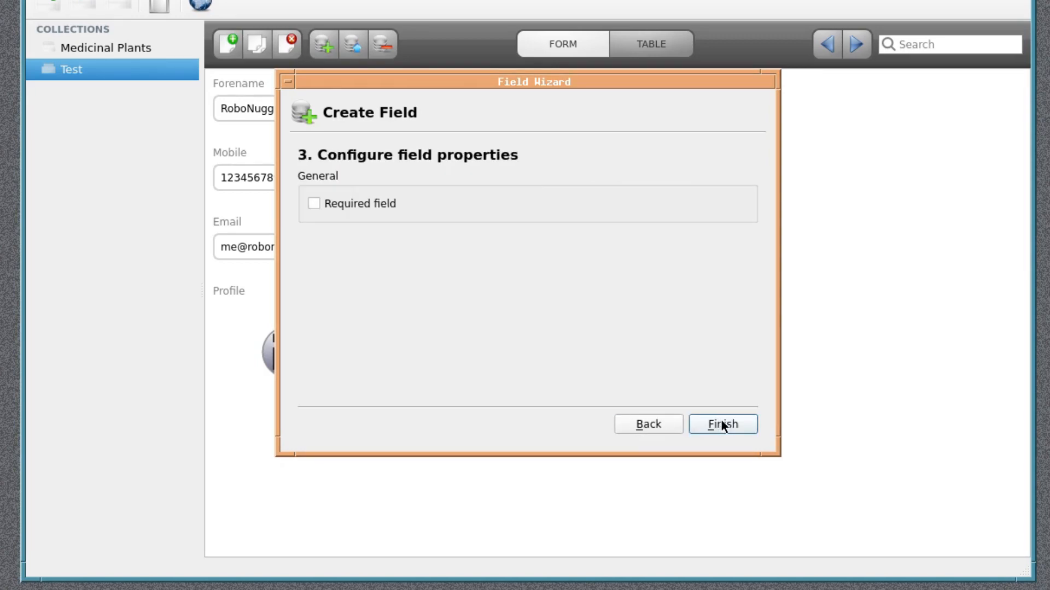
click(312, 203)
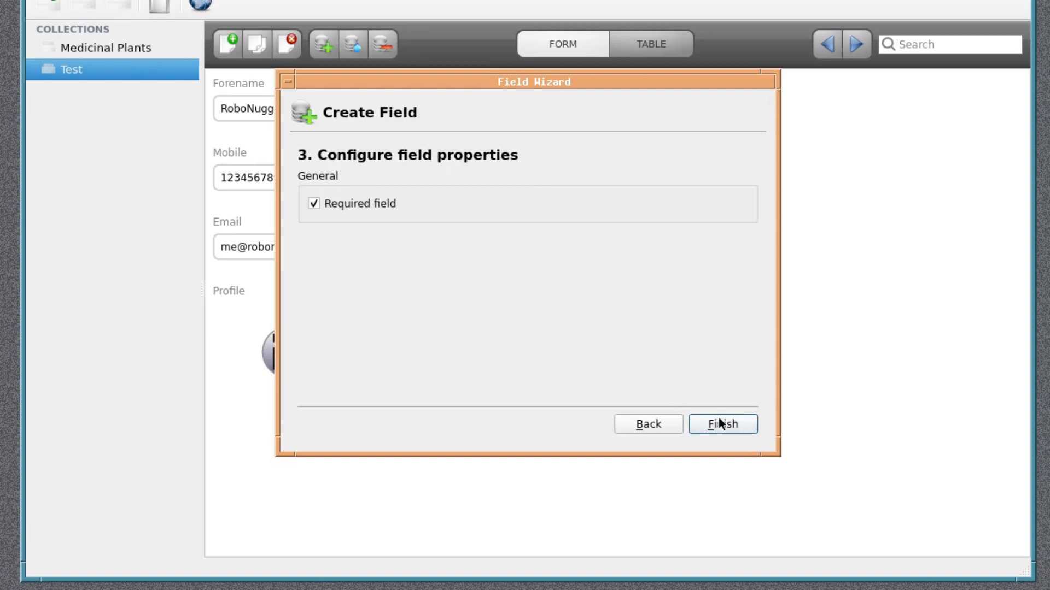
click(722, 424)
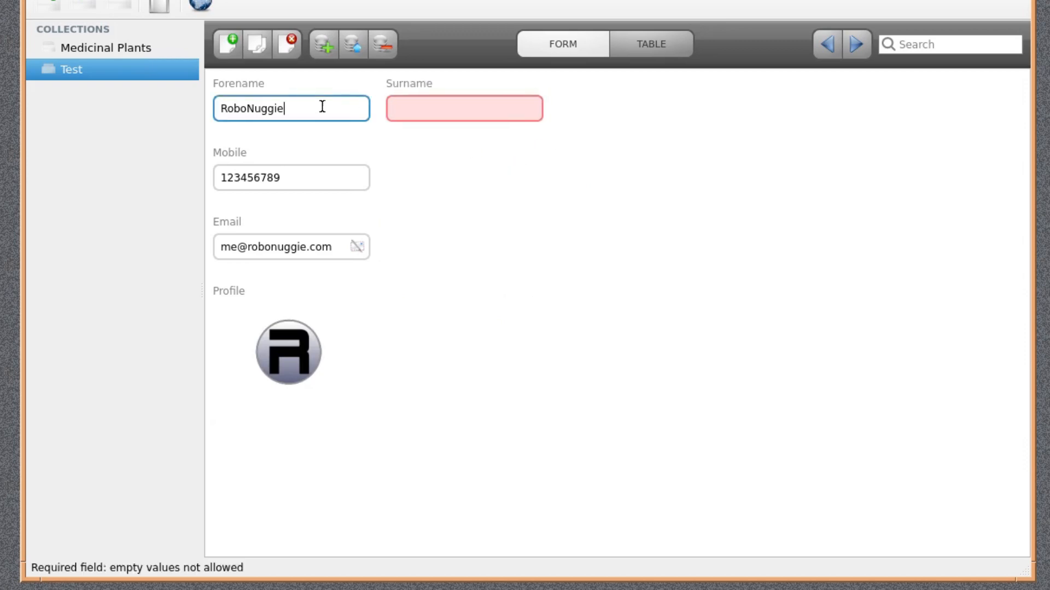
Split RoboNuggie into Forename Robo and Surname Nuggie, then move to record 2.
click(463, 108)
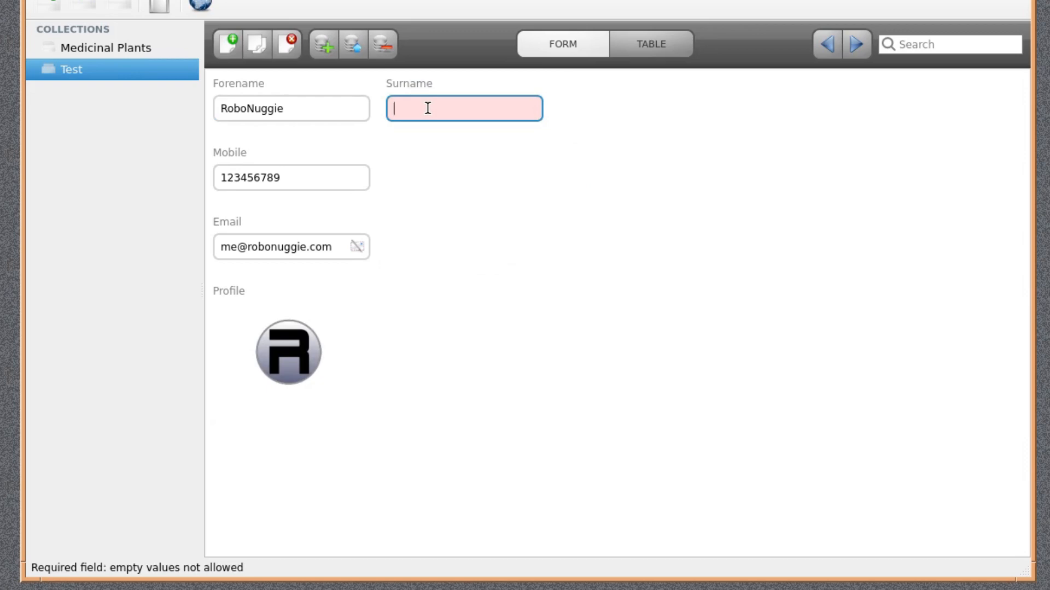
double_click(262, 108)
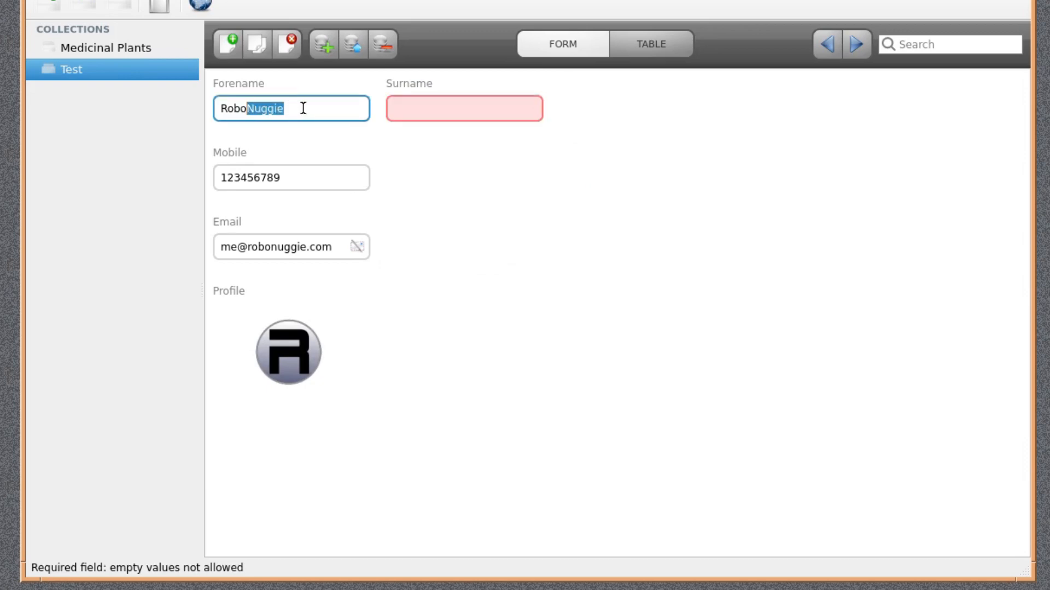
click(463, 109)
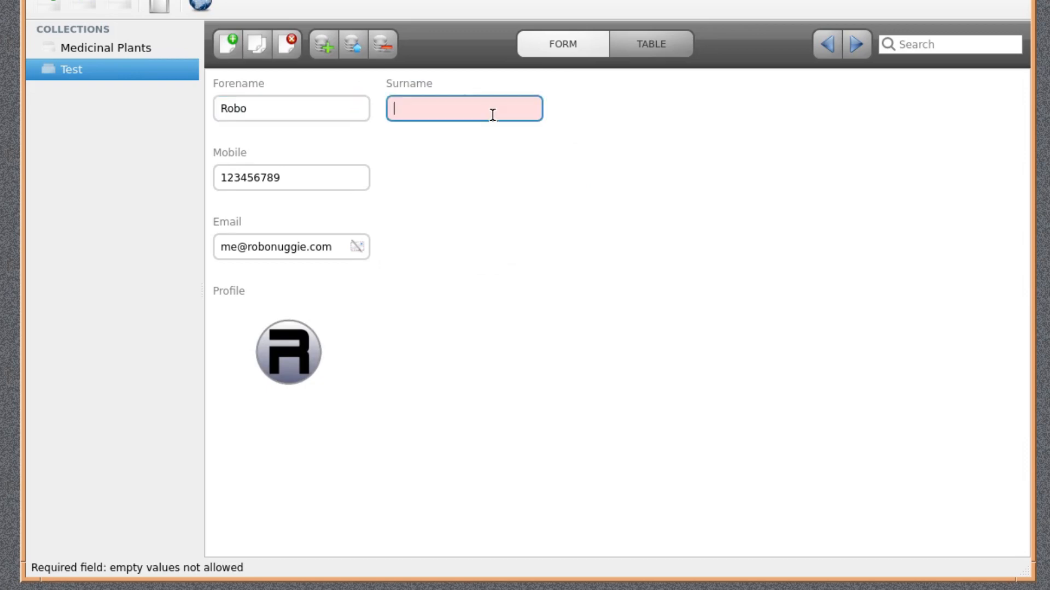
text(Nugg)
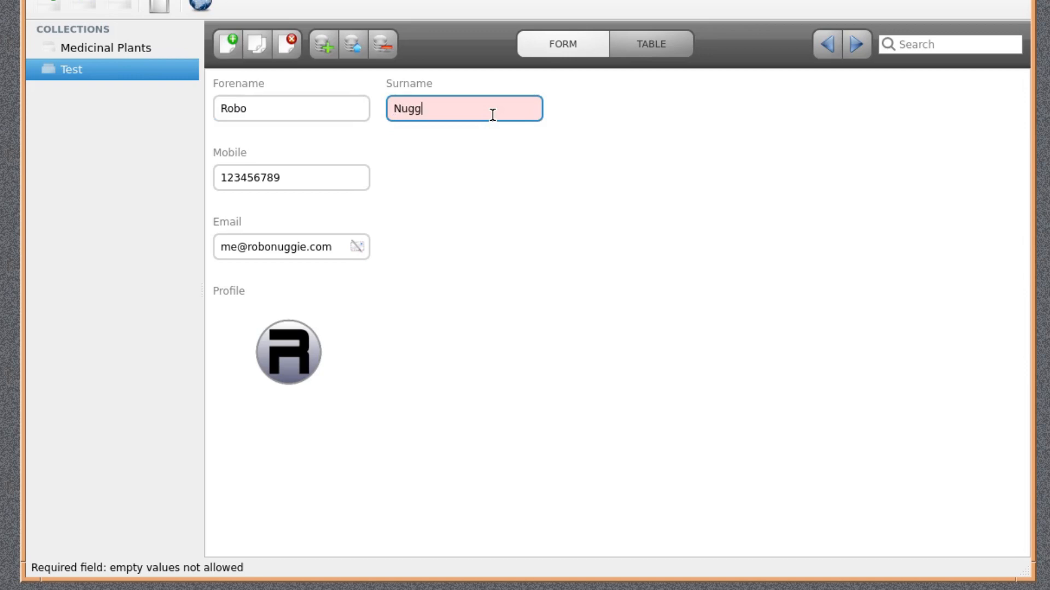
text(ie)
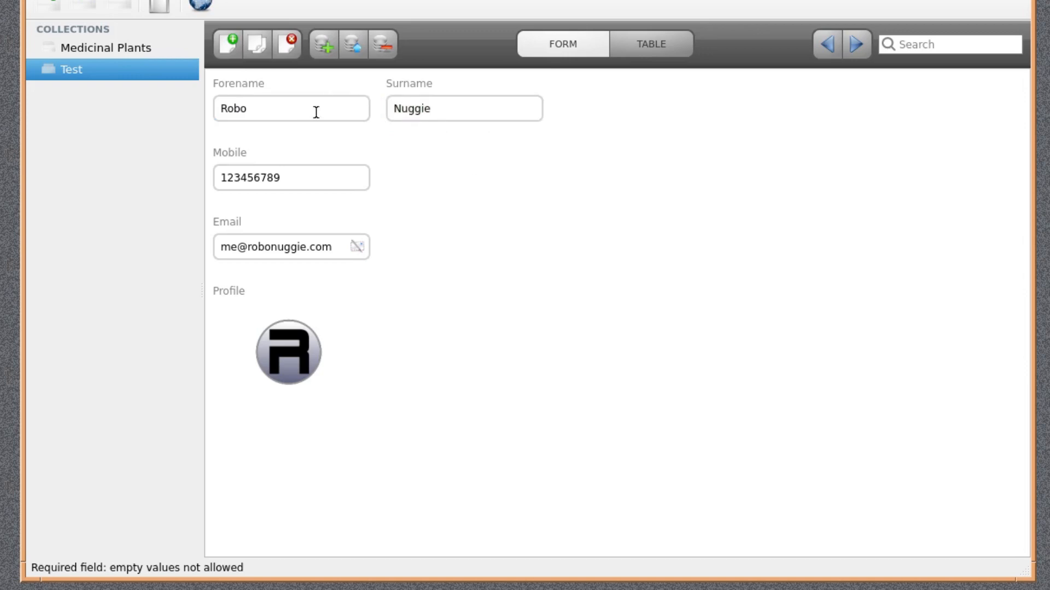
mouse_move(303, 260)
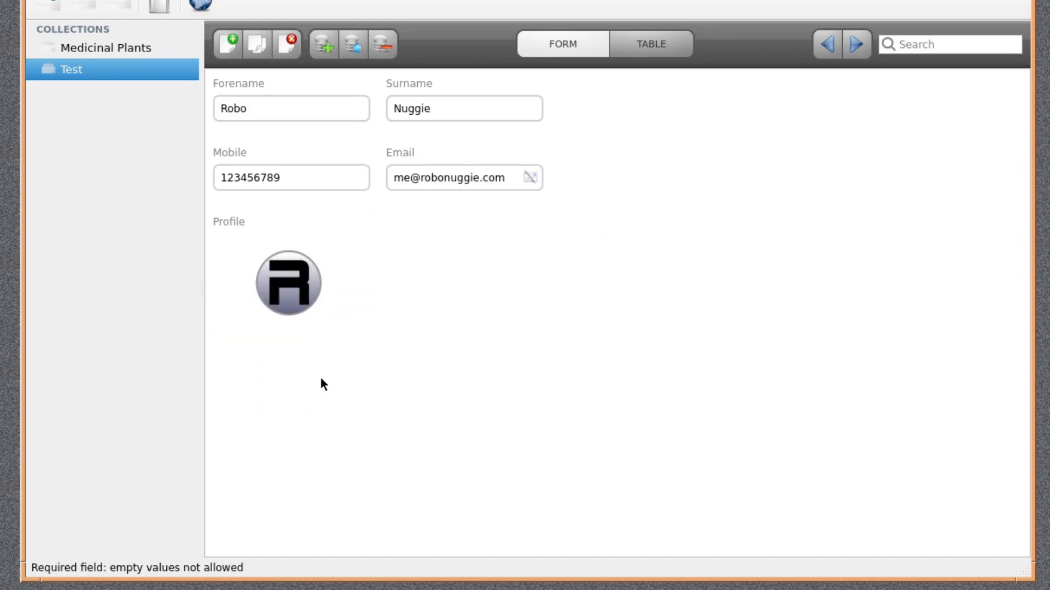
click(854, 44)
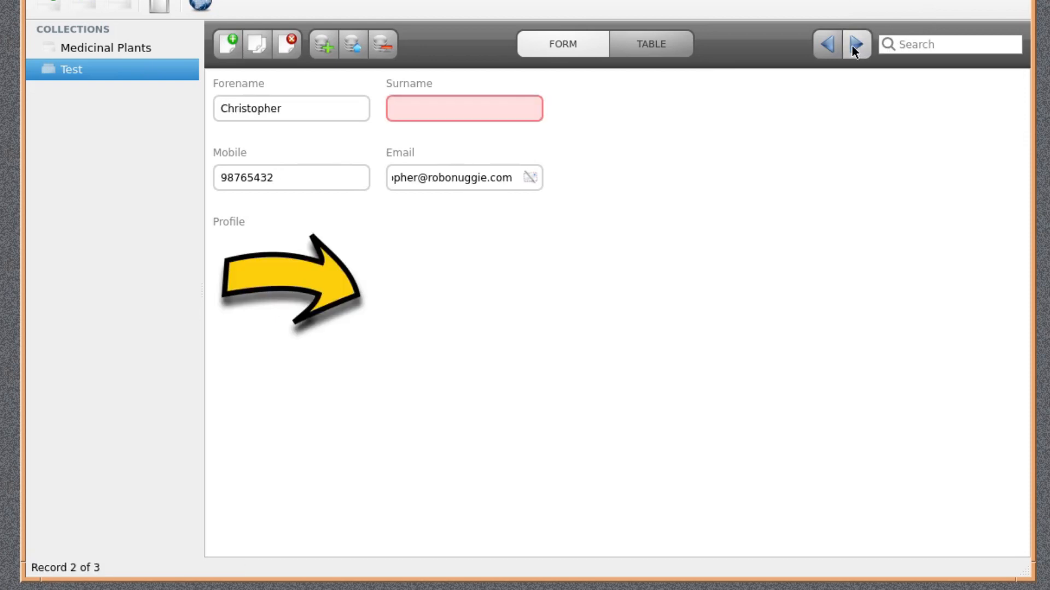
Enter Me as the second record's Surname and show the collection as a table.
text(Me)
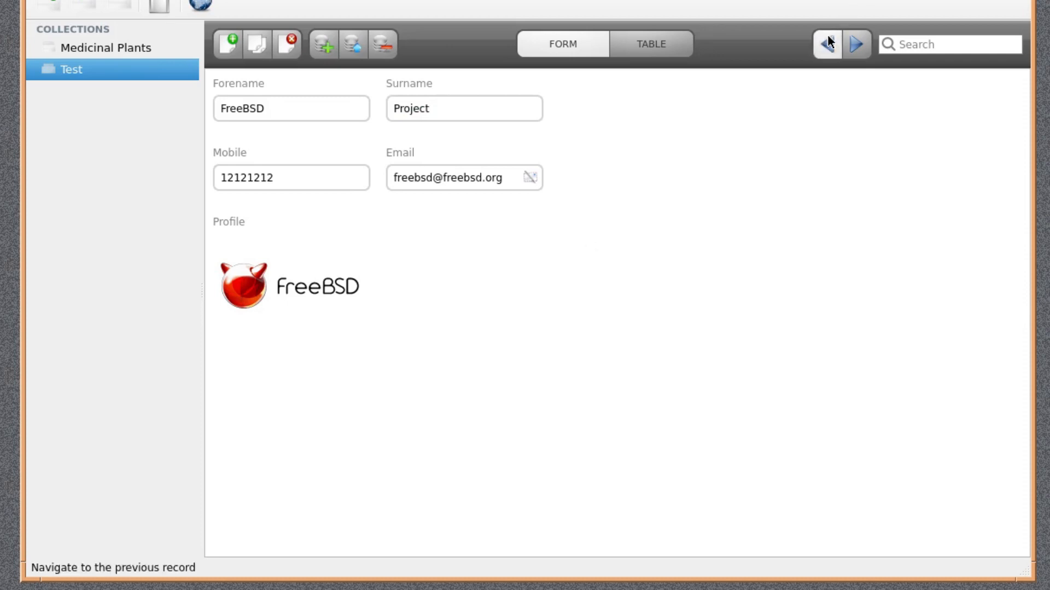
click(854, 44)
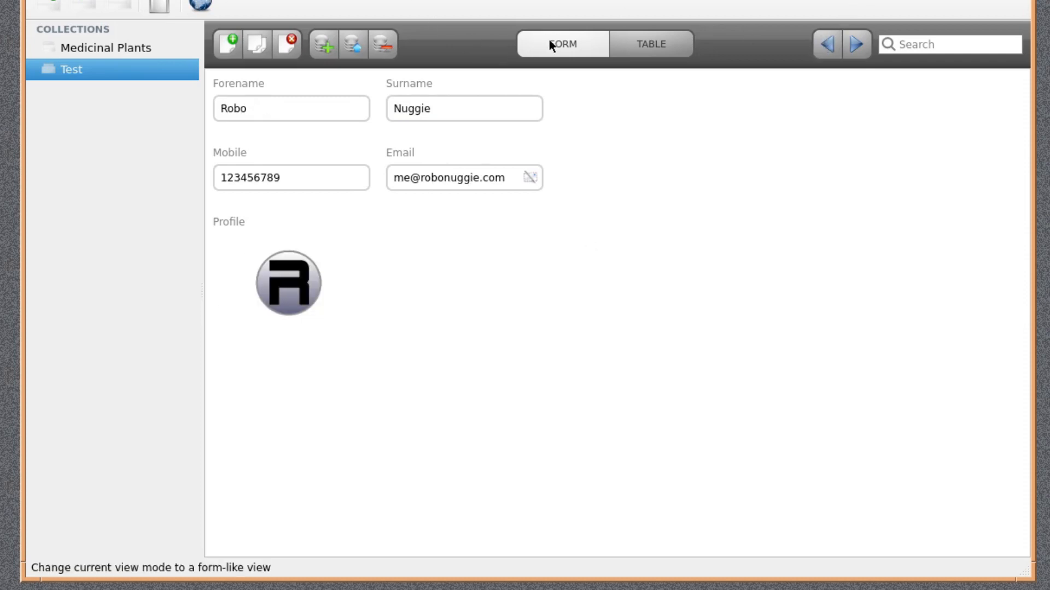
click(648, 44)
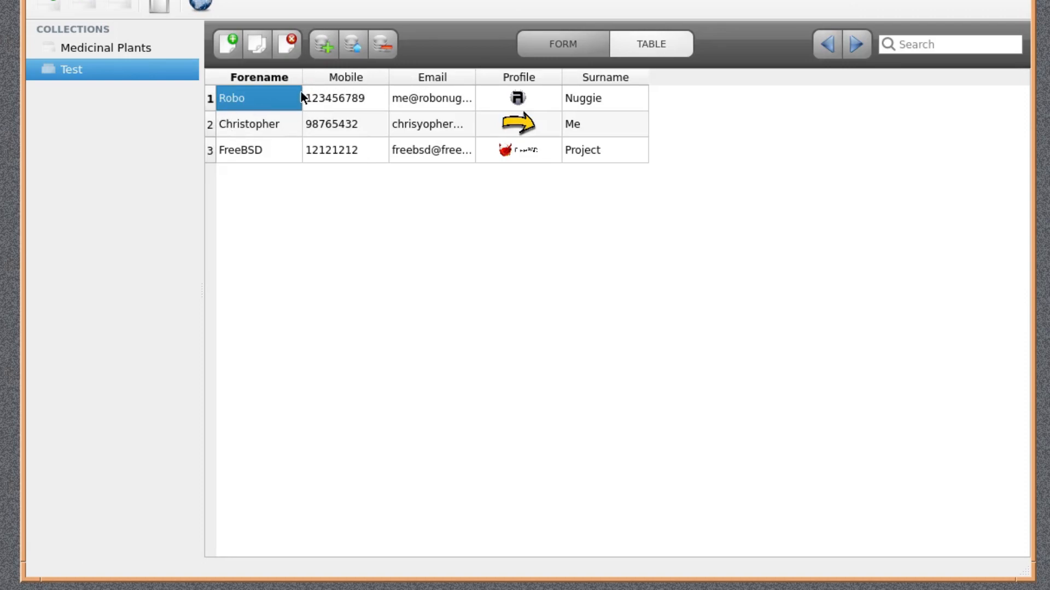
mouse_move(470, 85)
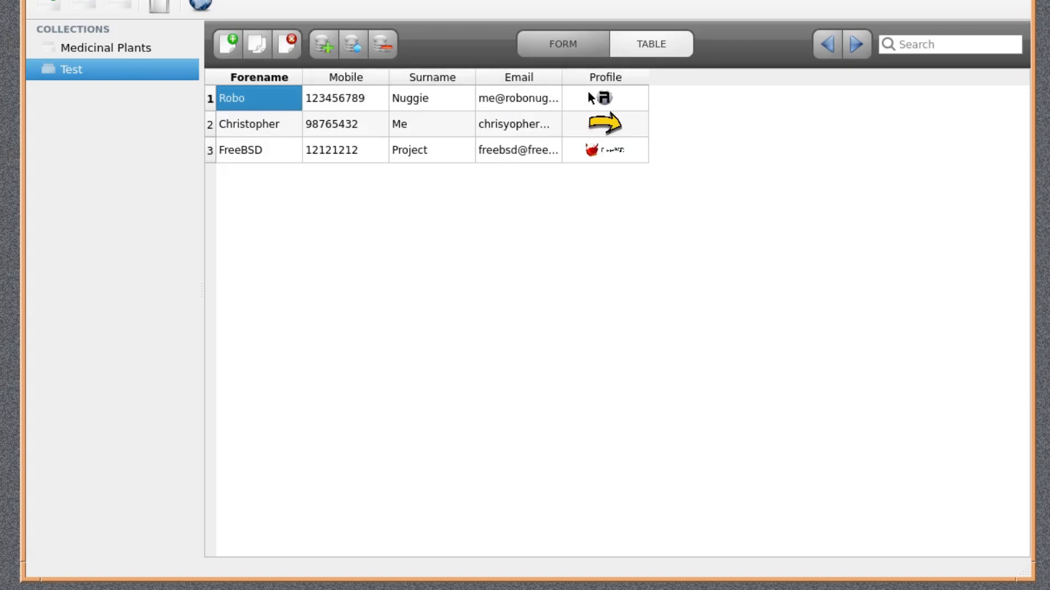
mouse_move(441, 80)
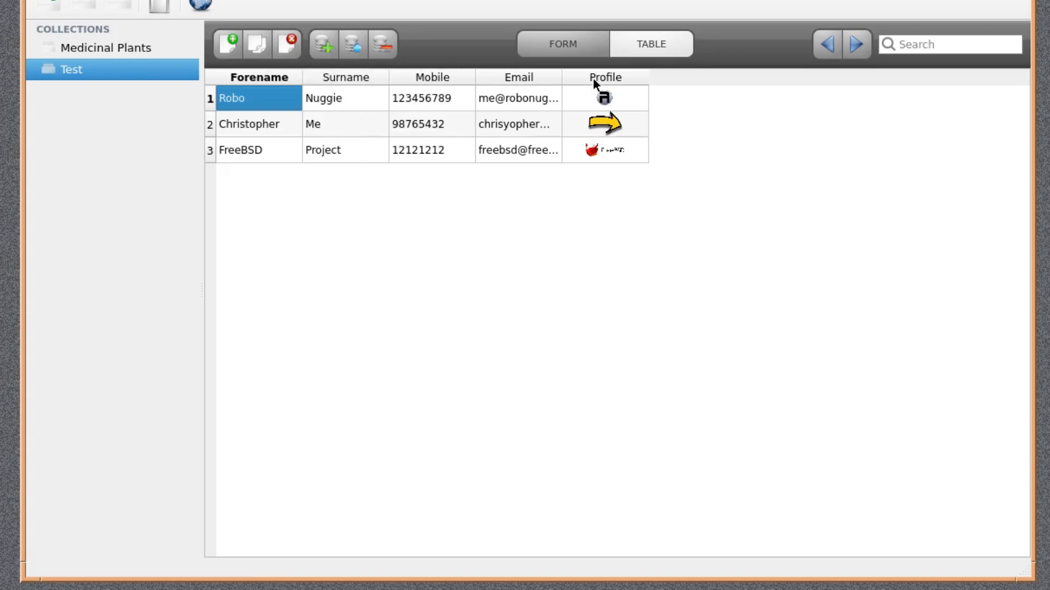
Return from the reordered table to the form view of Robo Nuggie's record.
click(562, 43)
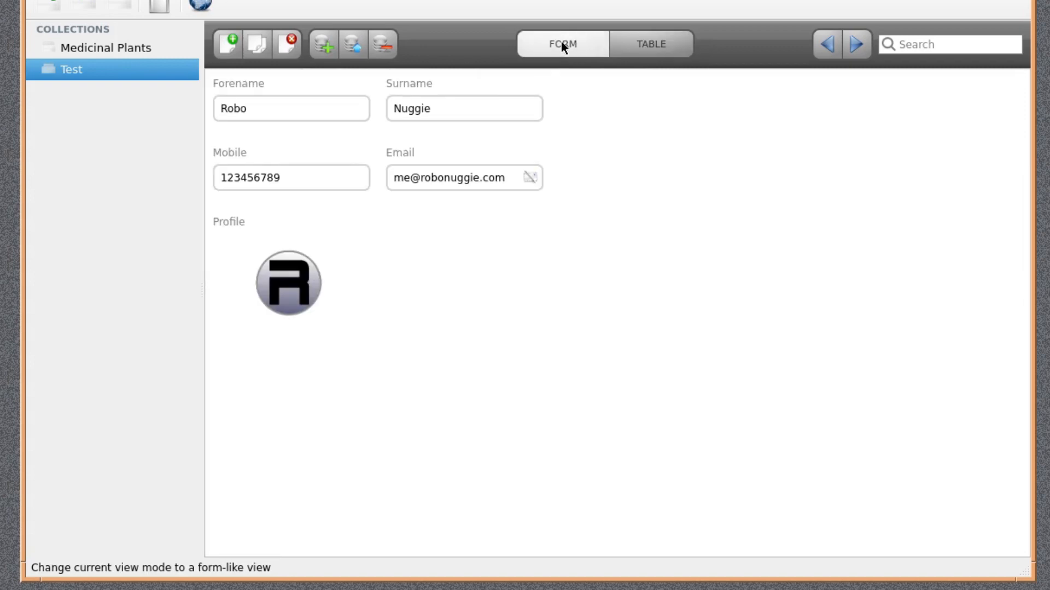